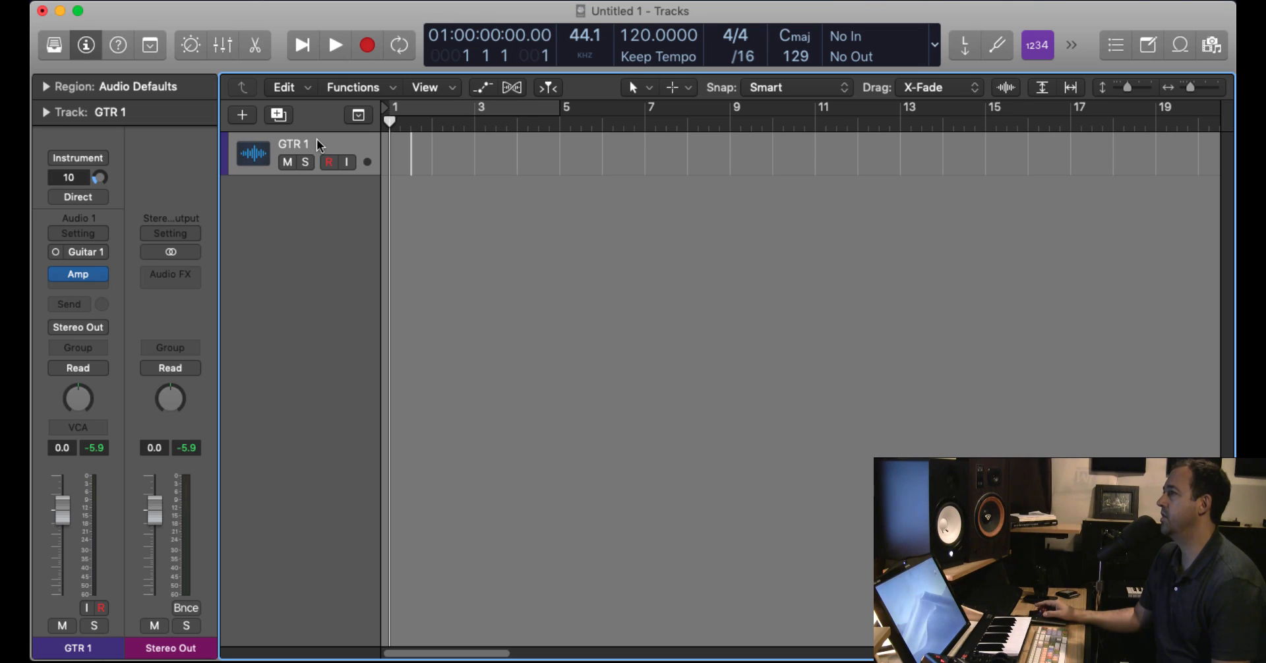
pyautogui.moveTo(307, 238)
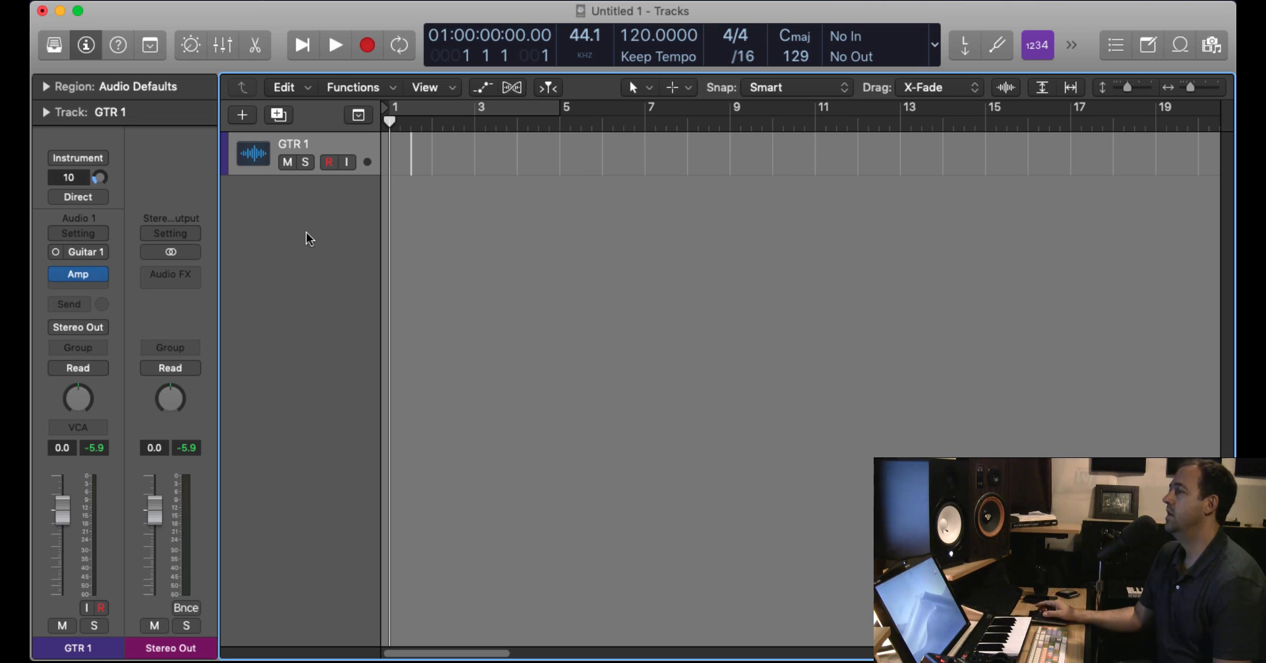
pyautogui.moveTo(269, 258)
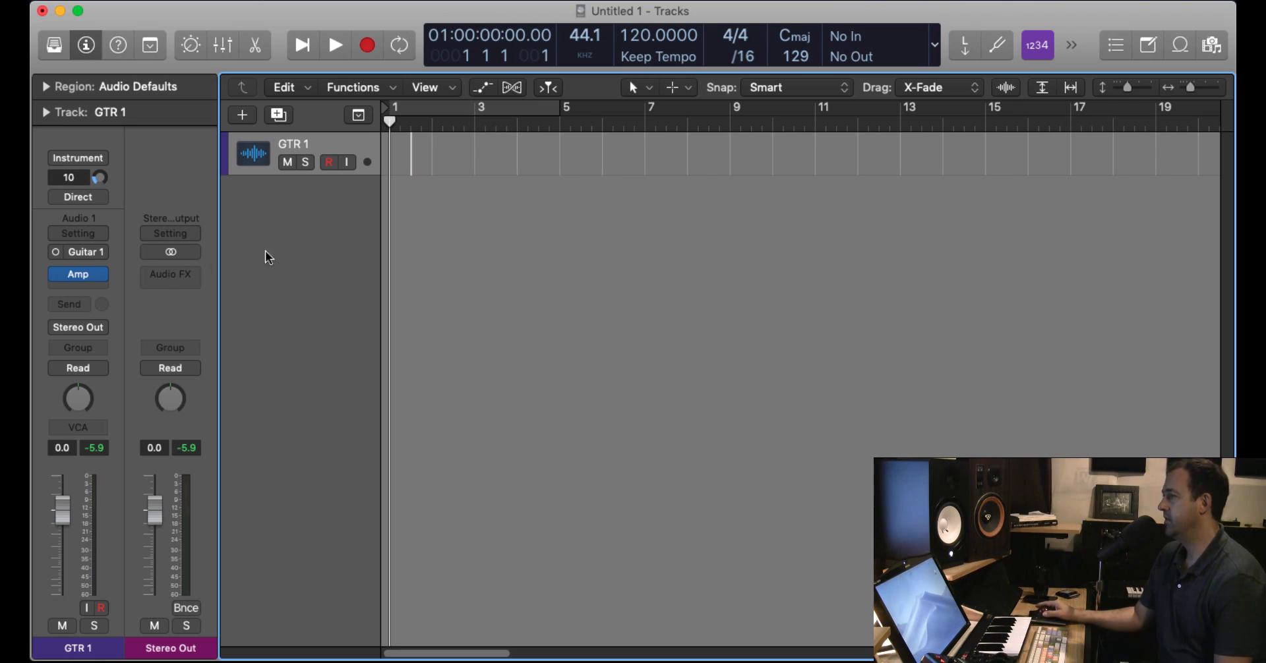
# Check Amp Designer on the guitar track, then list plug-ins for the next effect slot.
pyautogui.click(78, 275)
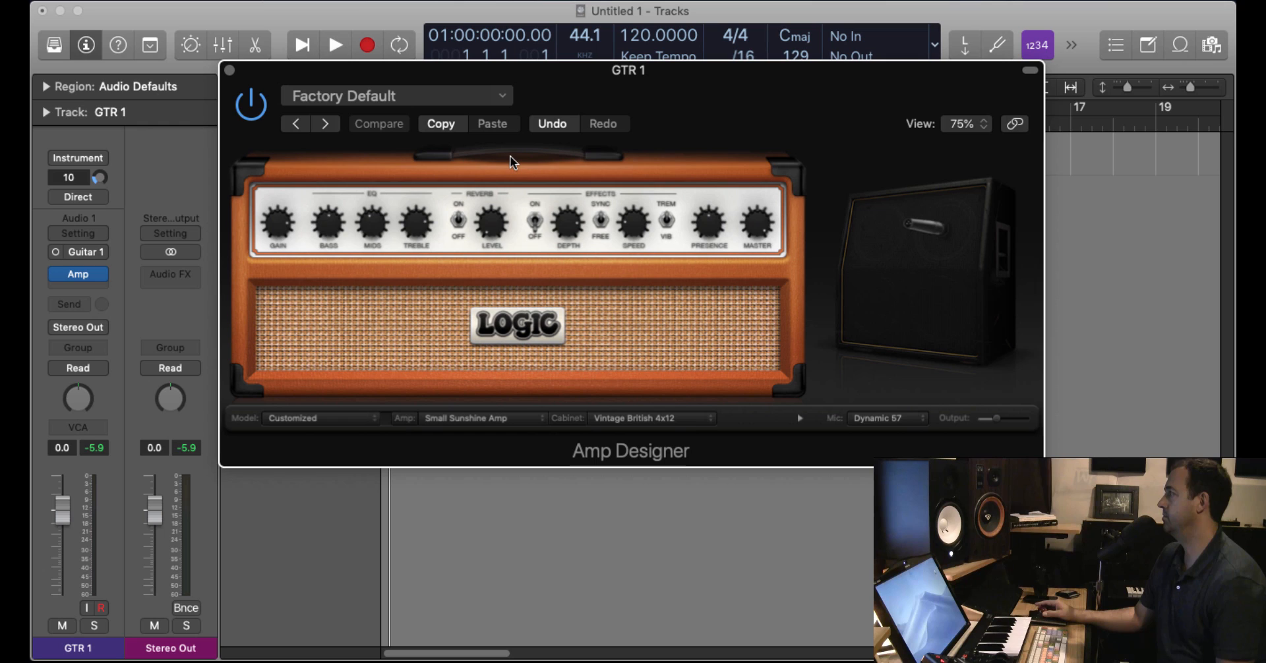
pyautogui.moveTo(419, 75)
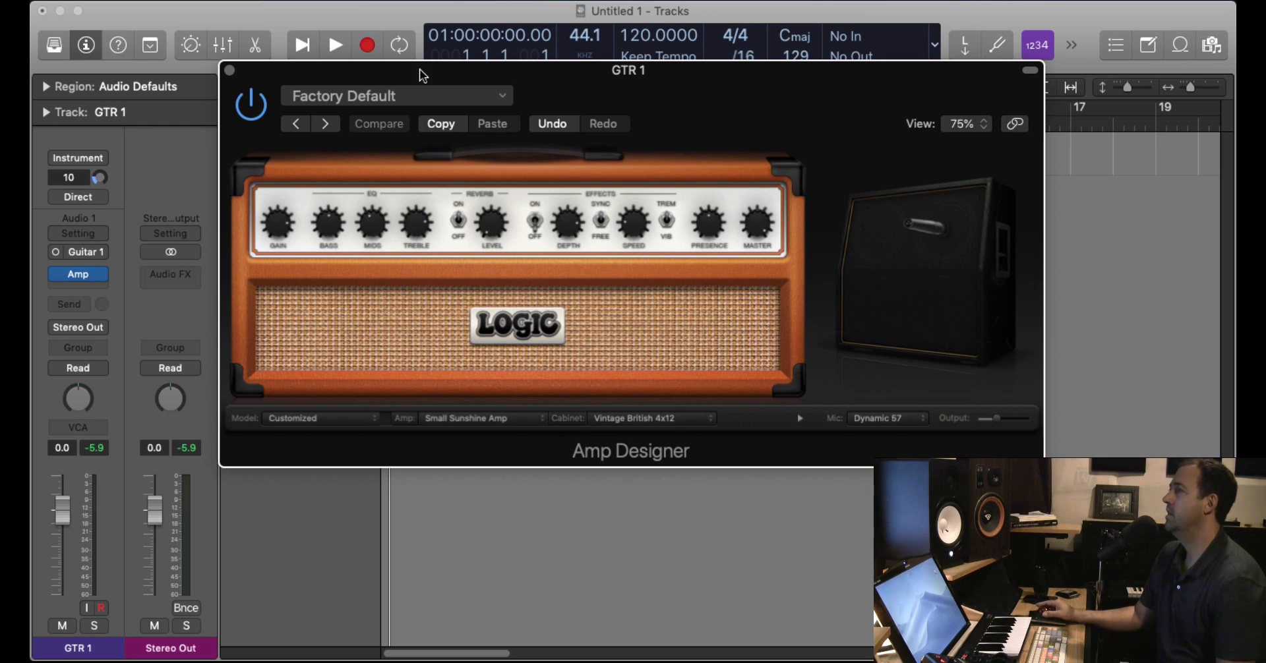
pyautogui.click(228, 69)
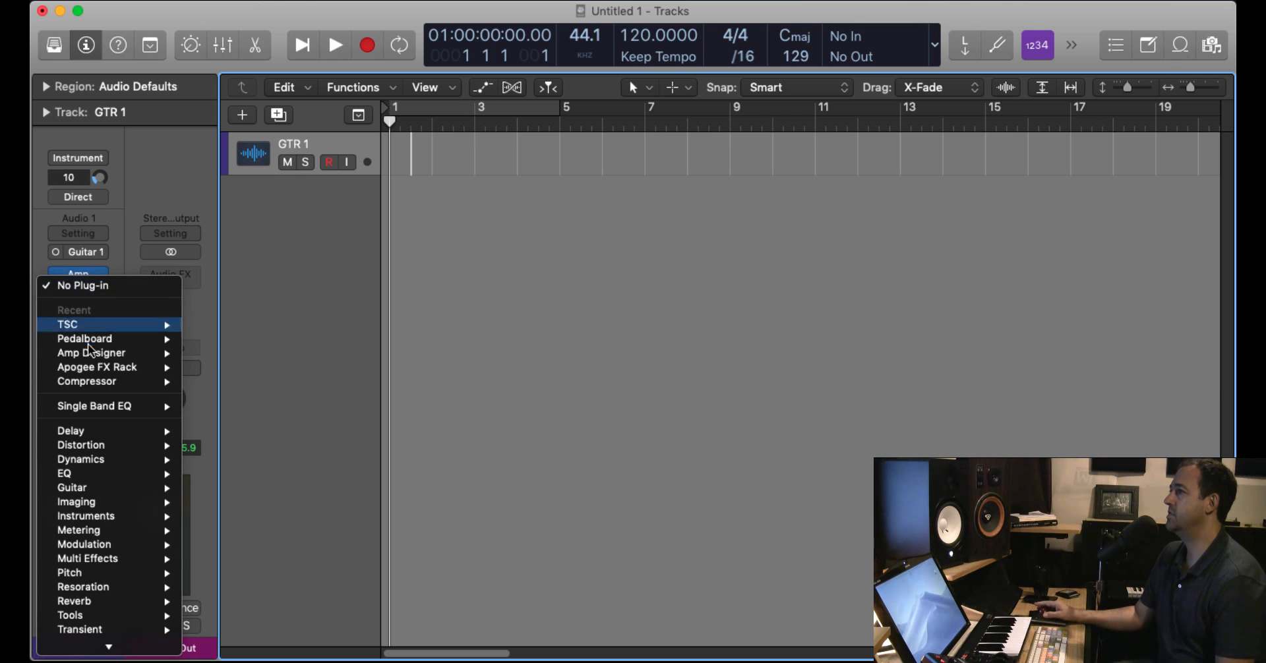
pyautogui.moveTo(85, 337)
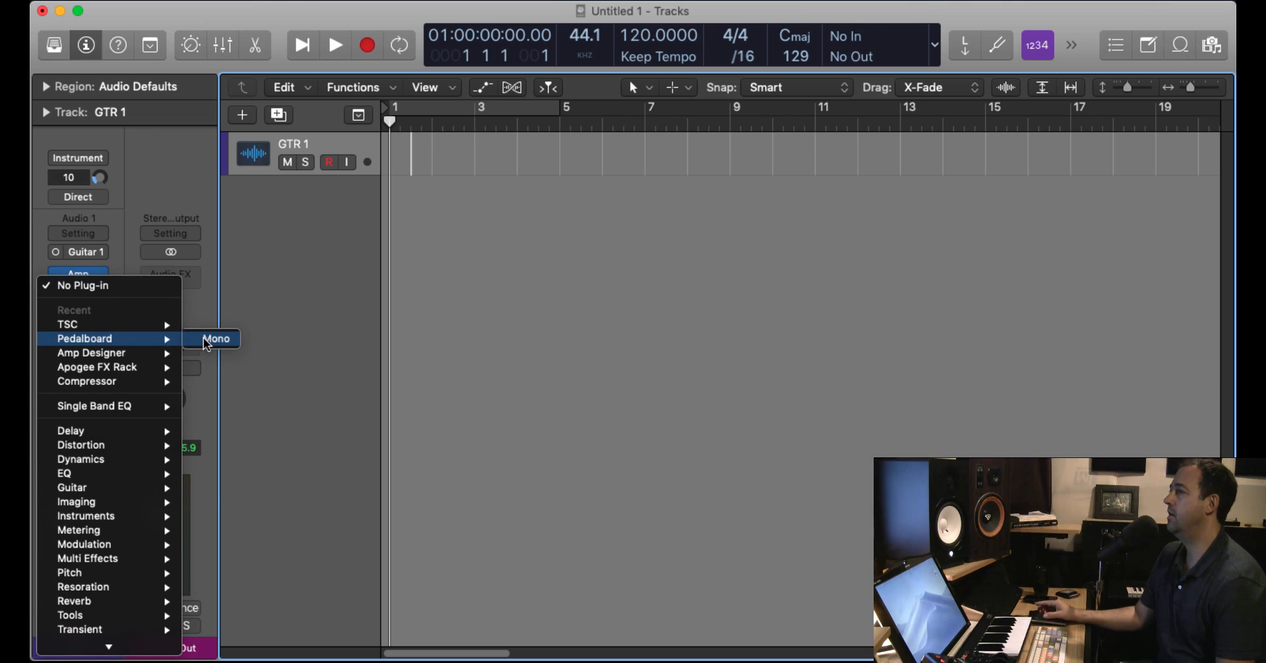
# Insert a mono Pedalboard after the amp and drop the Grit pedal onto the board.
pyautogui.click(215, 338)
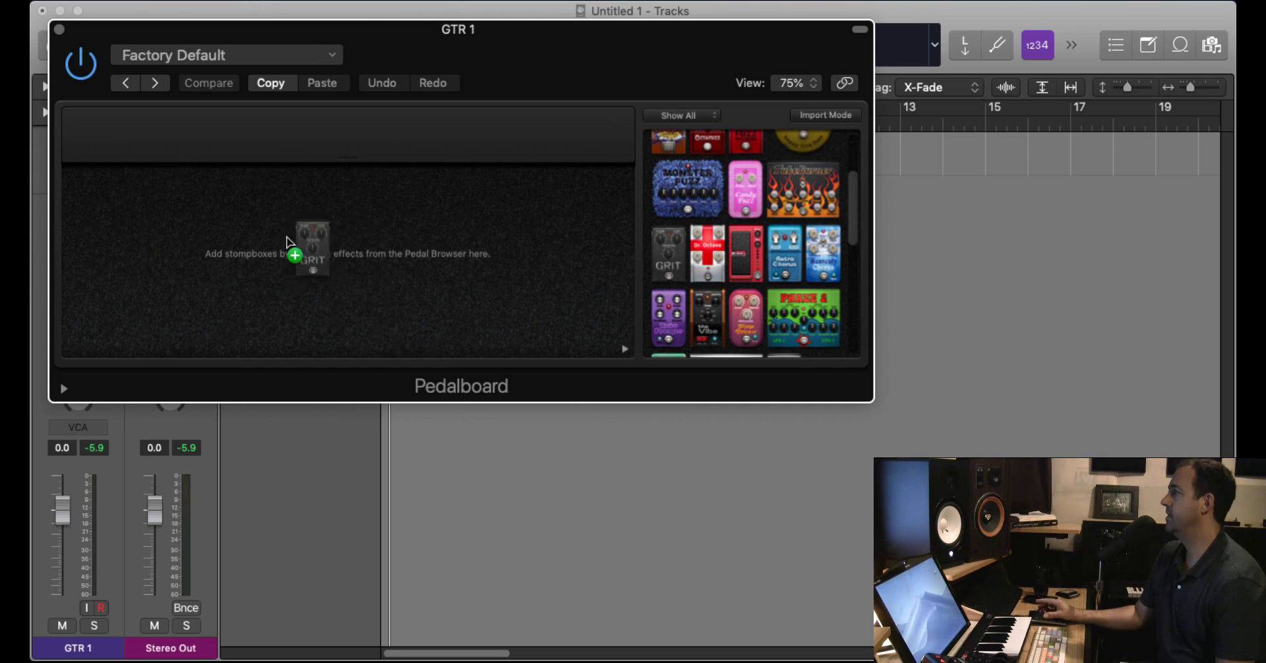
pyautogui.moveTo(667, 255); pyautogui.dragTo(117, 251)
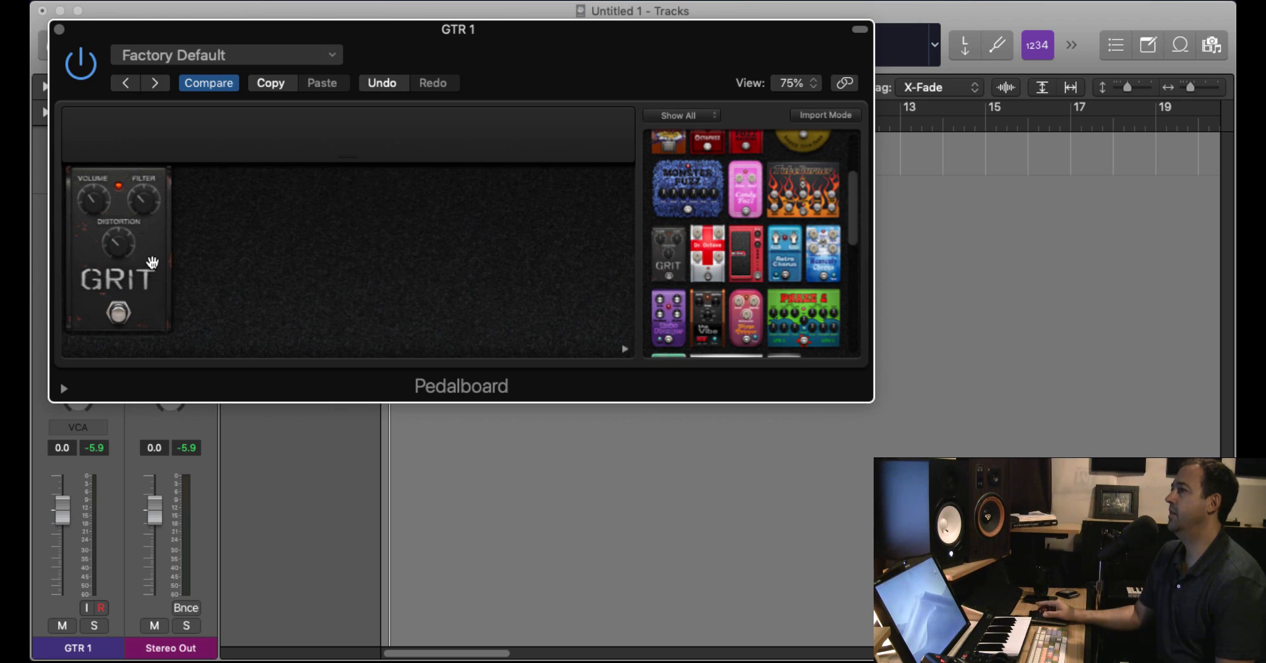
pyautogui.moveTo(623, 355)
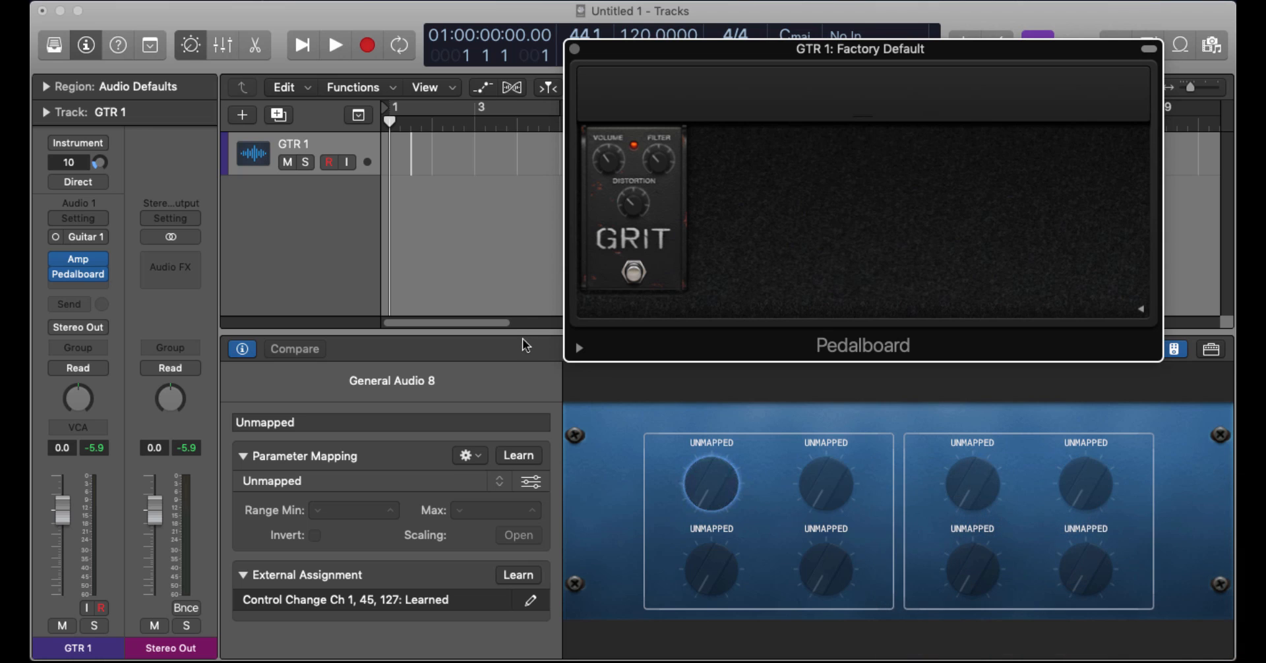
# Move the Pedalboard window clear so GTR 1's unmapped Smart Controls show beside the Grit pedal.
pyautogui.moveTo(860, 49); pyautogui.dragTo(862, 12)
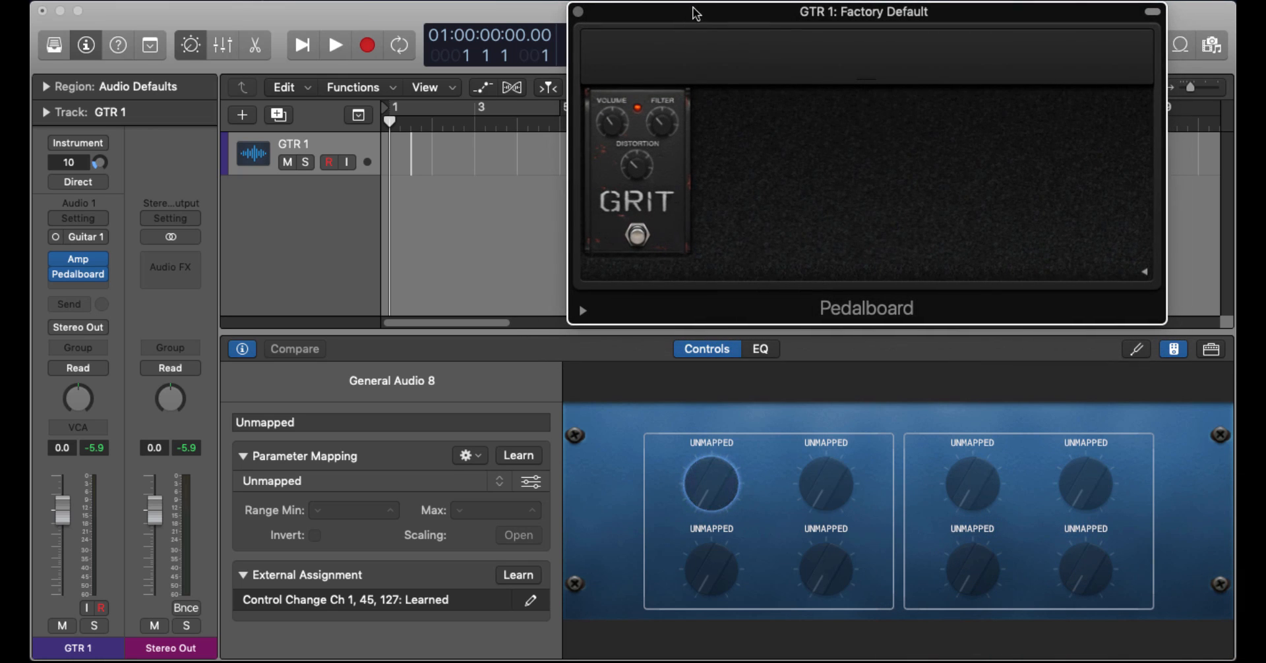
pyautogui.moveTo(1014, 417)
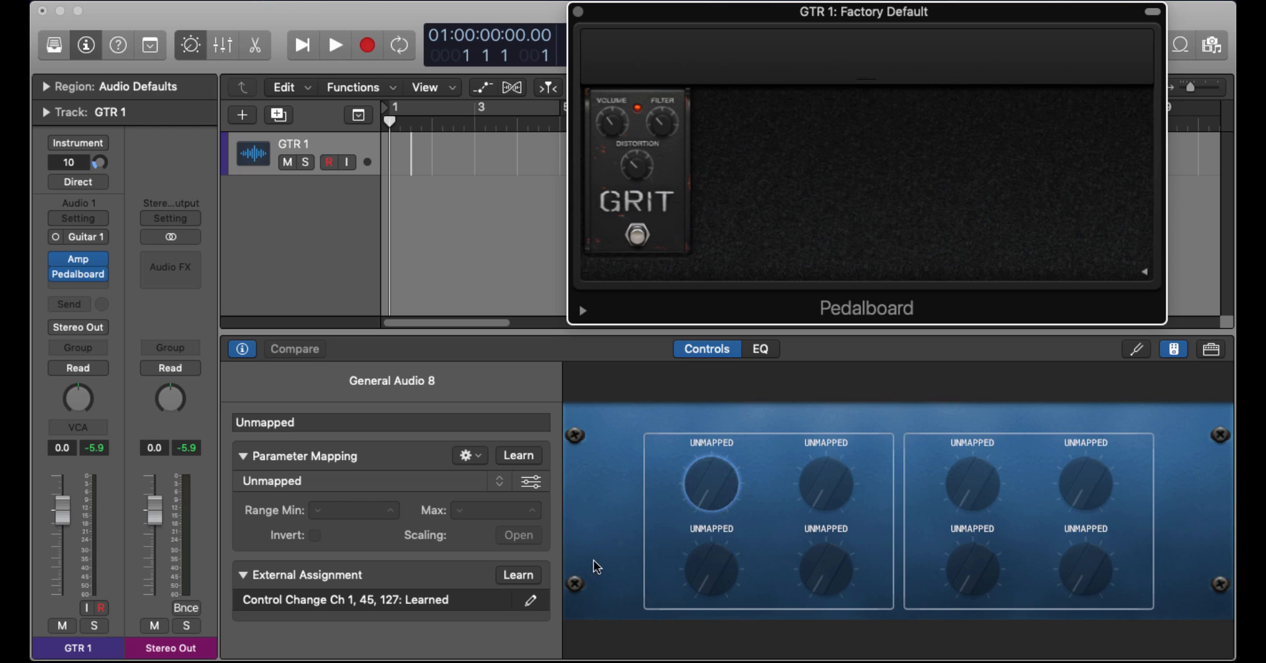
pyautogui.moveTo(669, 521)
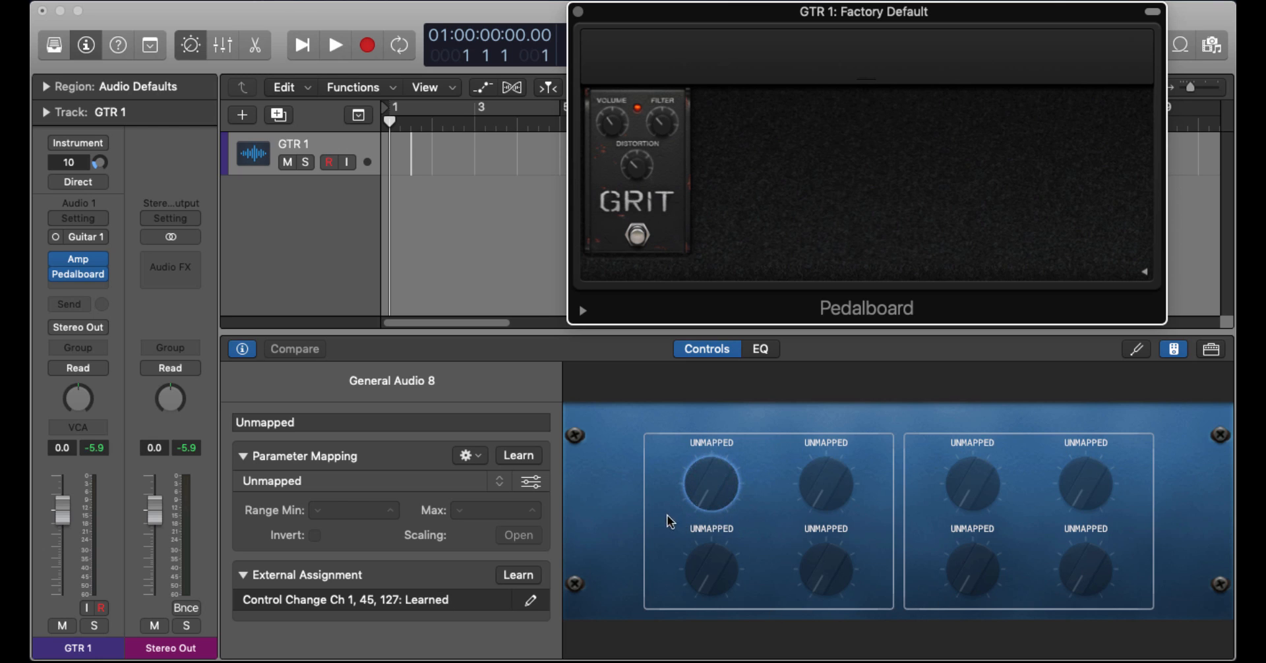
pyautogui.click(391, 381)
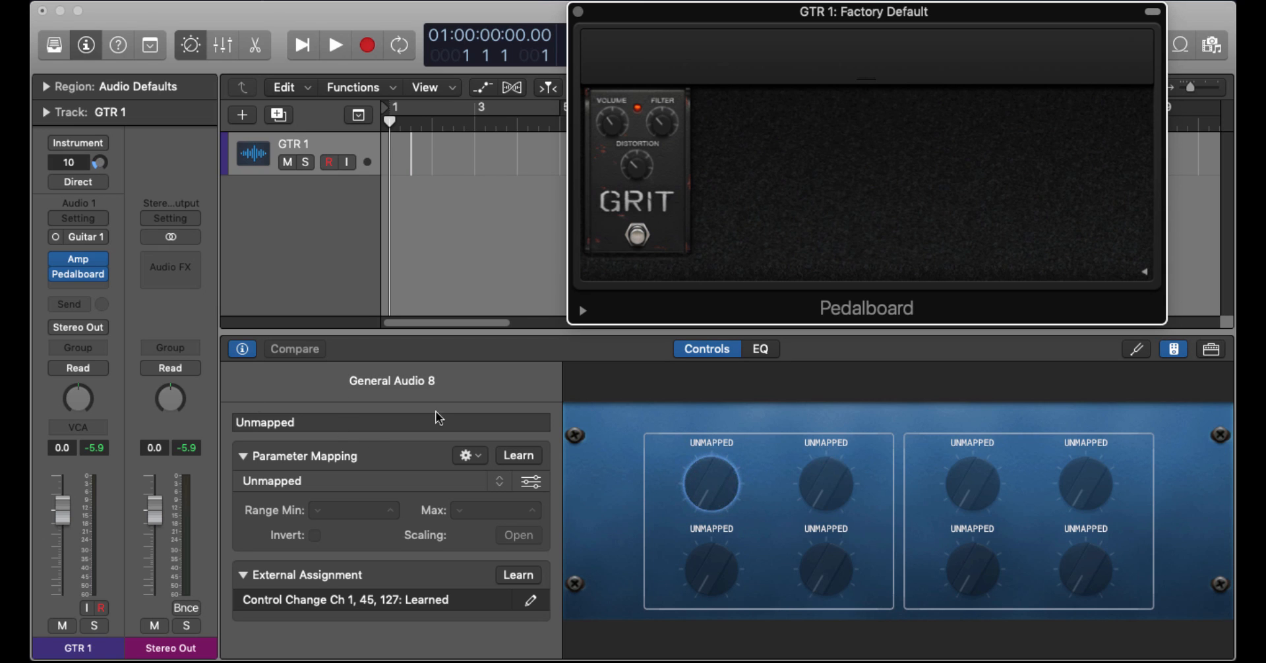
pyautogui.click(391, 381)
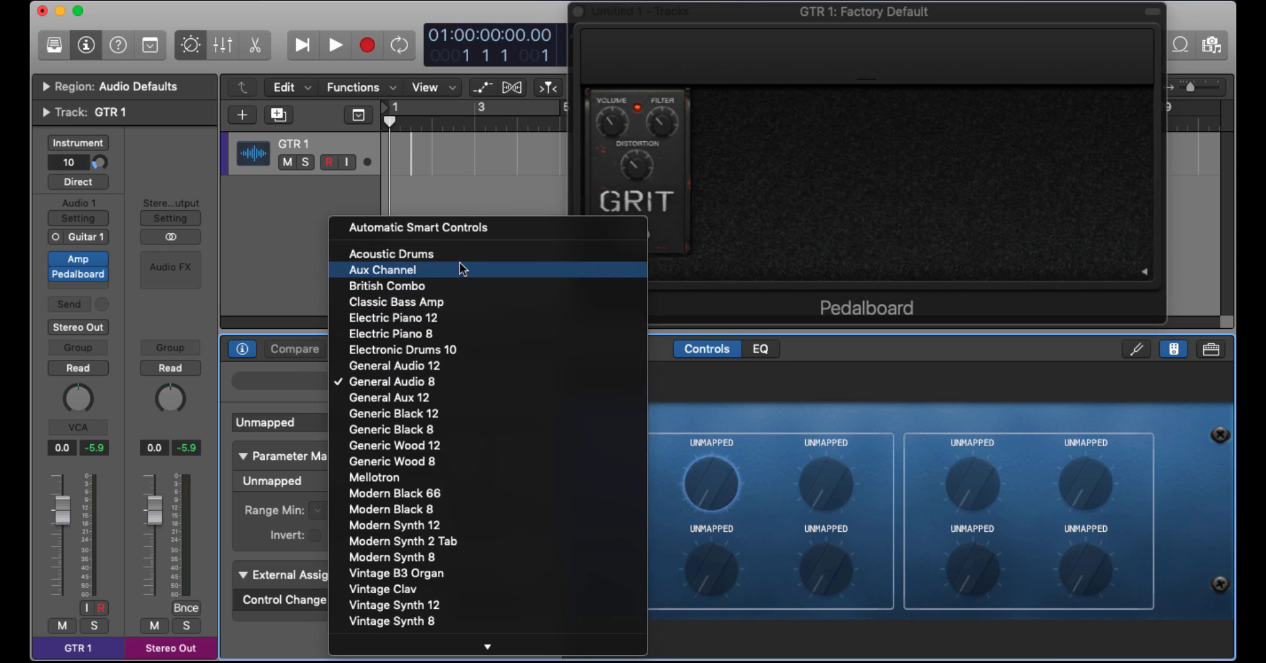
pyautogui.moveTo(464, 556)
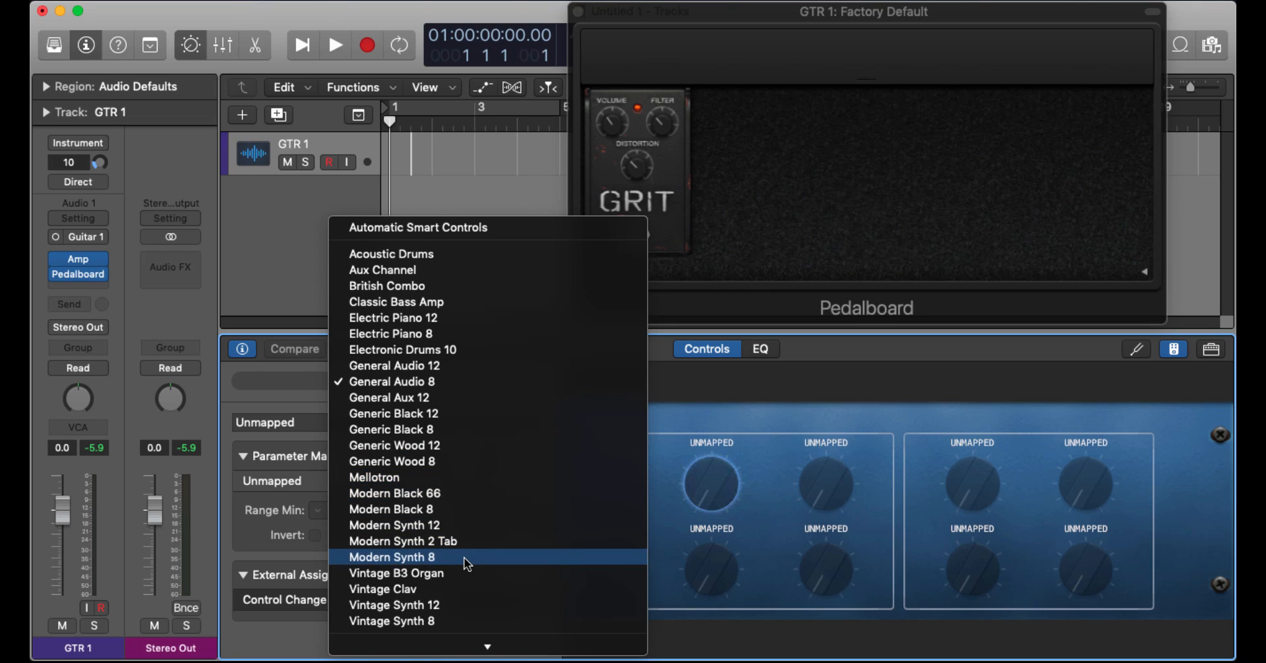
pyautogui.moveTo(486, 286)
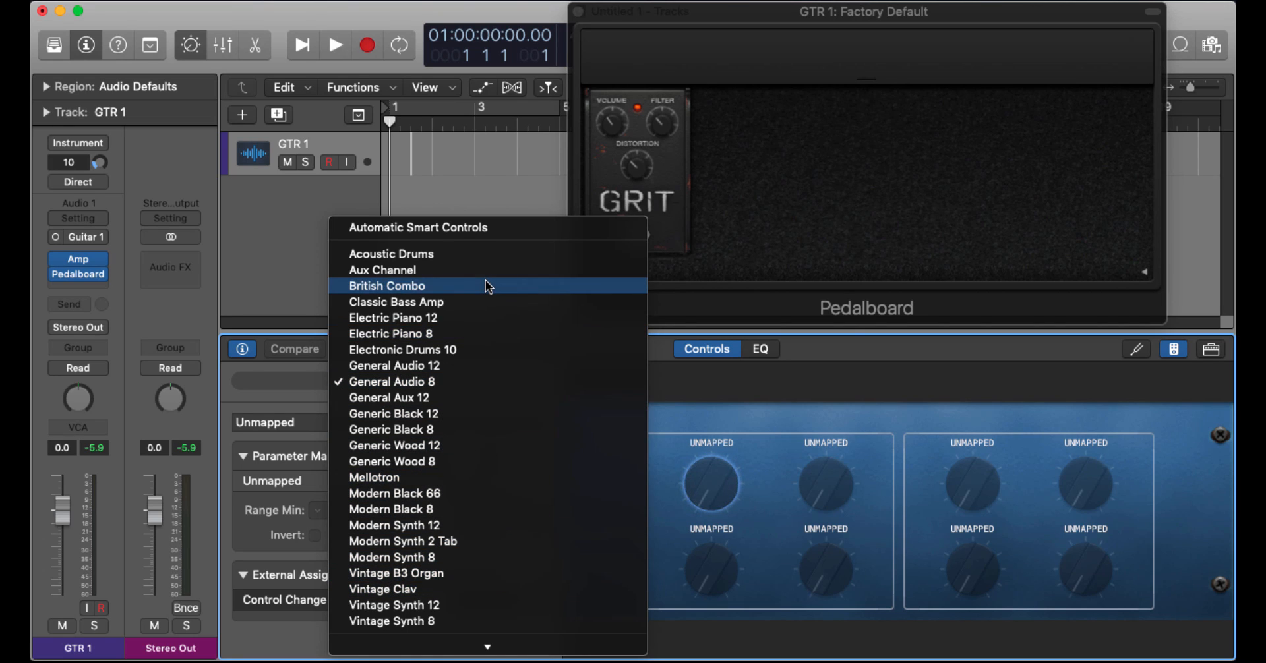
pyautogui.moveTo(475, 374)
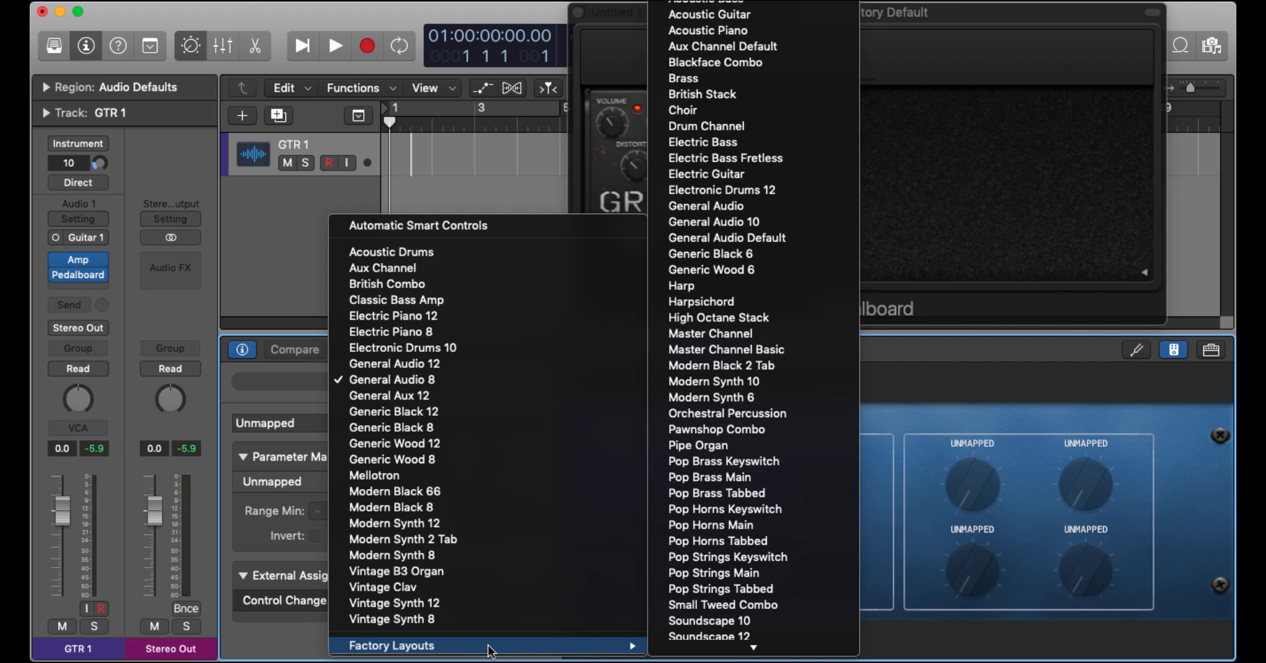
pyautogui.click(391, 380)
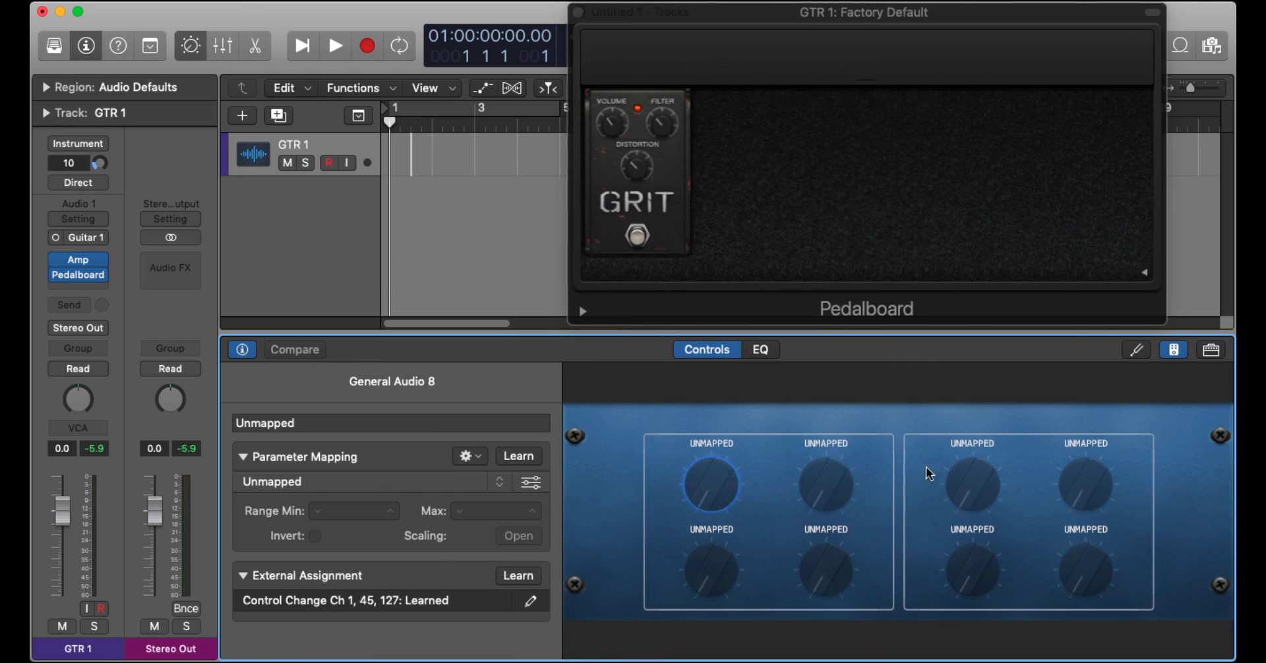
pyautogui.moveTo(649, 438)
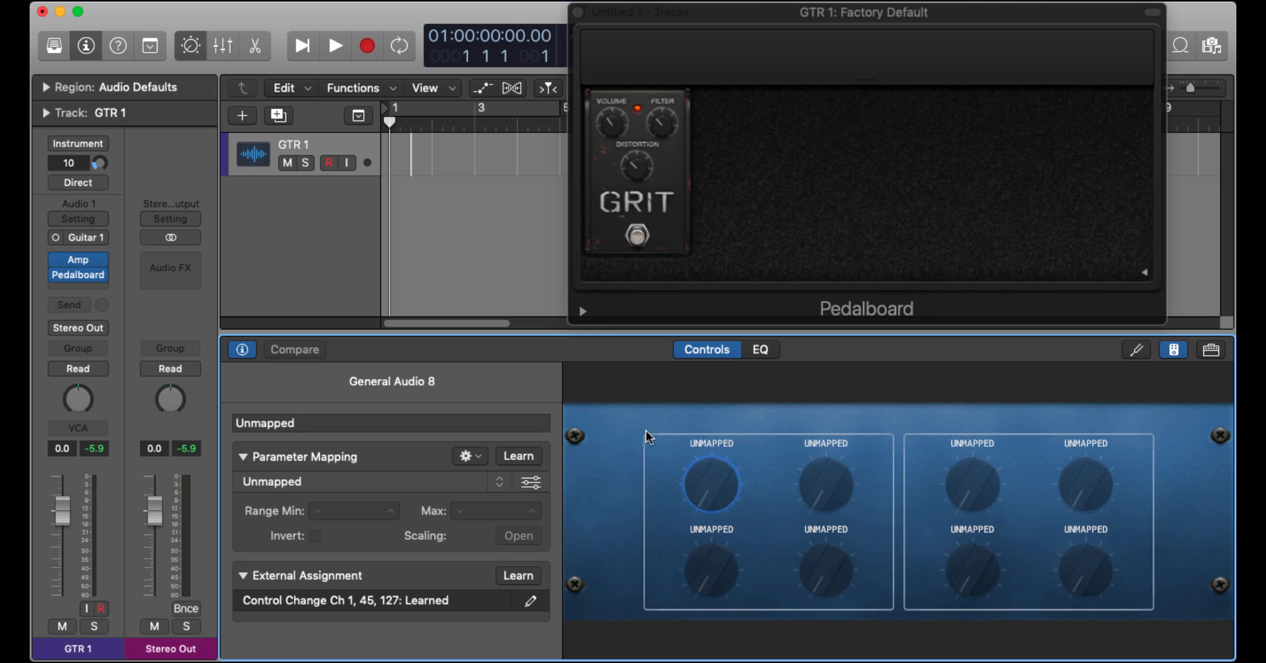
pyautogui.moveTo(641, 463)
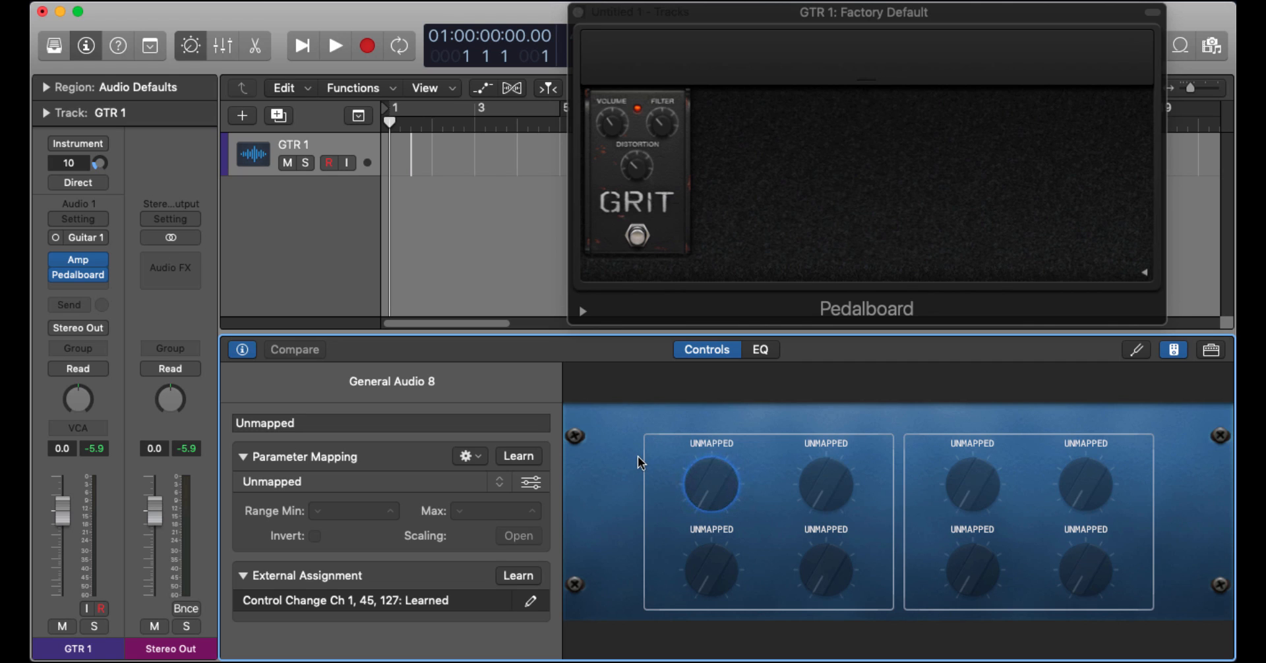
pyautogui.moveTo(657, 461)
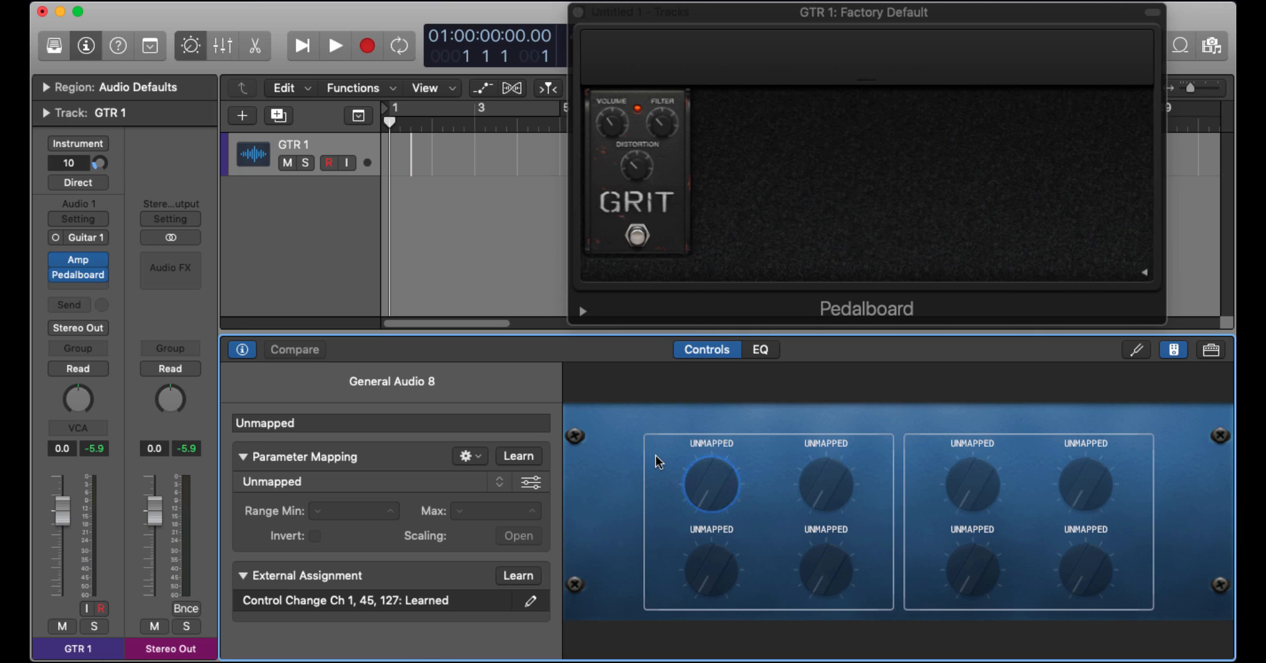
pyautogui.moveTo(833, 486)
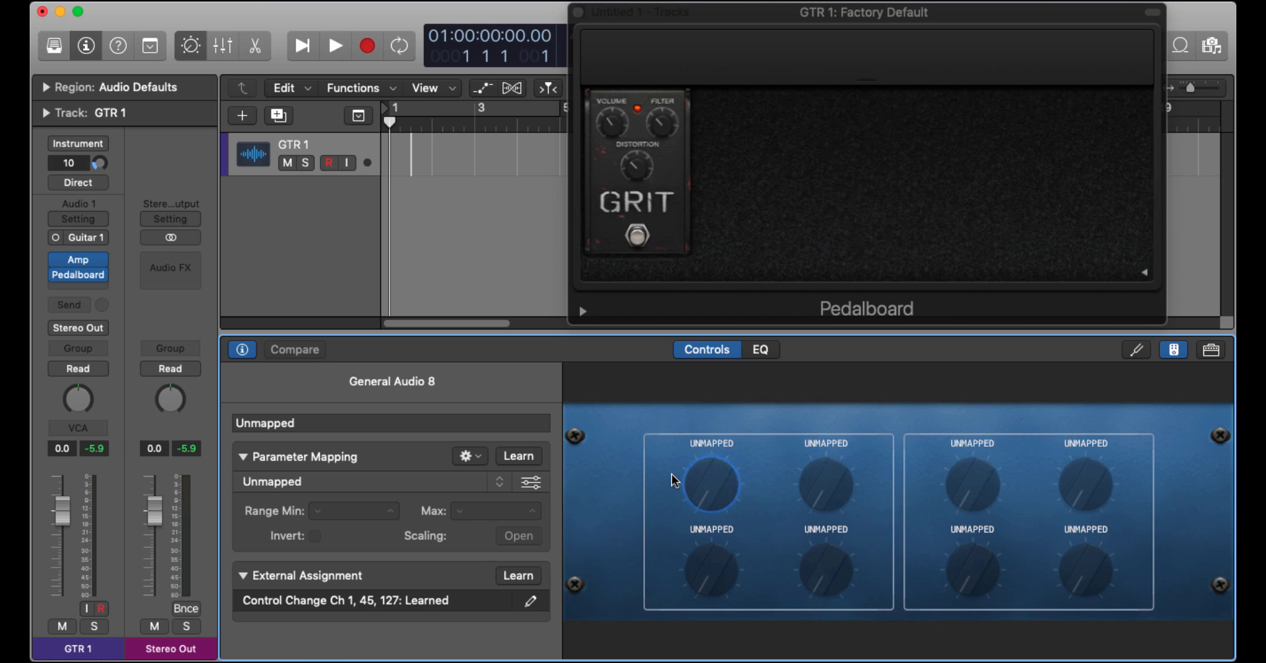
pyautogui.moveTo(461, 486)
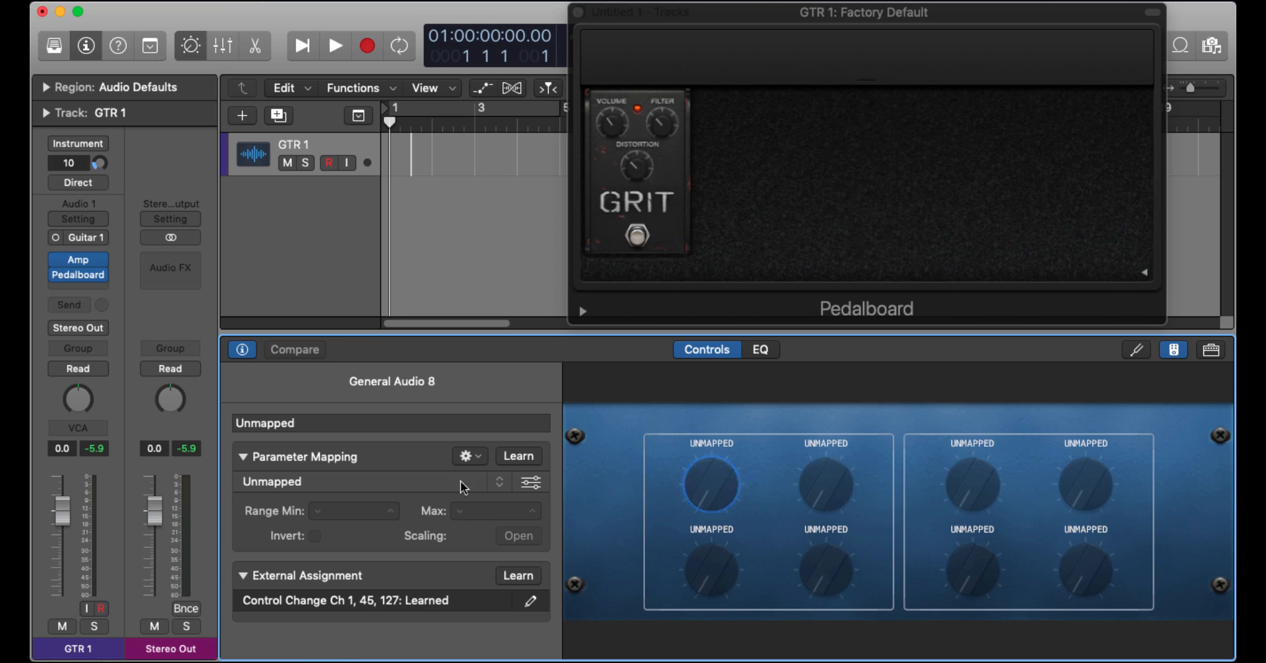
pyautogui.moveTo(513, 494)
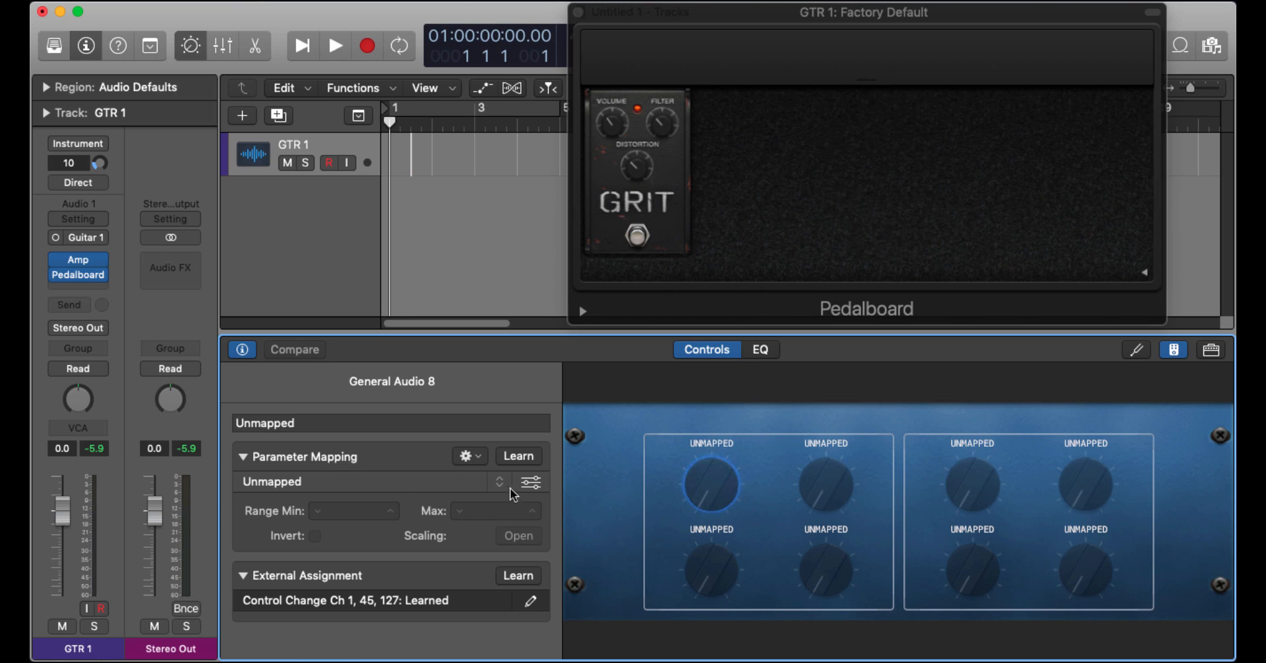
# Map the first knob to 2 Pedalboard > Slot 1 - Grit > Pedal State (Bypassed to Active).
pyautogui.click(501, 482)
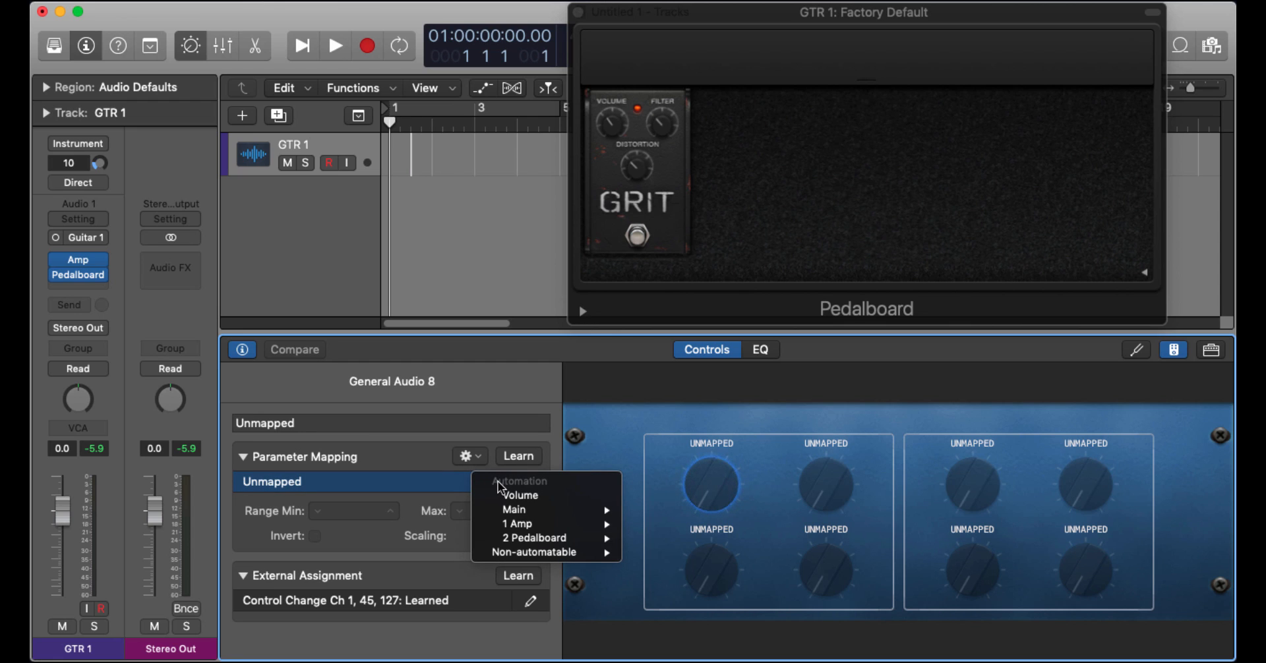
pyautogui.moveTo(533, 538)
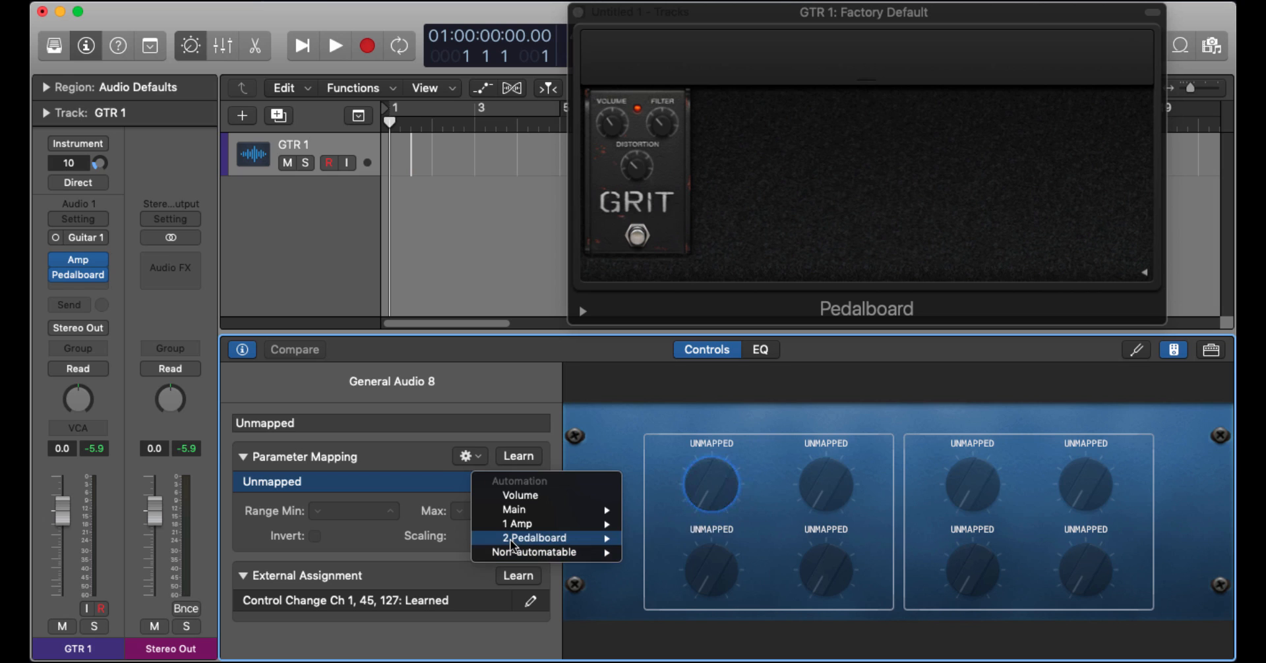
pyautogui.moveTo(534, 539)
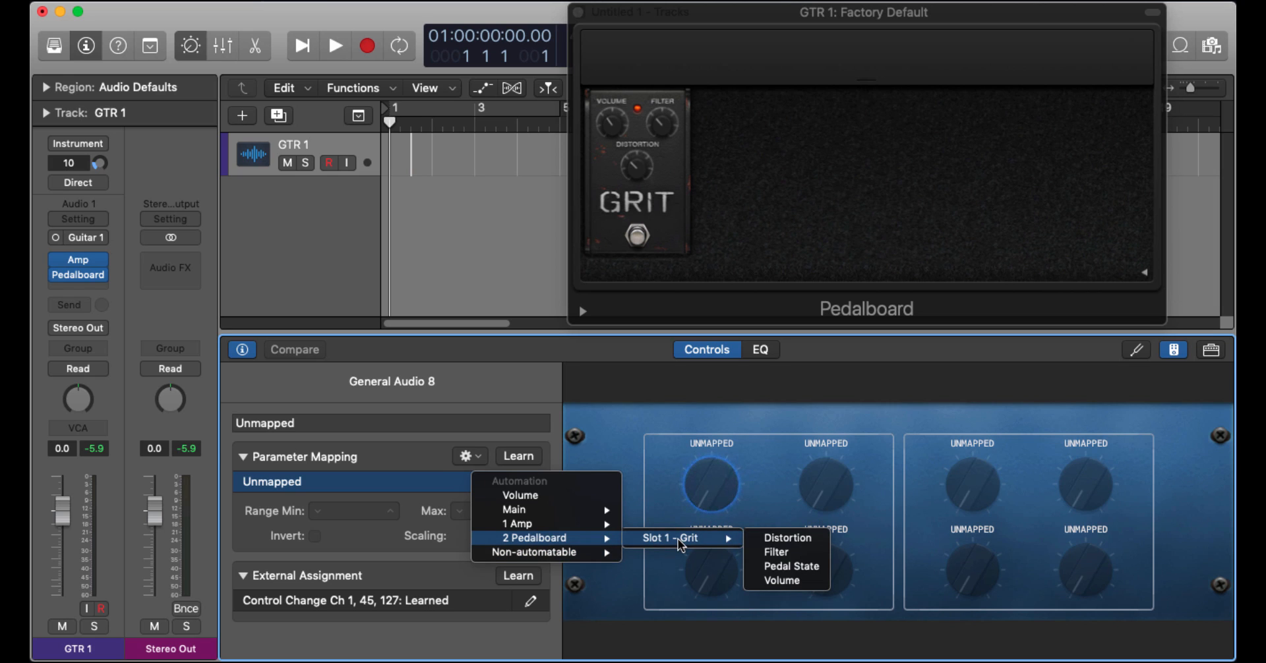
pyautogui.moveTo(718, 552)
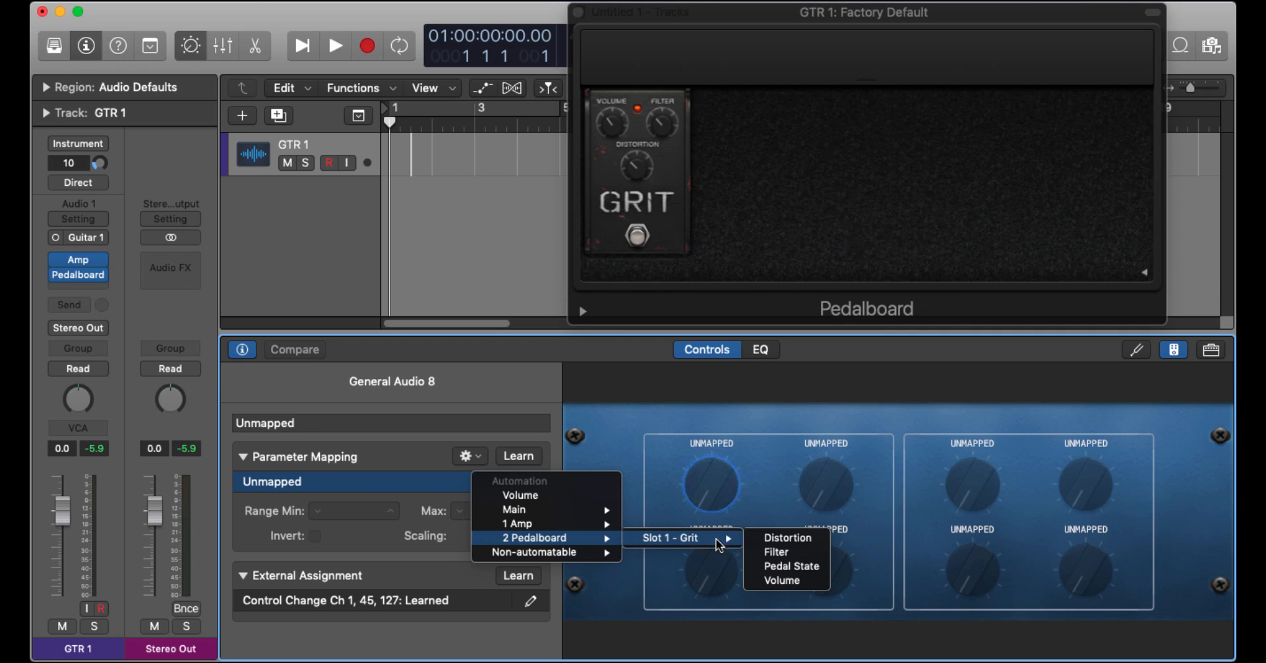
pyautogui.moveTo(786, 538)
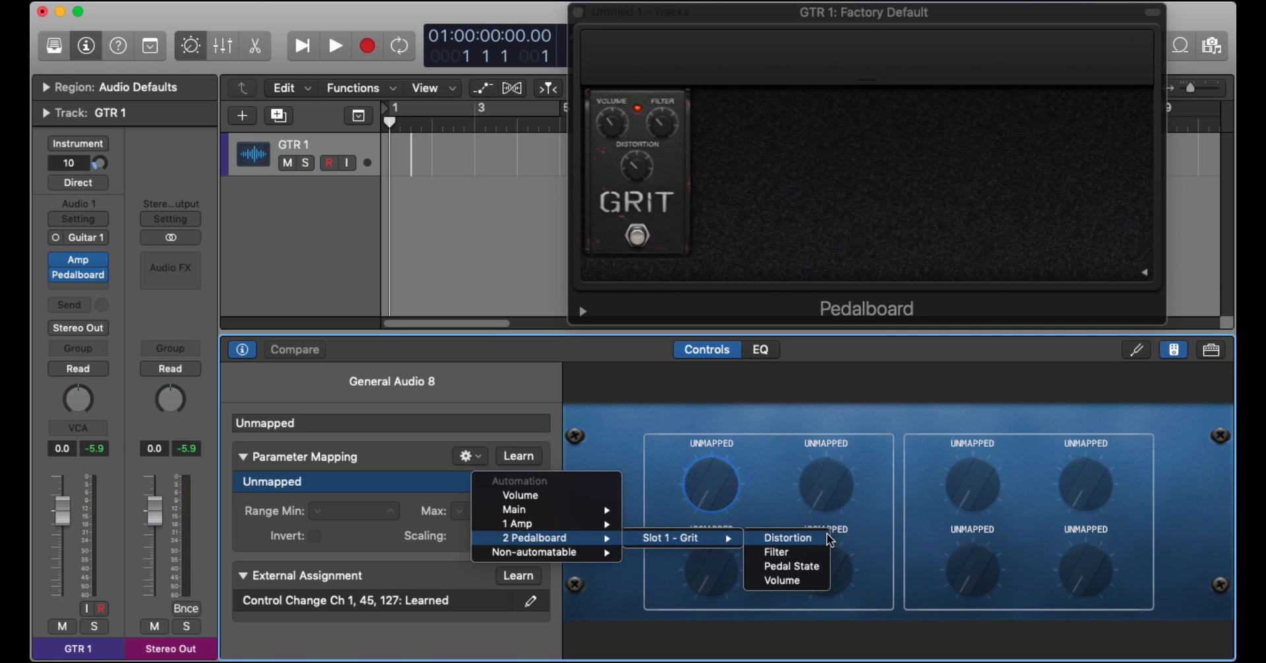
pyautogui.click(792, 565)
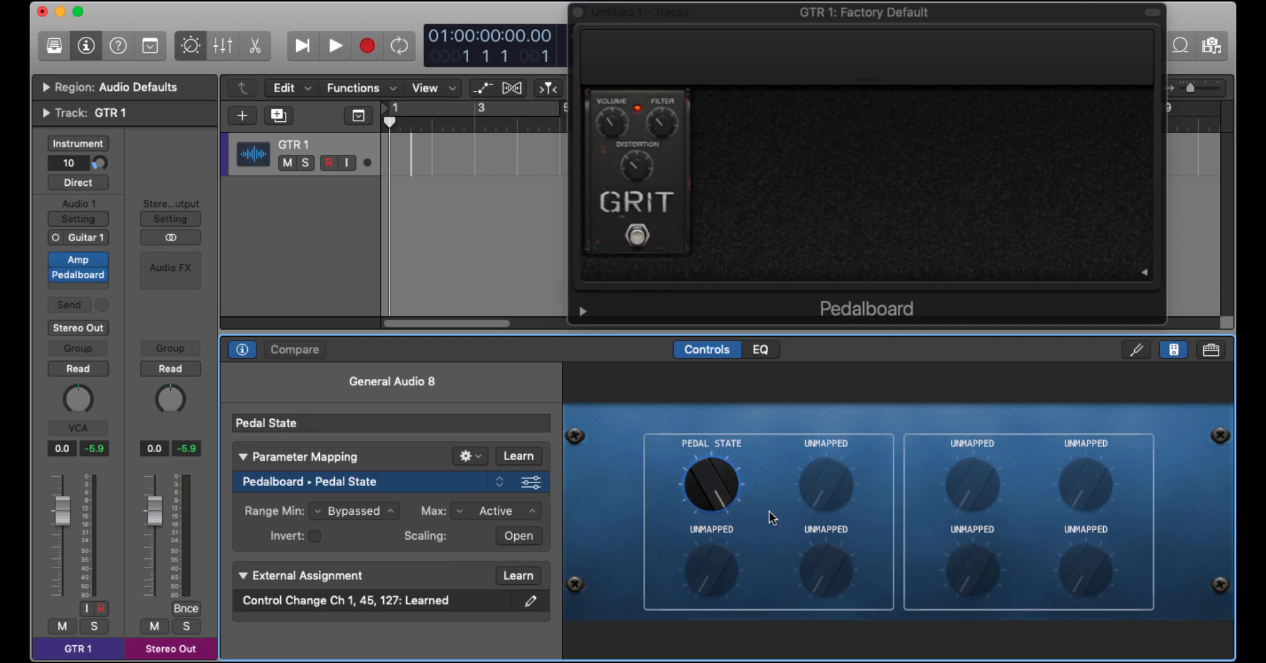
pyautogui.moveTo(281, 491)
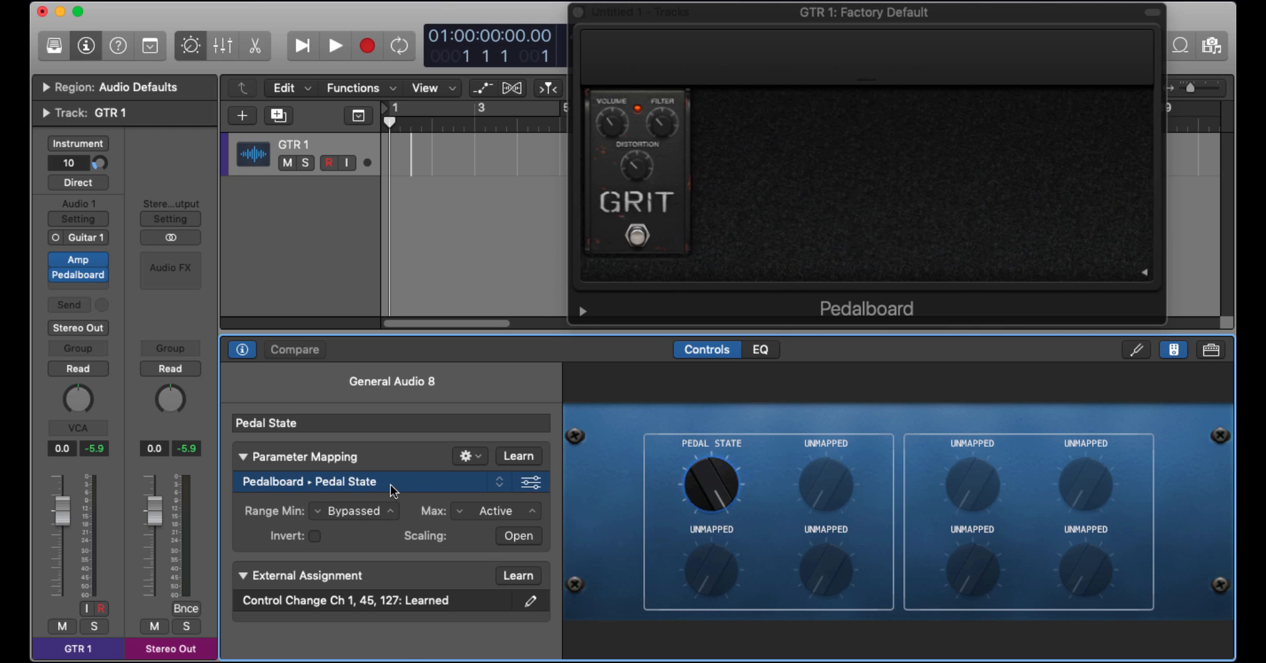
pyautogui.moveTo(288, 490)
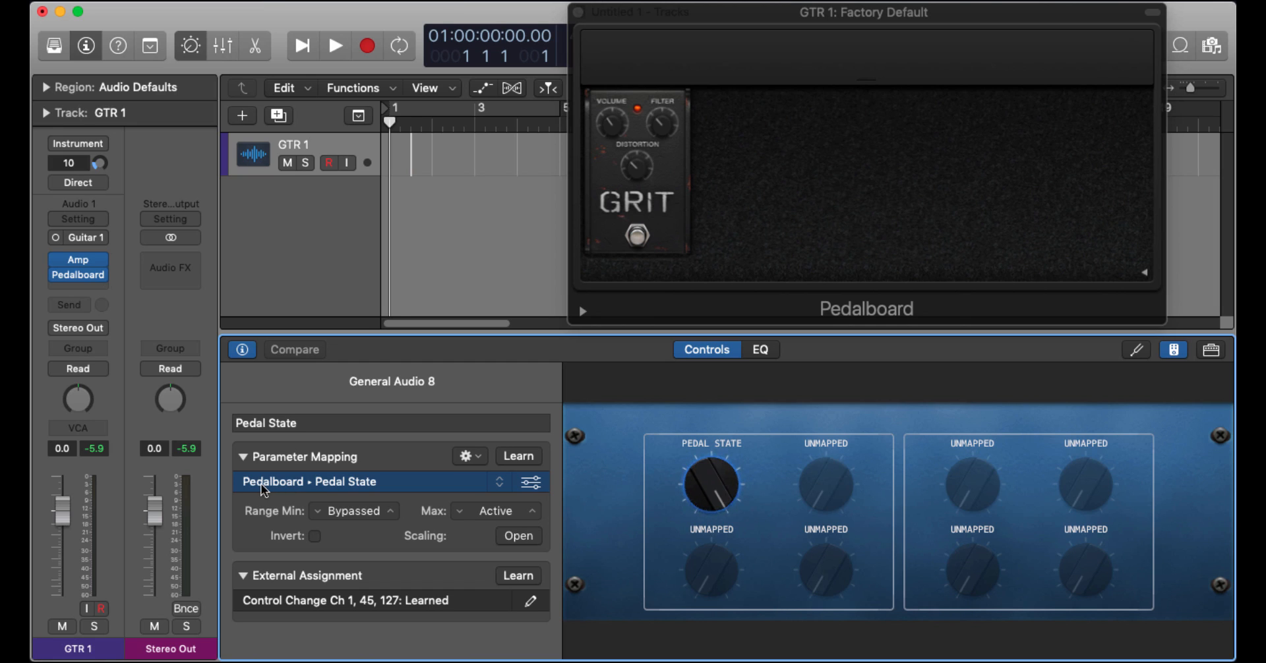
pyautogui.moveTo(345, 493)
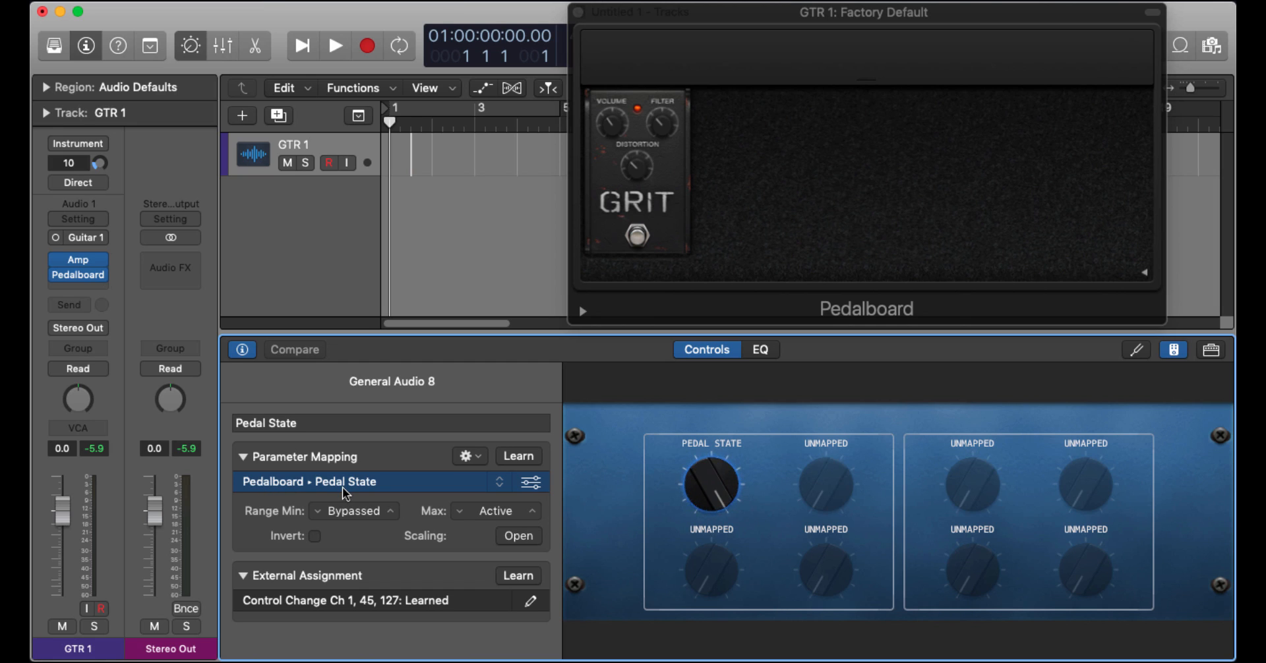
pyautogui.moveTo(290, 523)
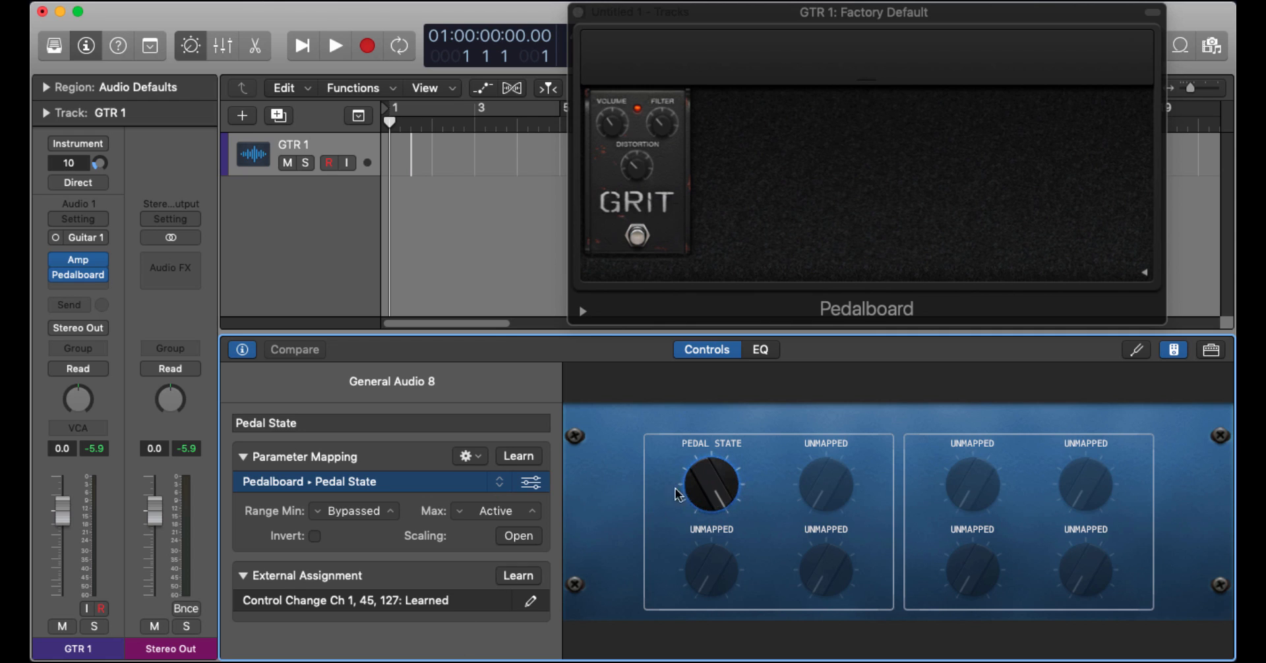
pyautogui.moveTo(442, 600)
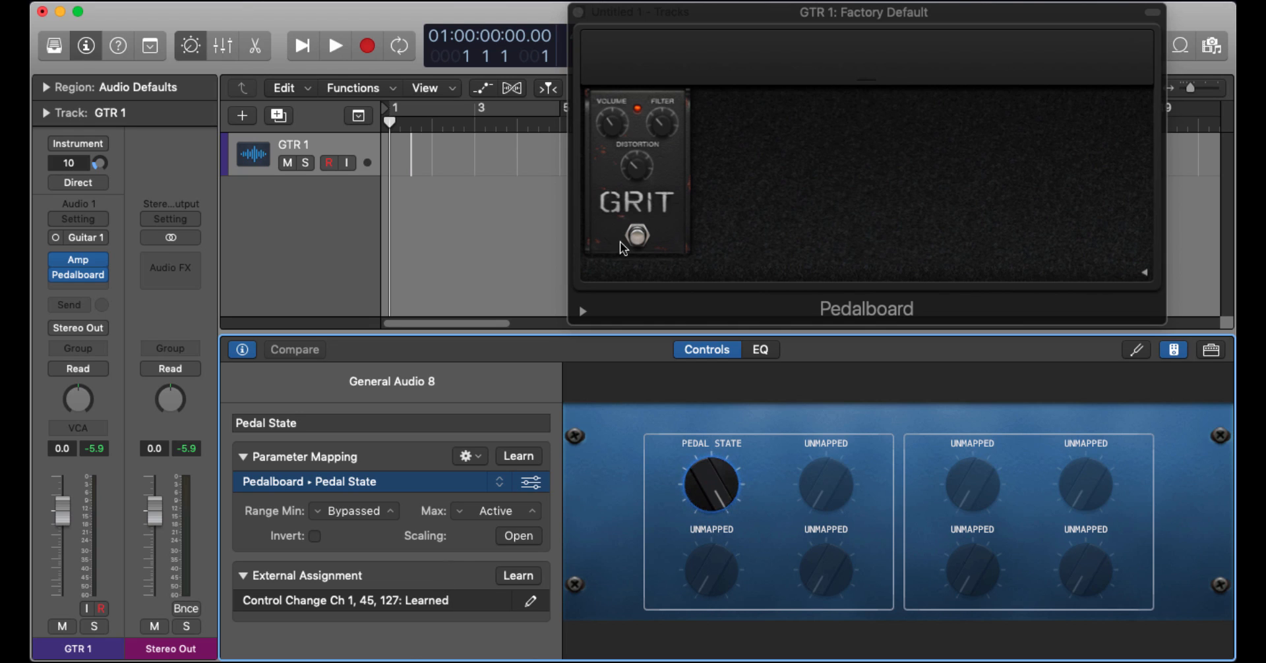
pyautogui.moveTo(324, 579)
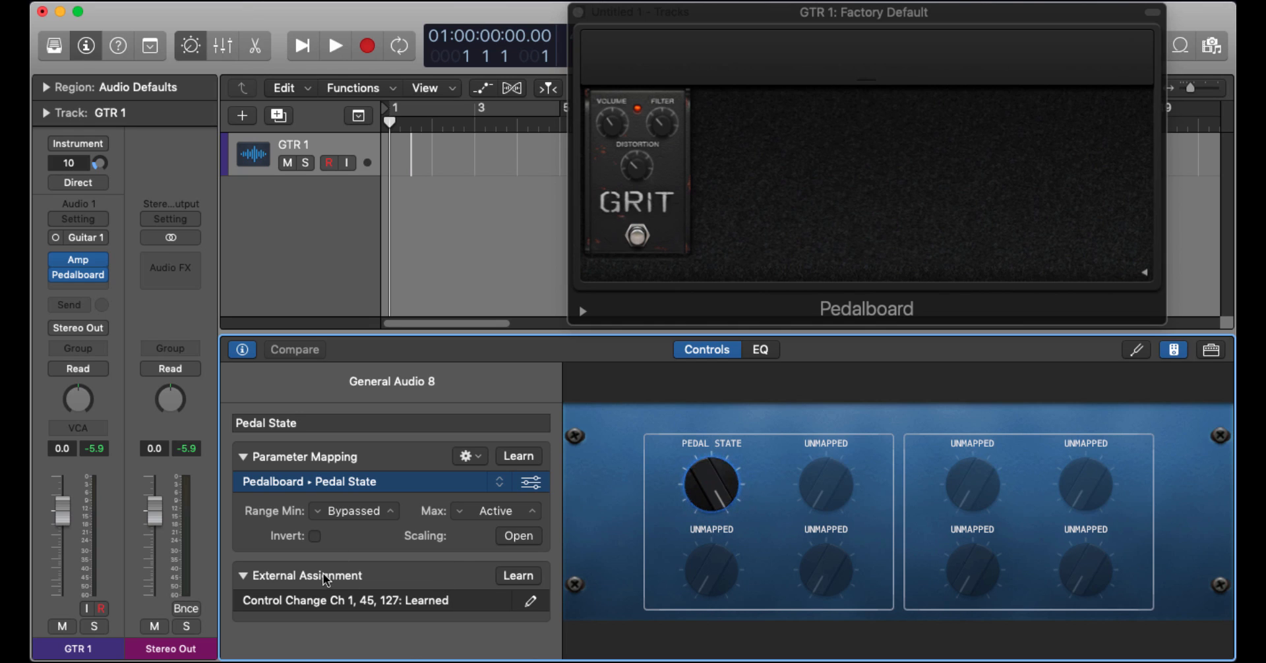
pyautogui.moveTo(411, 582)
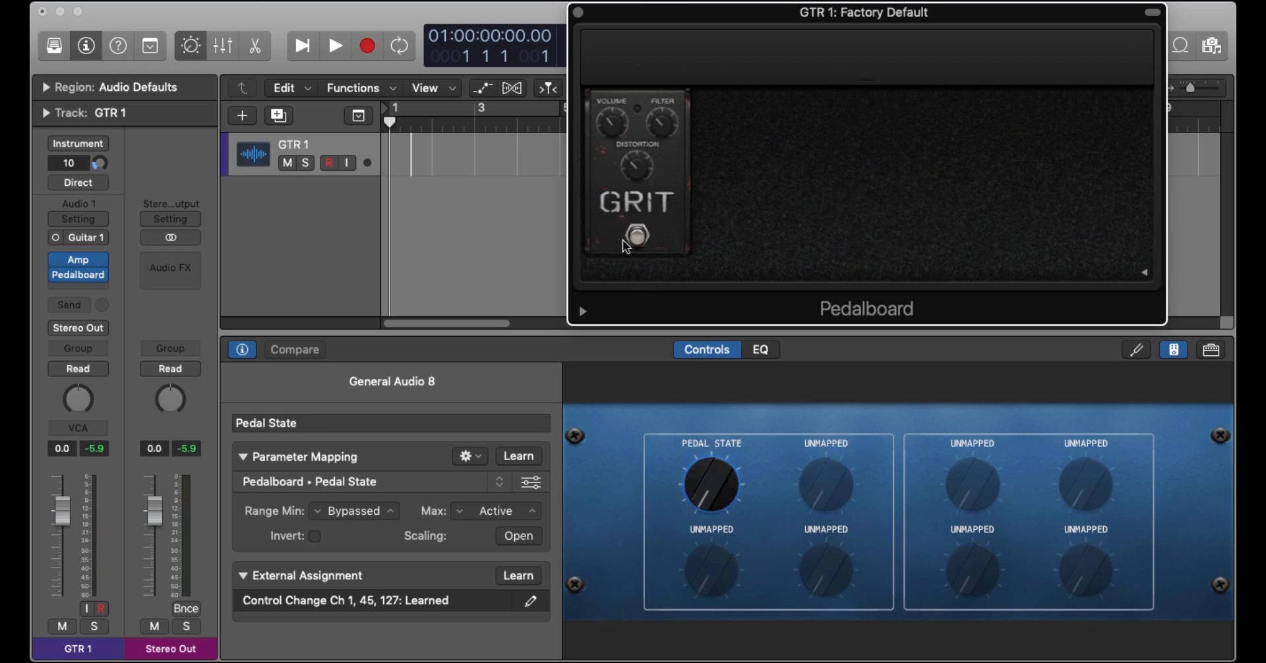
pyautogui.click(639, 237)
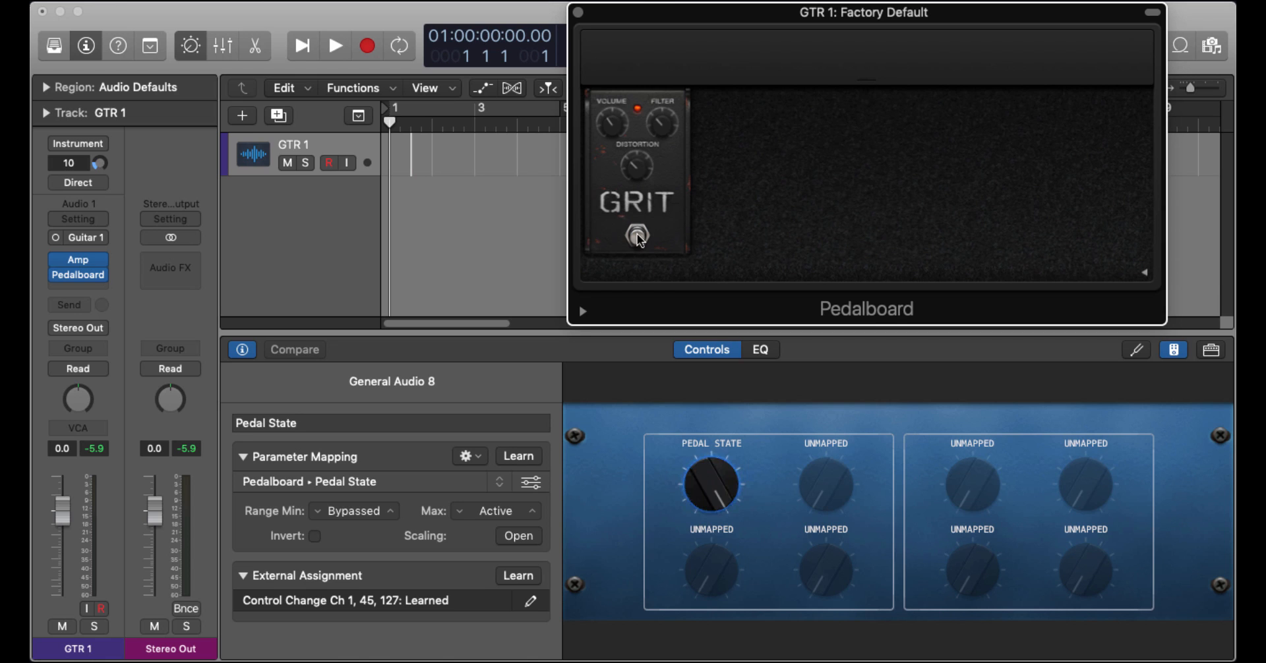
# Bypass the Grit pedal and learn a hardware control (CC 45) for the Pedal State knob.
pyautogui.click(638, 234)
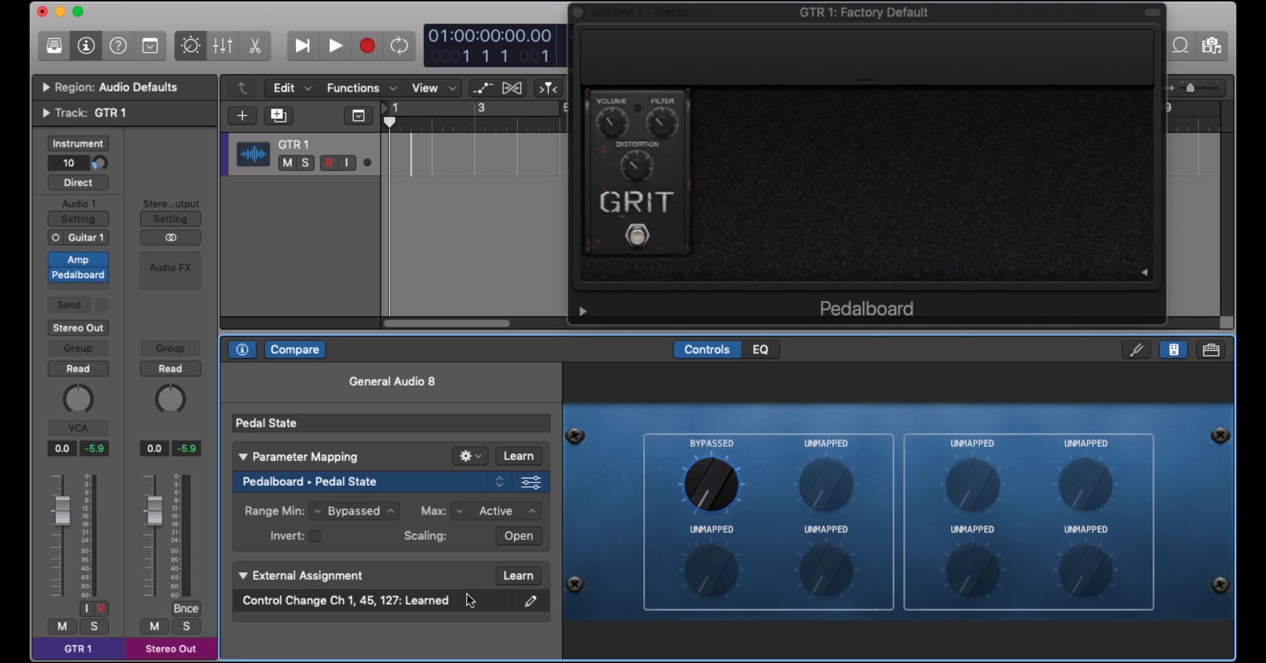
pyautogui.click(517, 575)
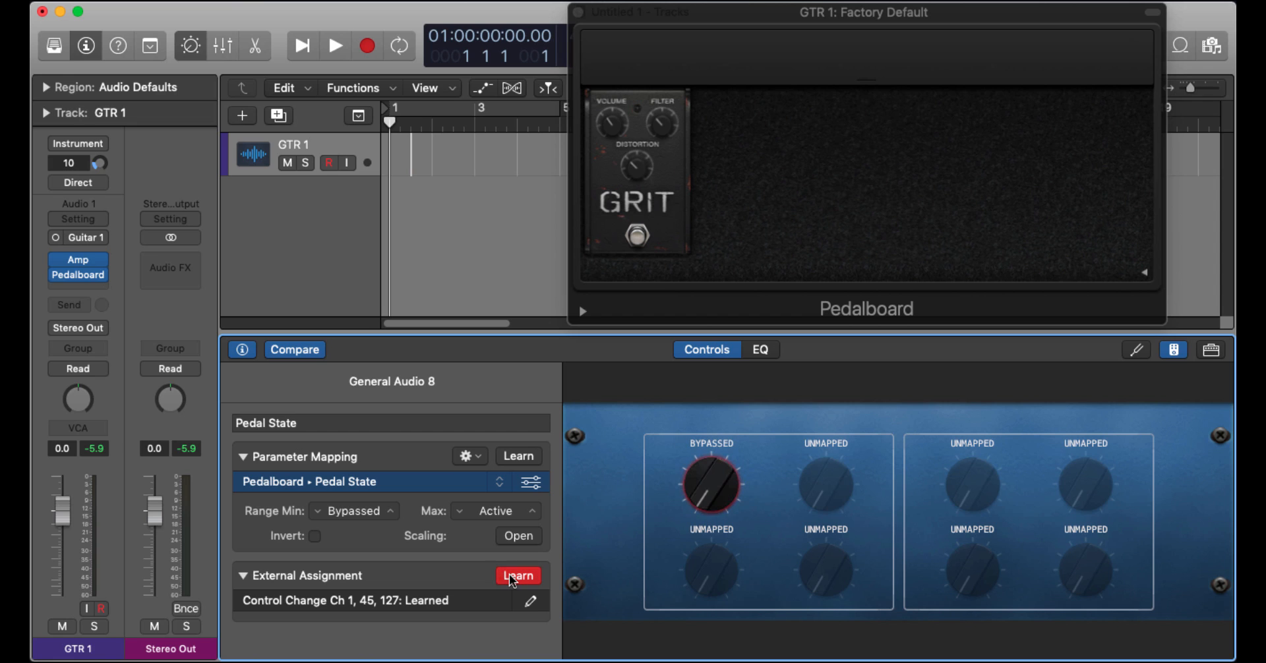
pyautogui.click(517, 575)
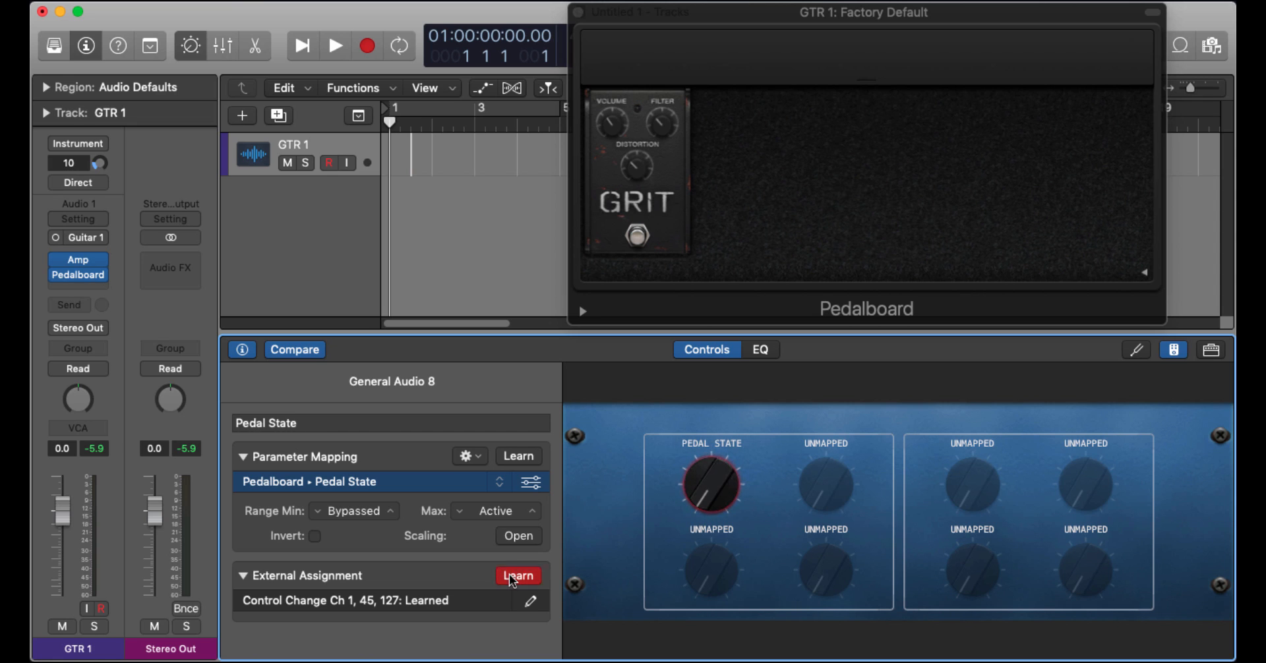
pyautogui.click(517, 575)
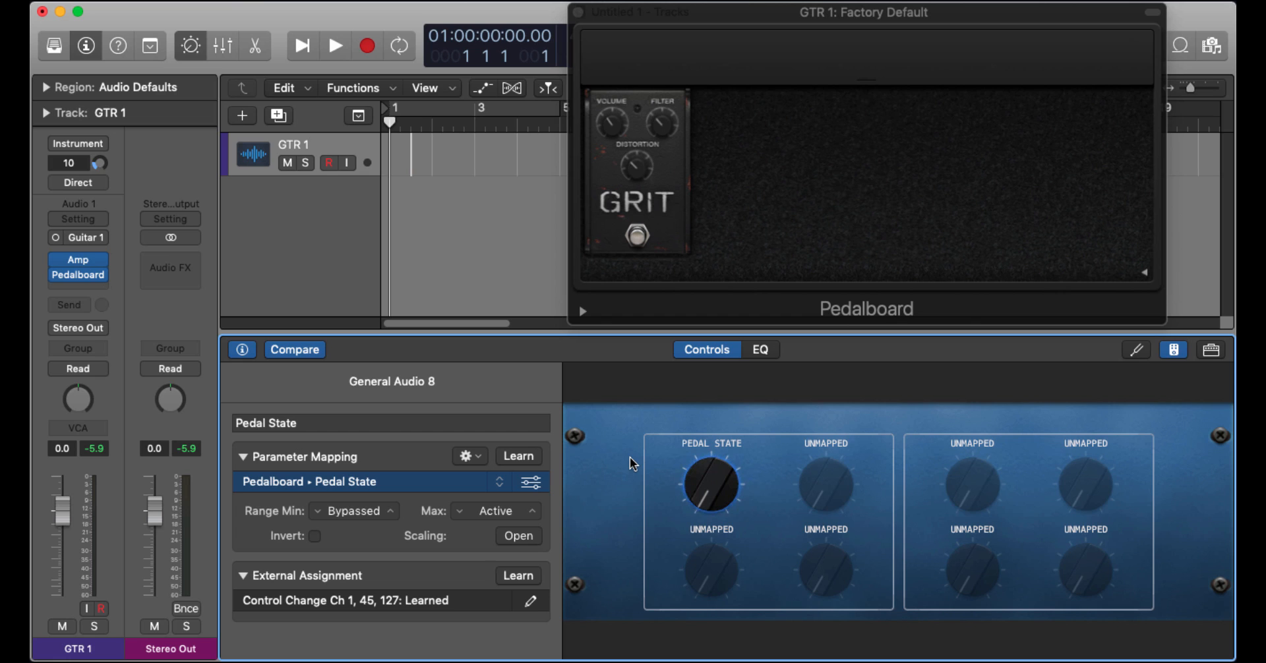
pyautogui.moveTo(692, 317)
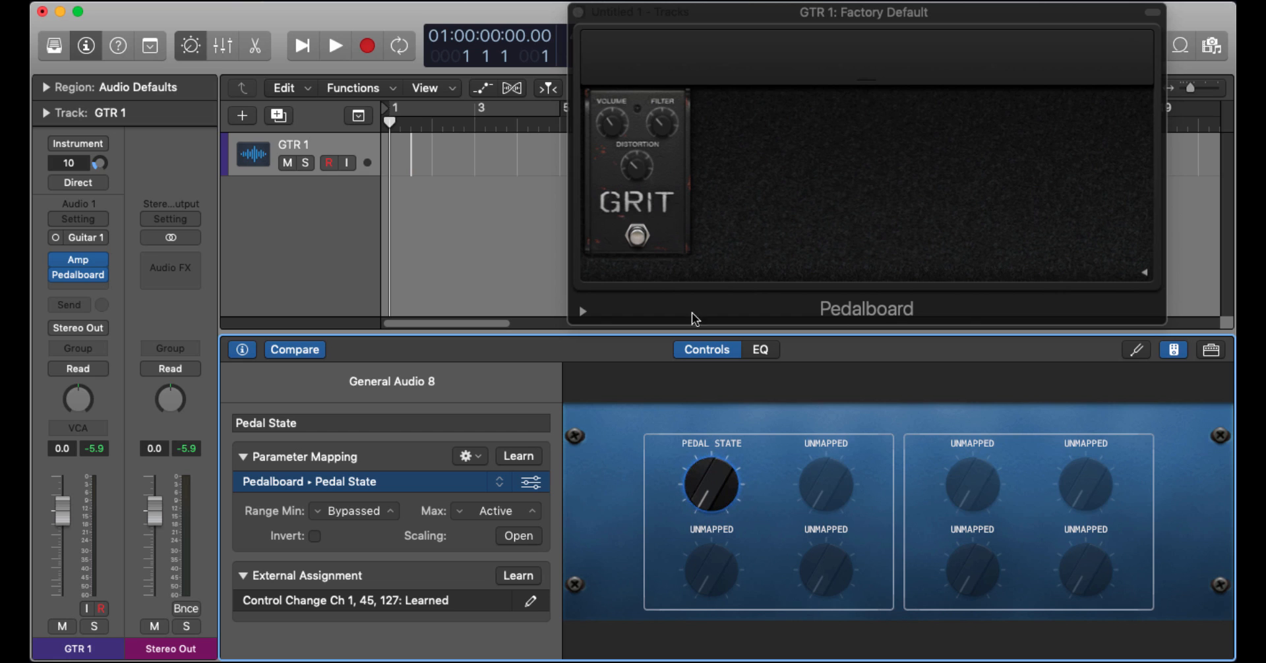
pyautogui.moveTo(578, 15)
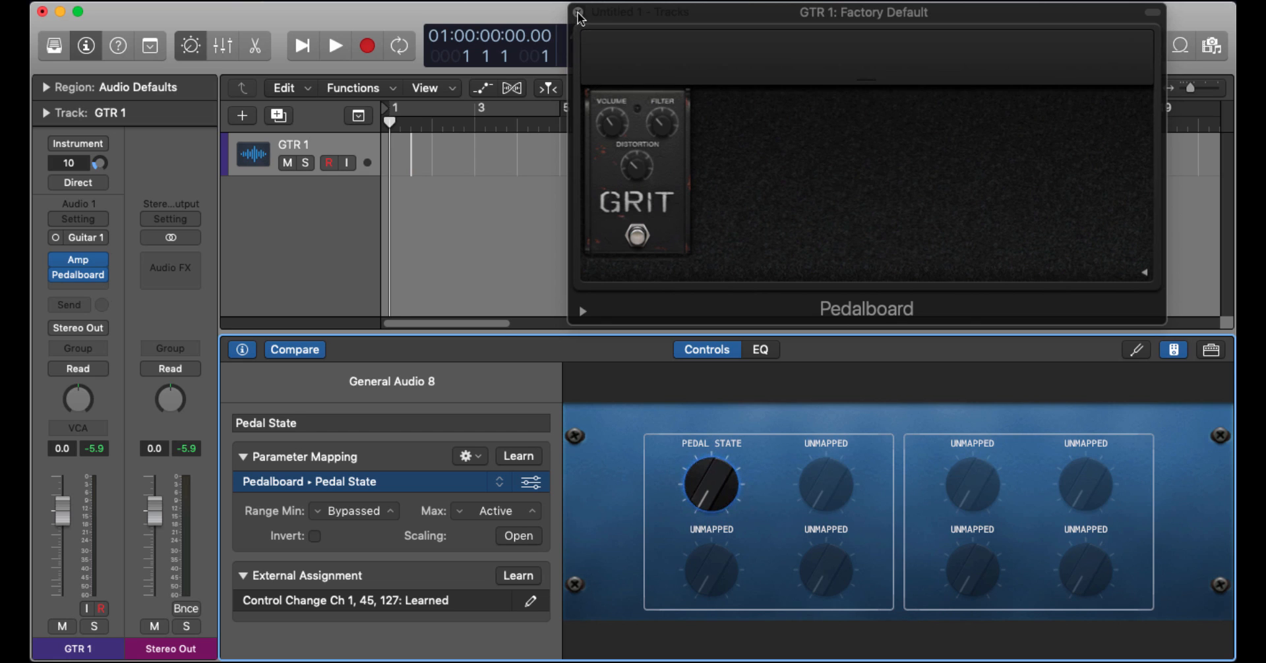
# Close the Pedalboard and swap its GTR 1 insert for TSC > Mono, reopening the plug-in list.
pyautogui.click(578, 15)
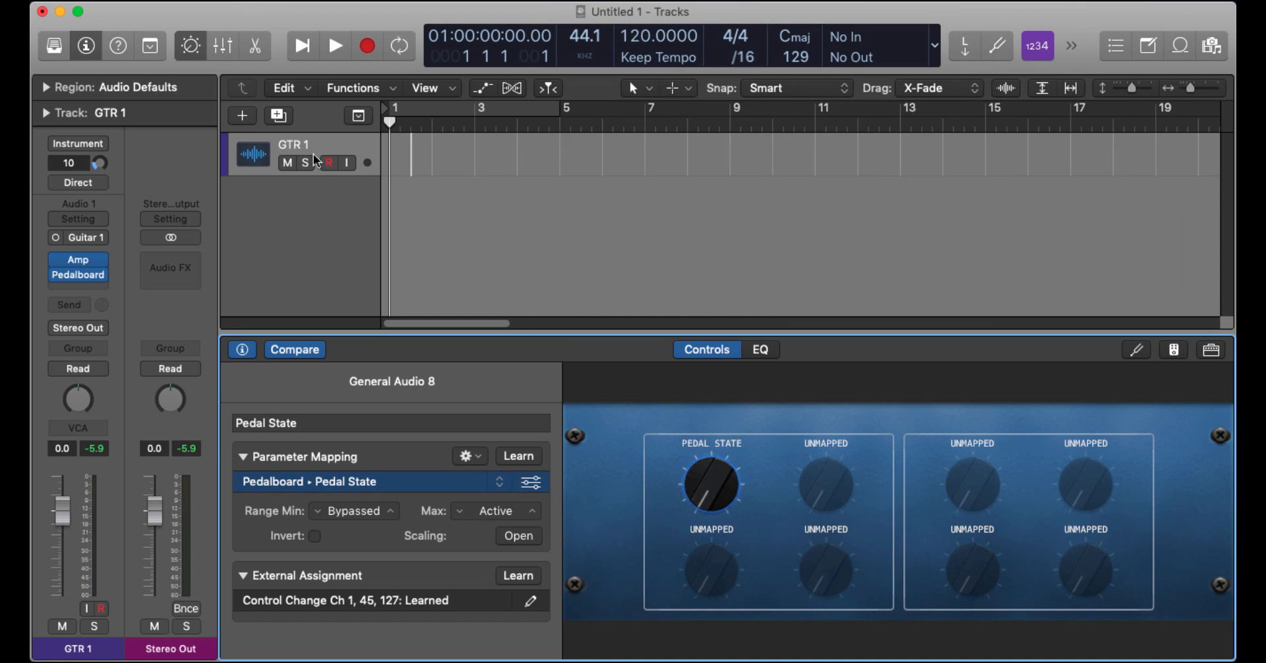
pyautogui.click(78, 268)
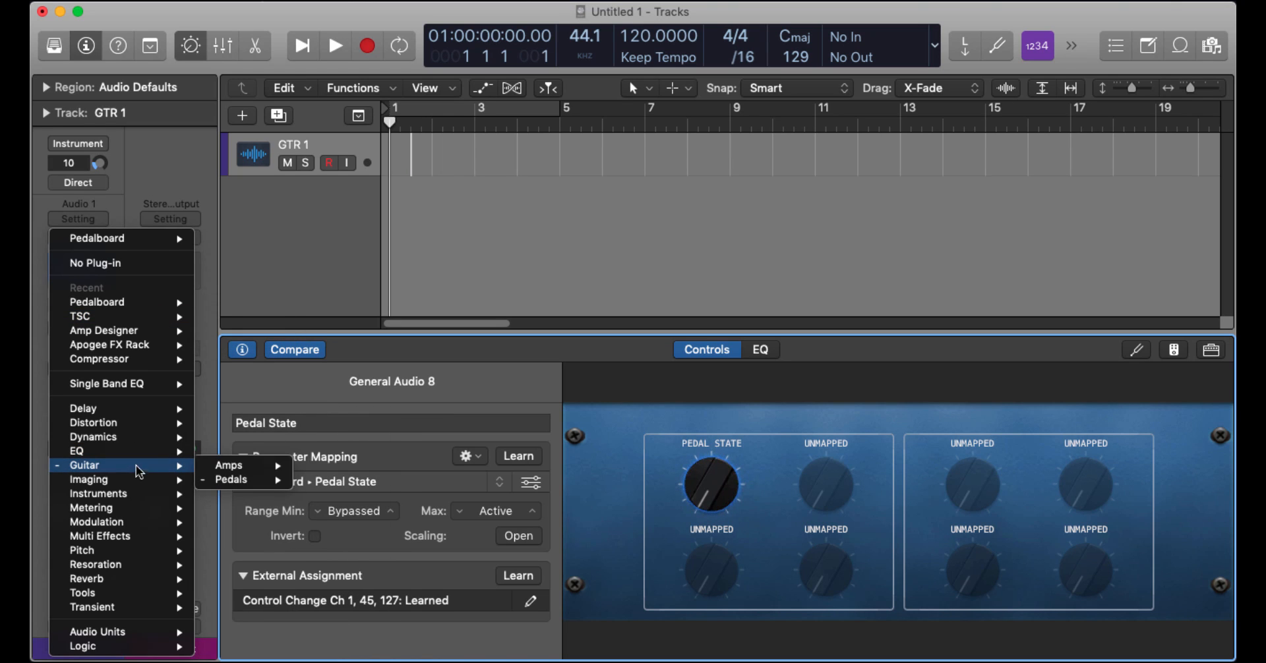
pyautogui.click(232, 479)
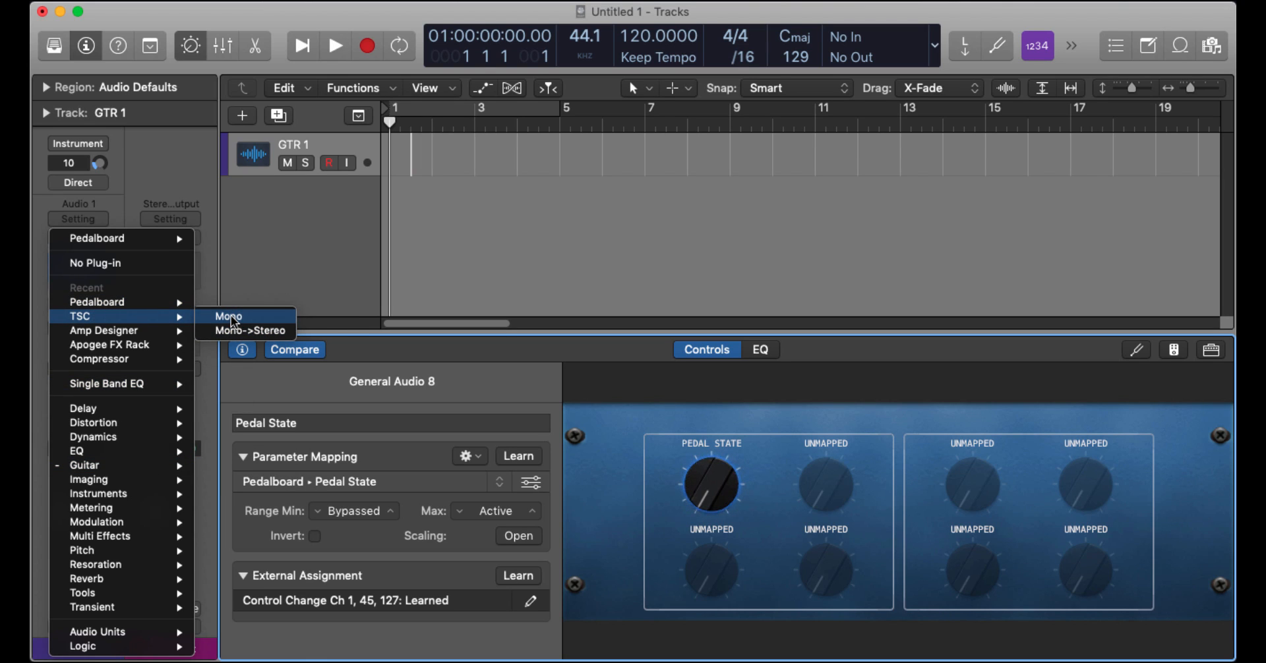
pyautogui.click(229, 317)
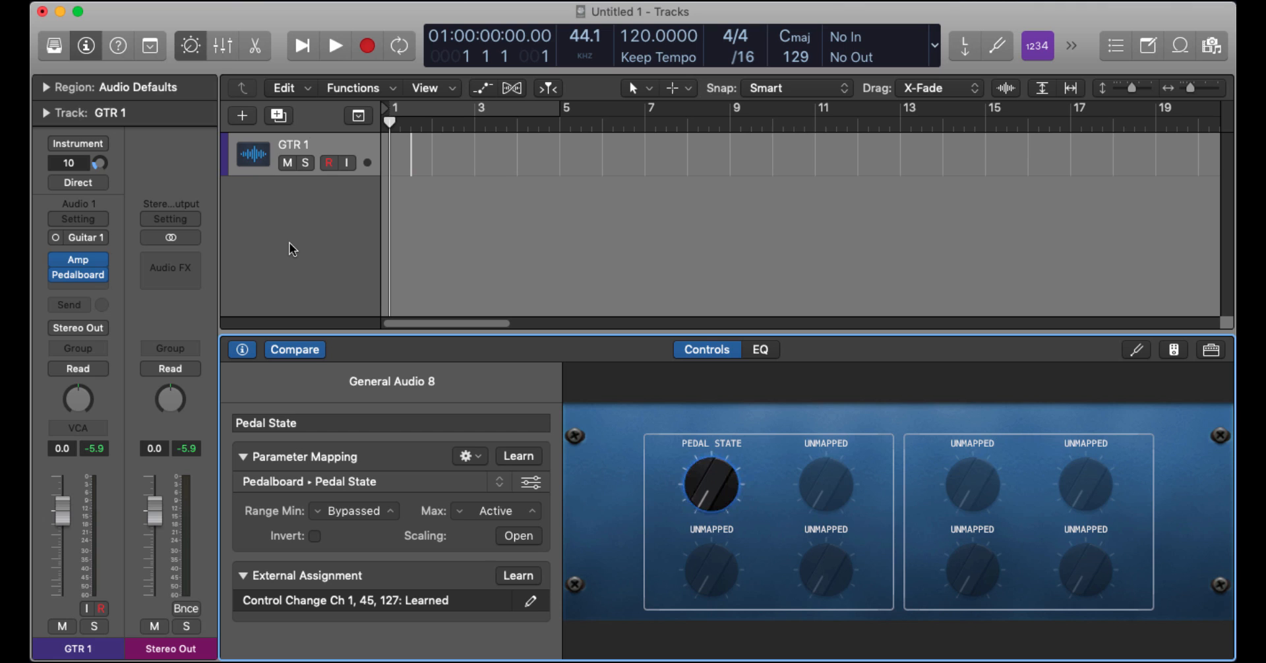
pyautogui.moveTo(116, 287)
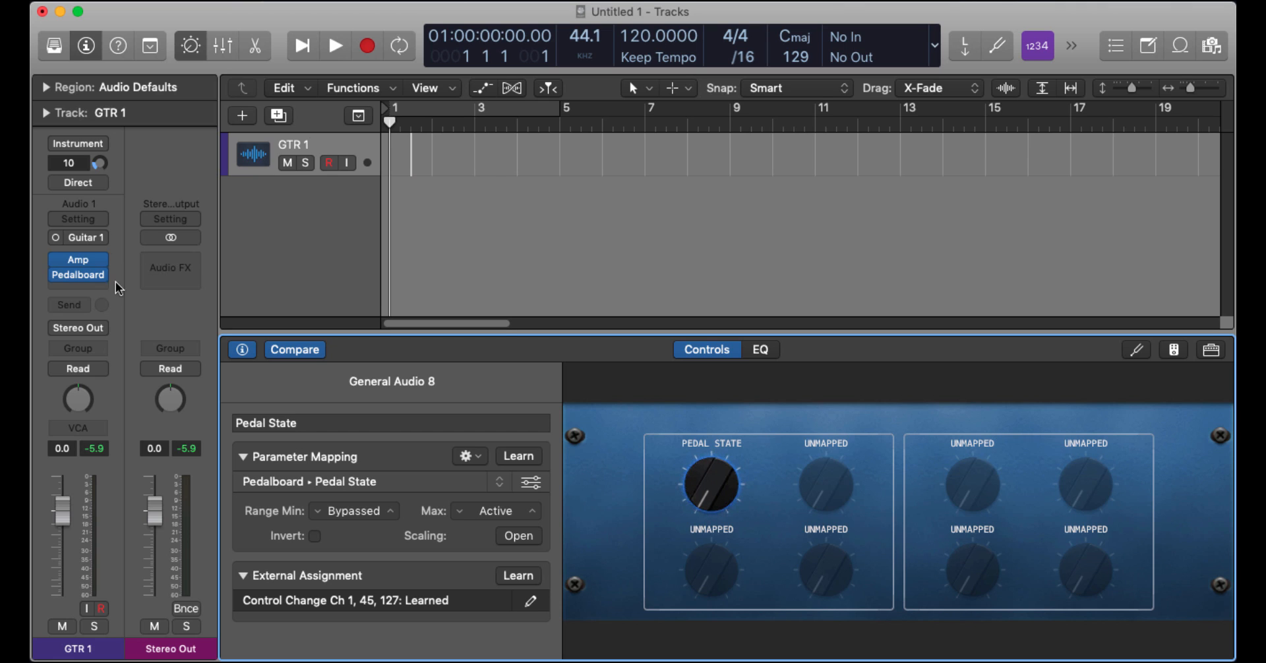
pyautogui.click(77, 268)
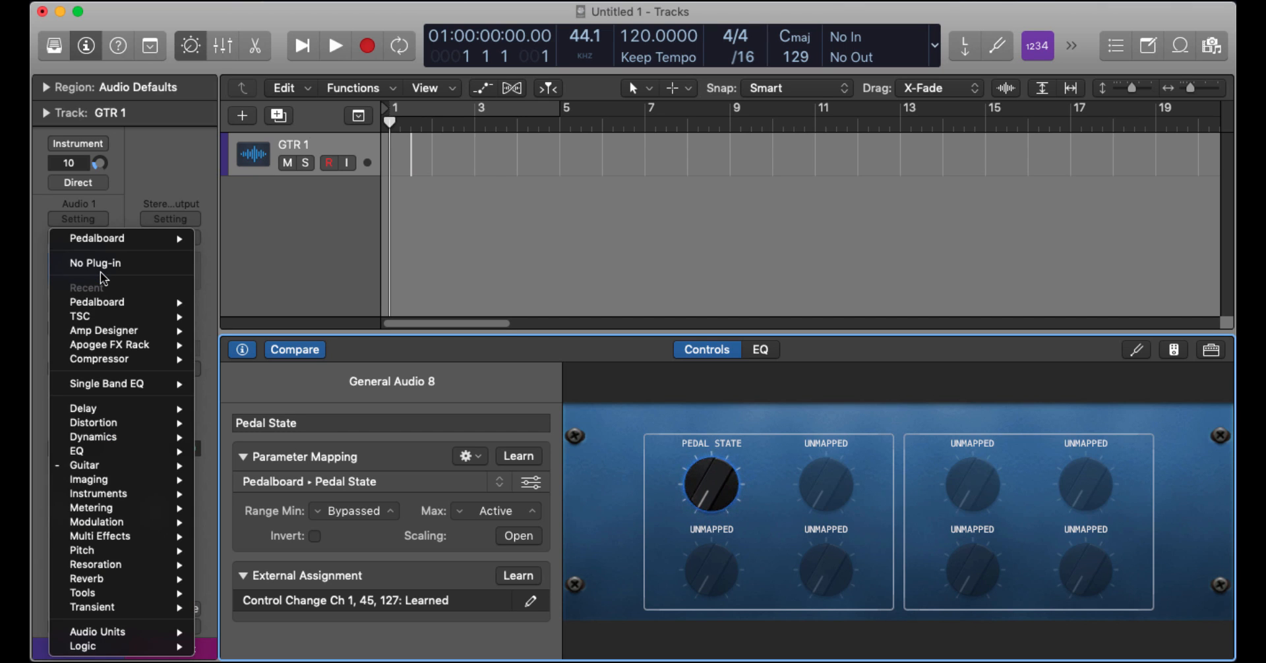
pyautogui.moveTo(79, 317)
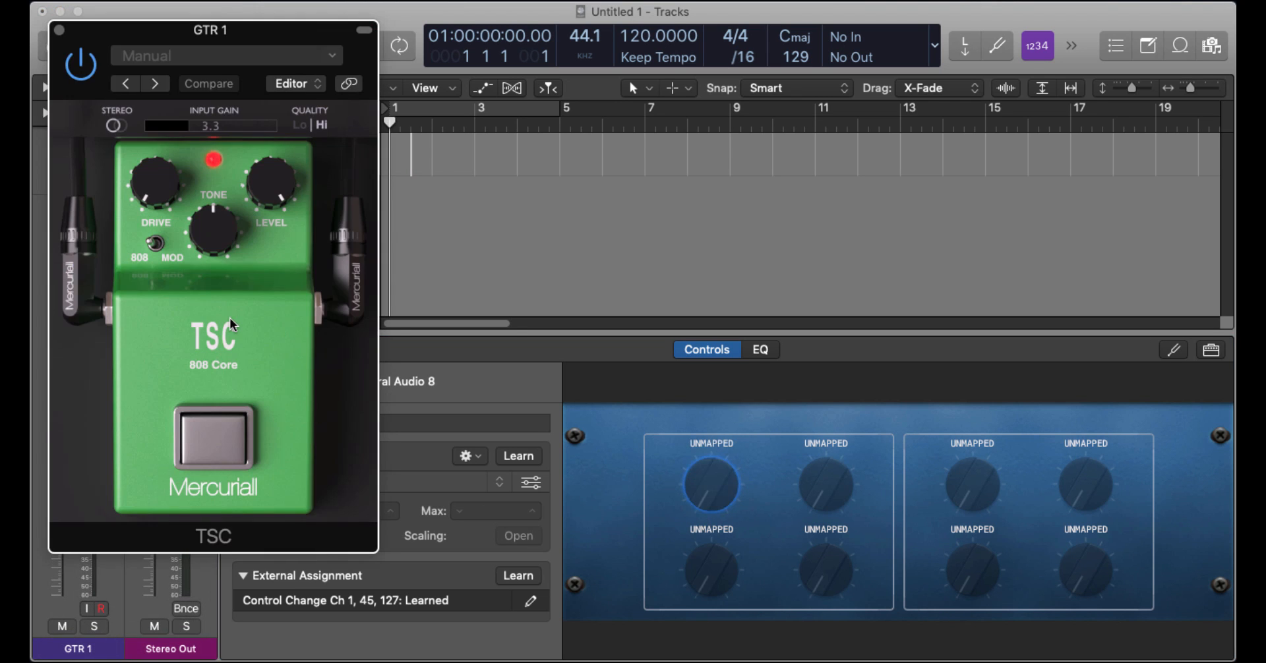
pyautogui.moveTo(210, 30); pyautogui.dragTo(707, 56)
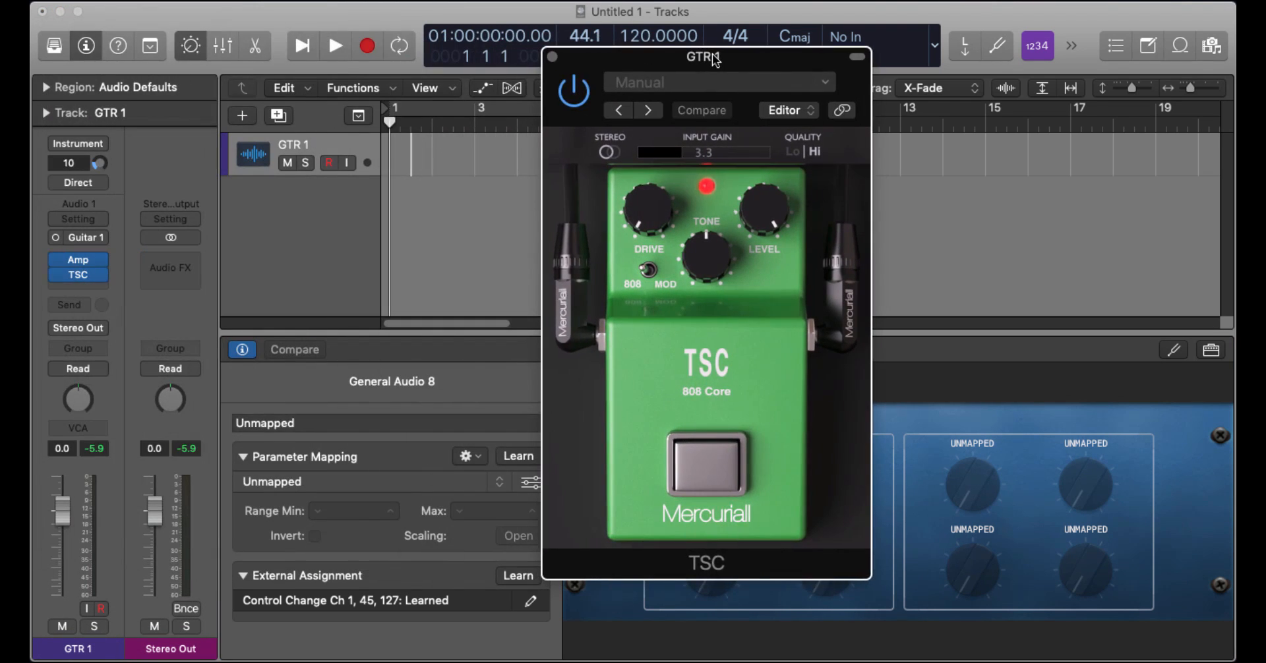
pyautogui.moveTo(707, 56); pyautogui.dragTo(943, 48)
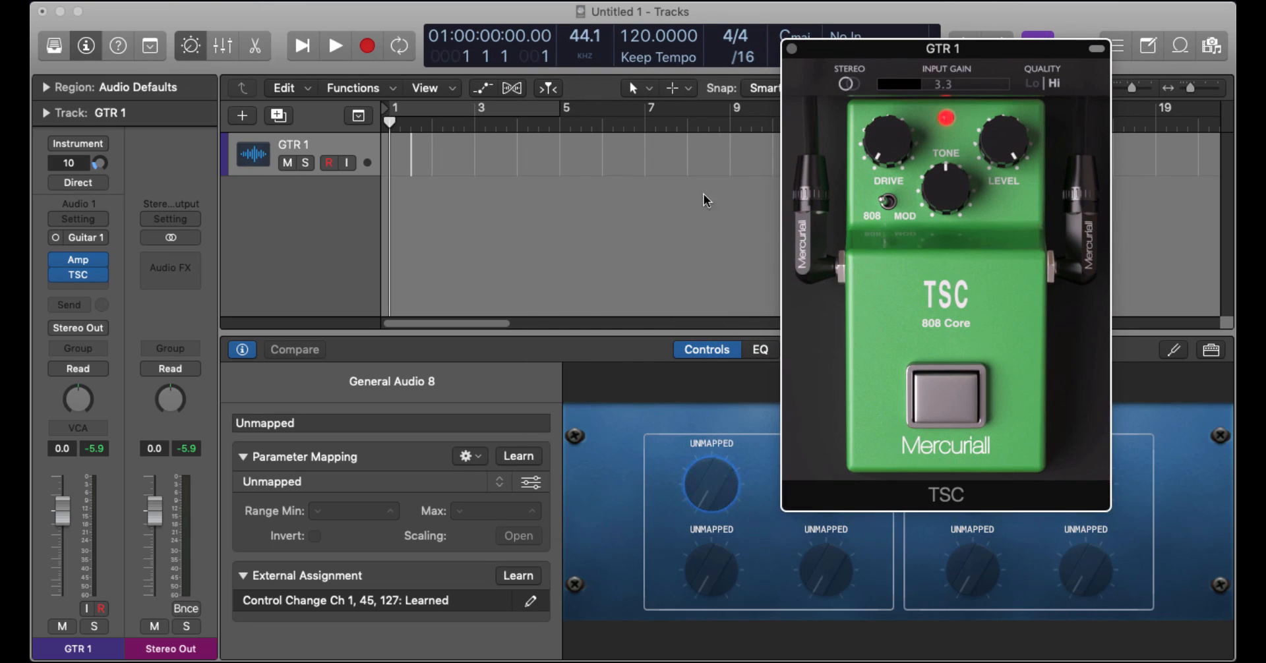
pyautogui.moveTo(501, 402)
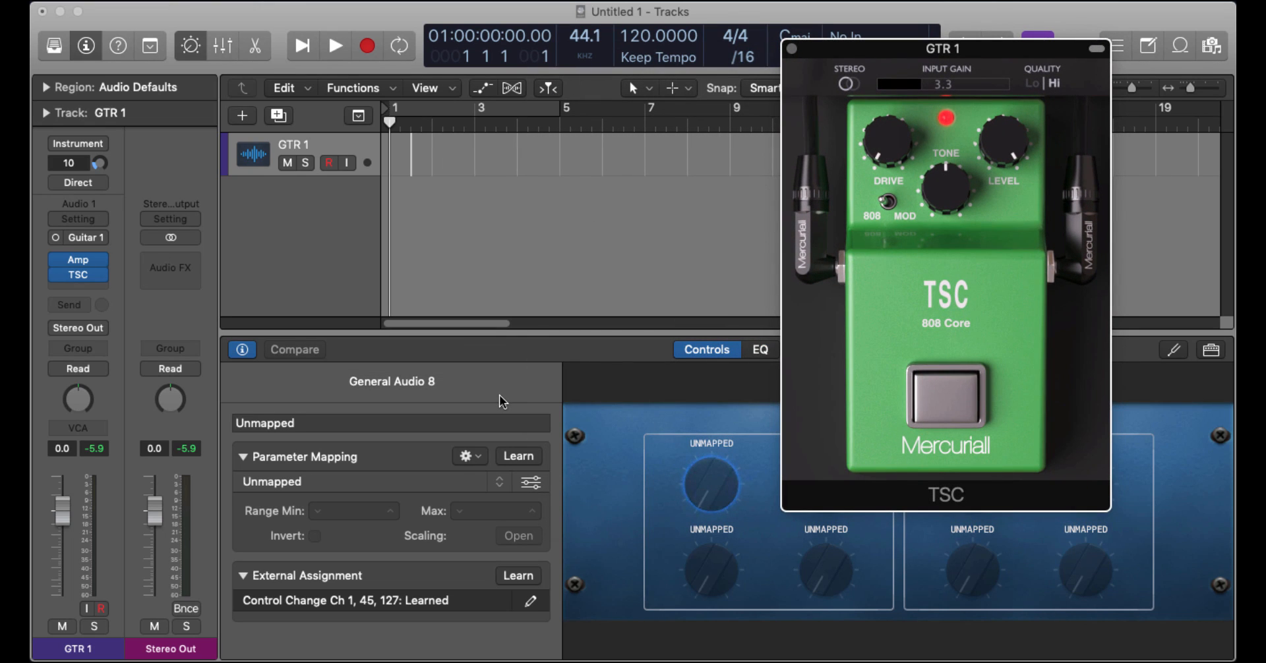
pyautogui.moveTo(361, 462)
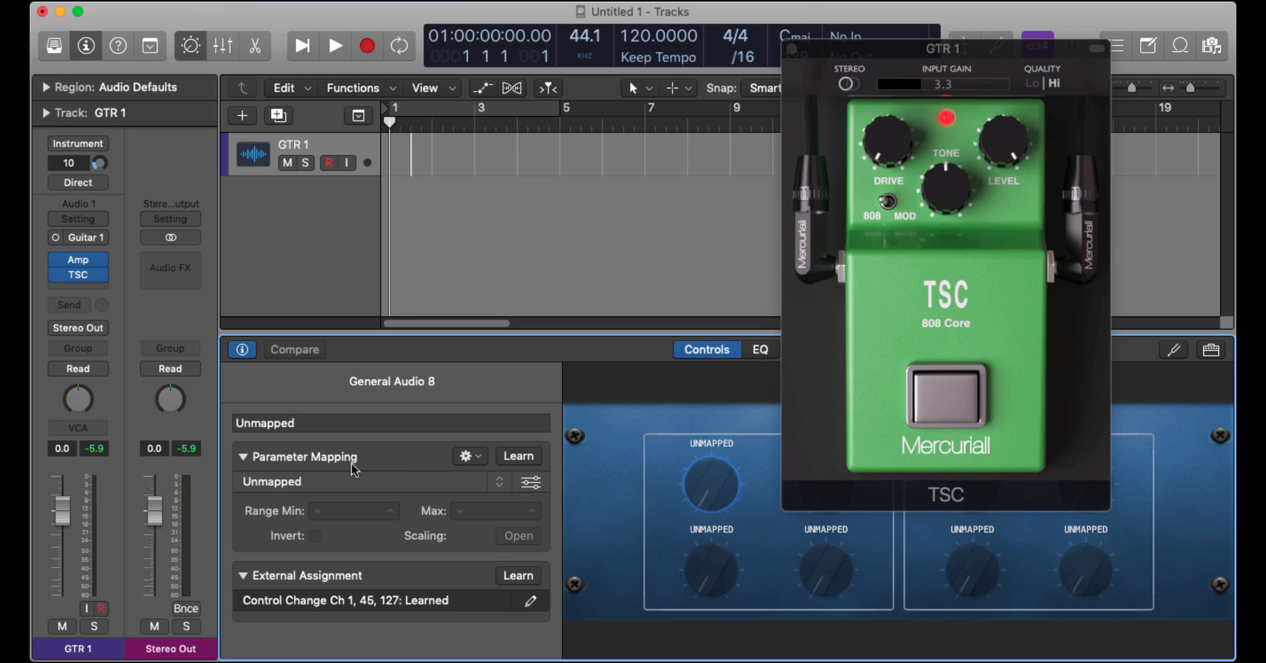
pyautogui.click(465, 457)
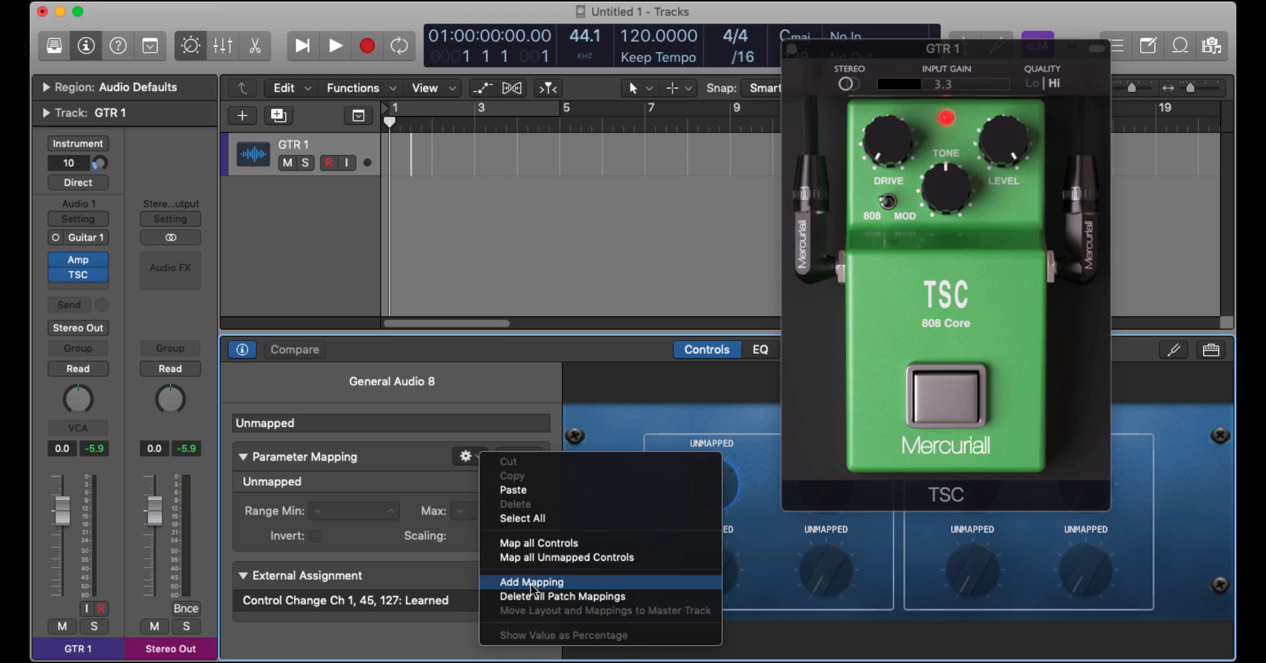
pyautogui.click(530, 582)
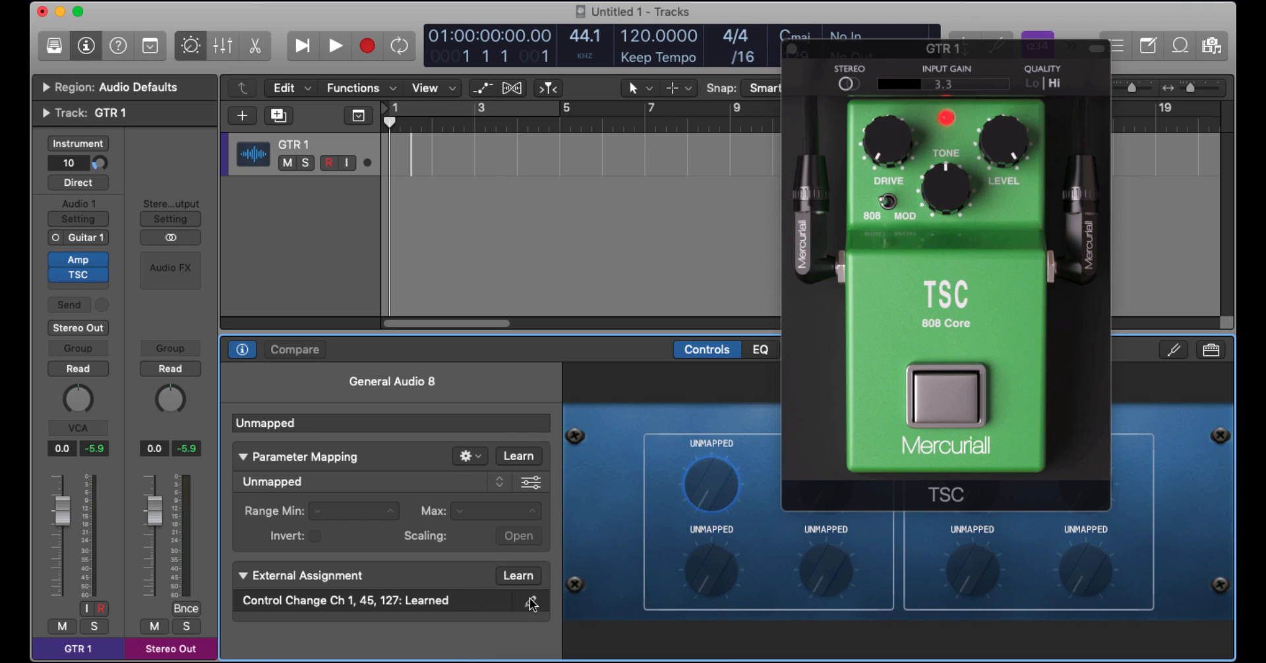
pyautogui.click(467, 456)
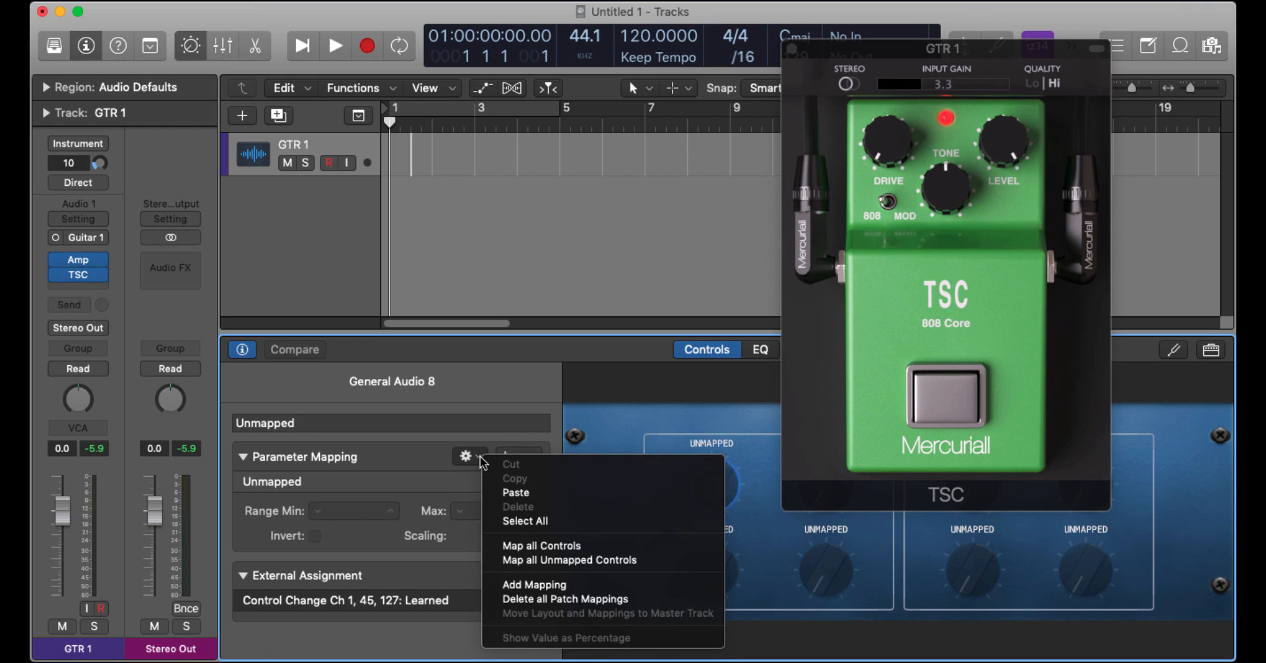
pyautogui.moveTo(563, 598)
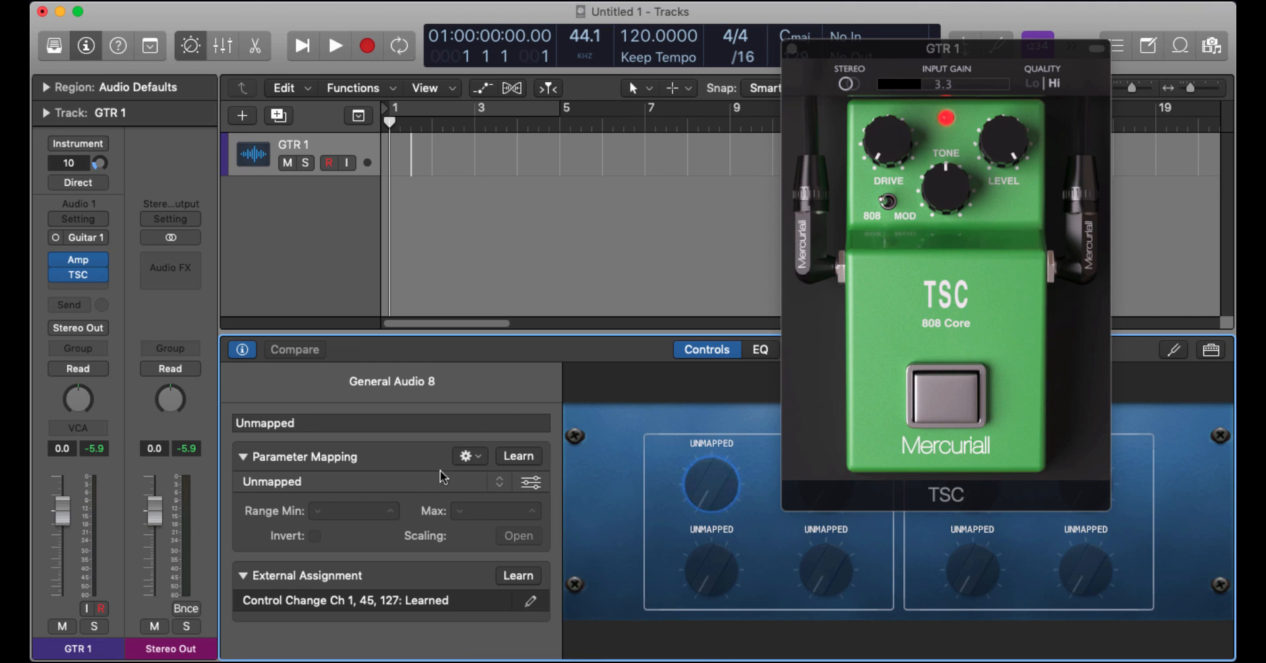
pyautogui.moveTo(503, 490)
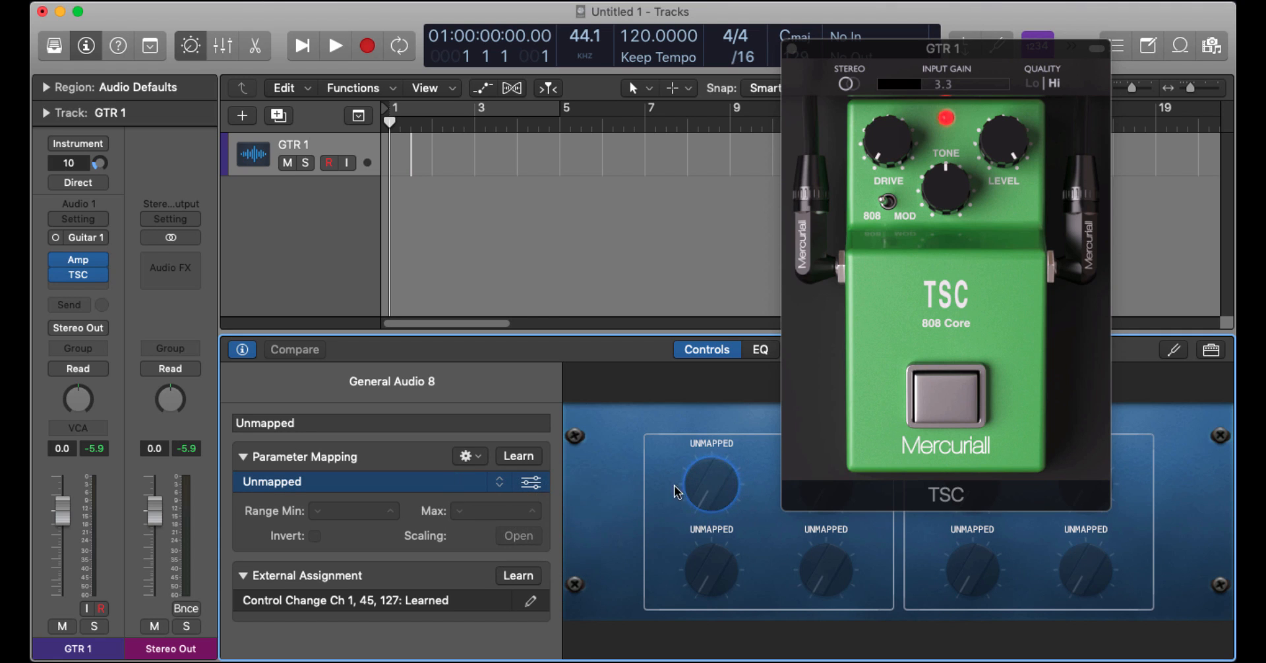
pyautogui.moveTo(502, 488)
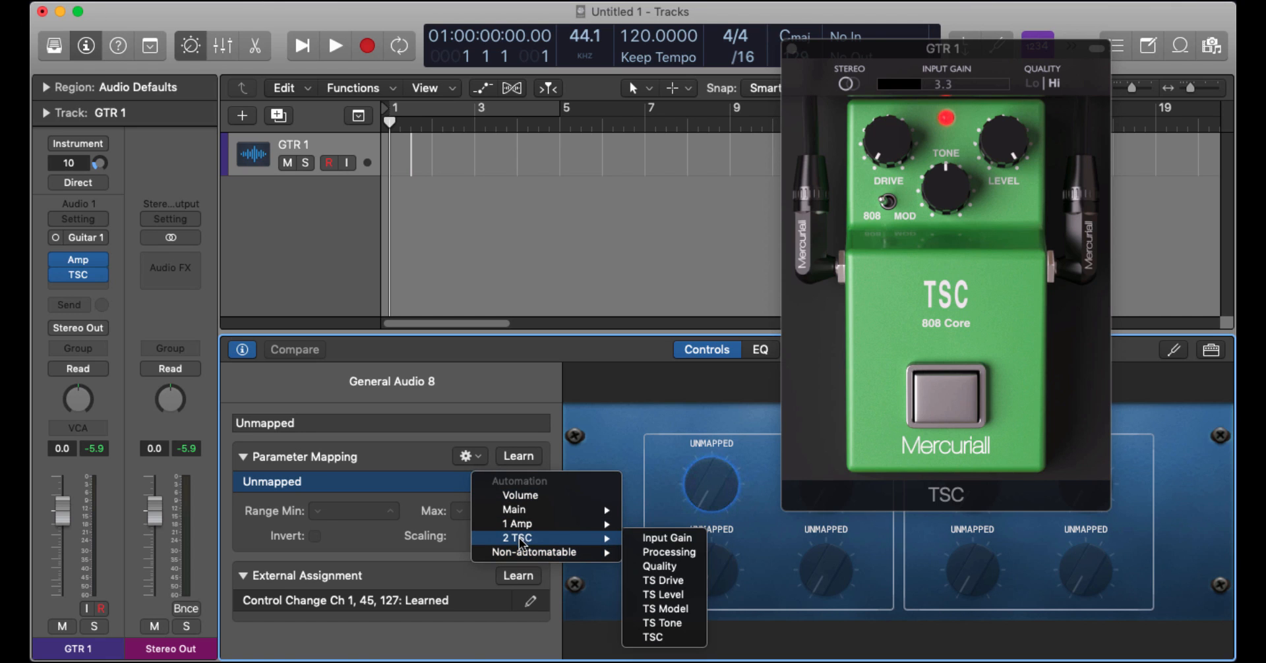
pyautogui.moveTo(650, 637)
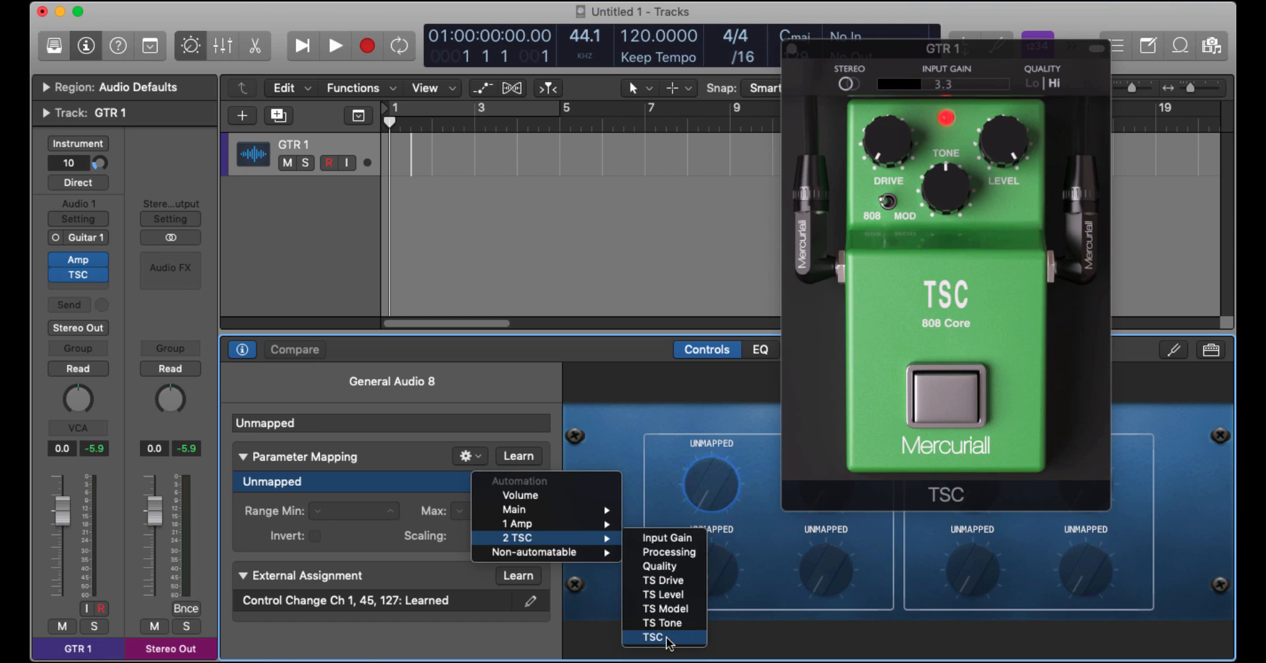
# Map the first knob to Automation > 2 TSC > TSC and learn hardware CC 45 for it.
pyautogui.click(661, 637)
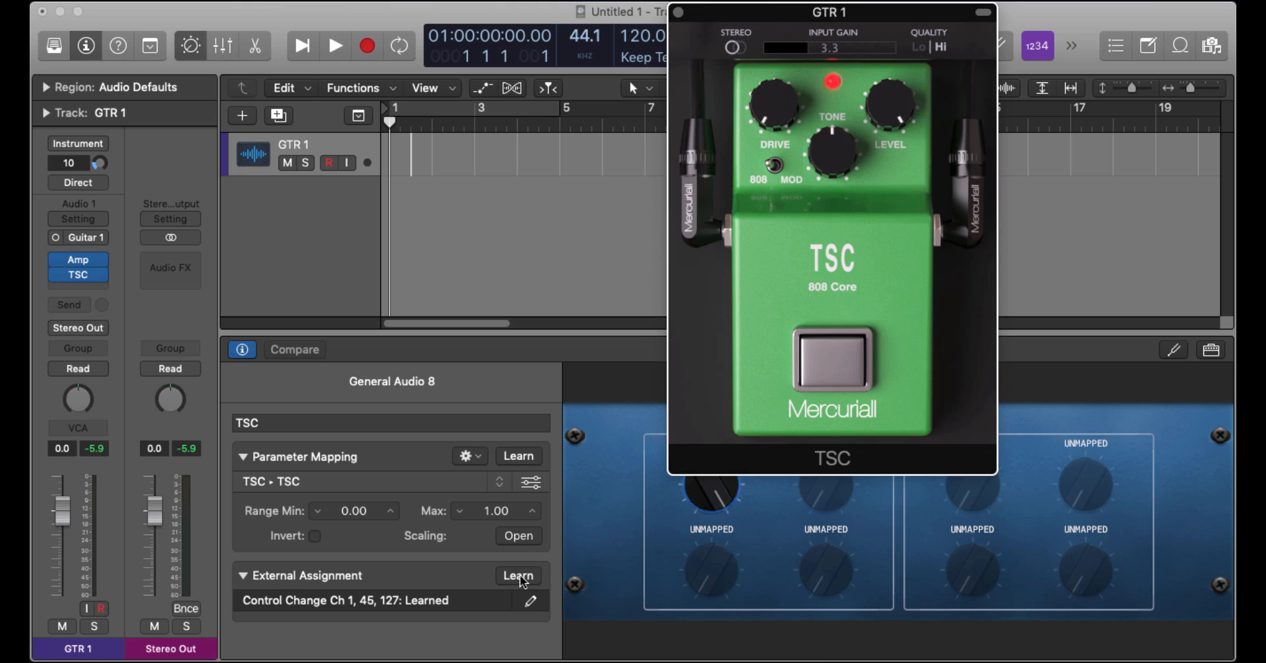
pyautogui.click(517, 575)
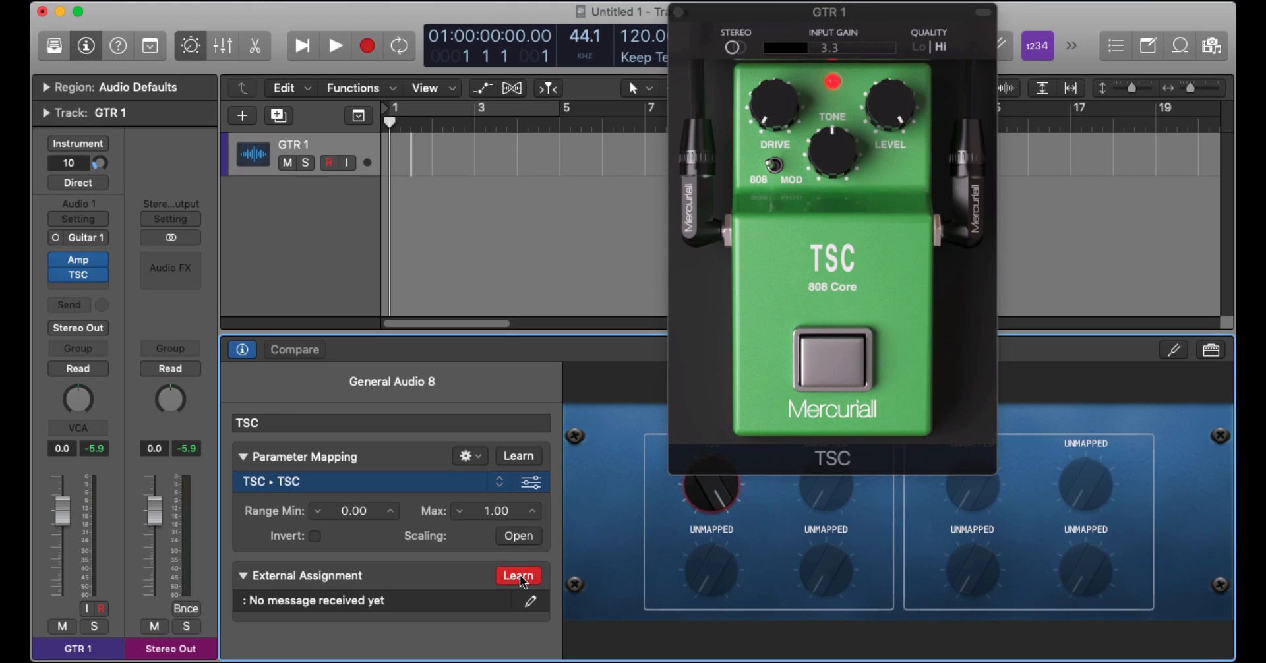
pyautogui.moveTo(705, 500)
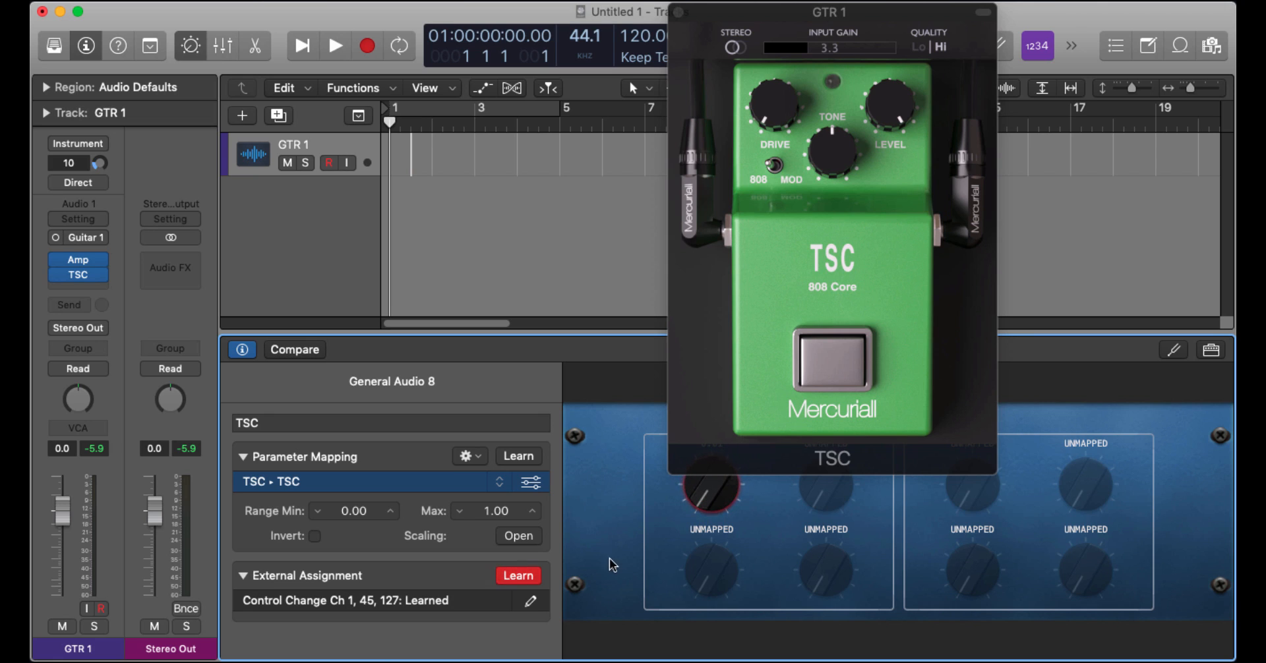
pyautogui.click(517, 575)
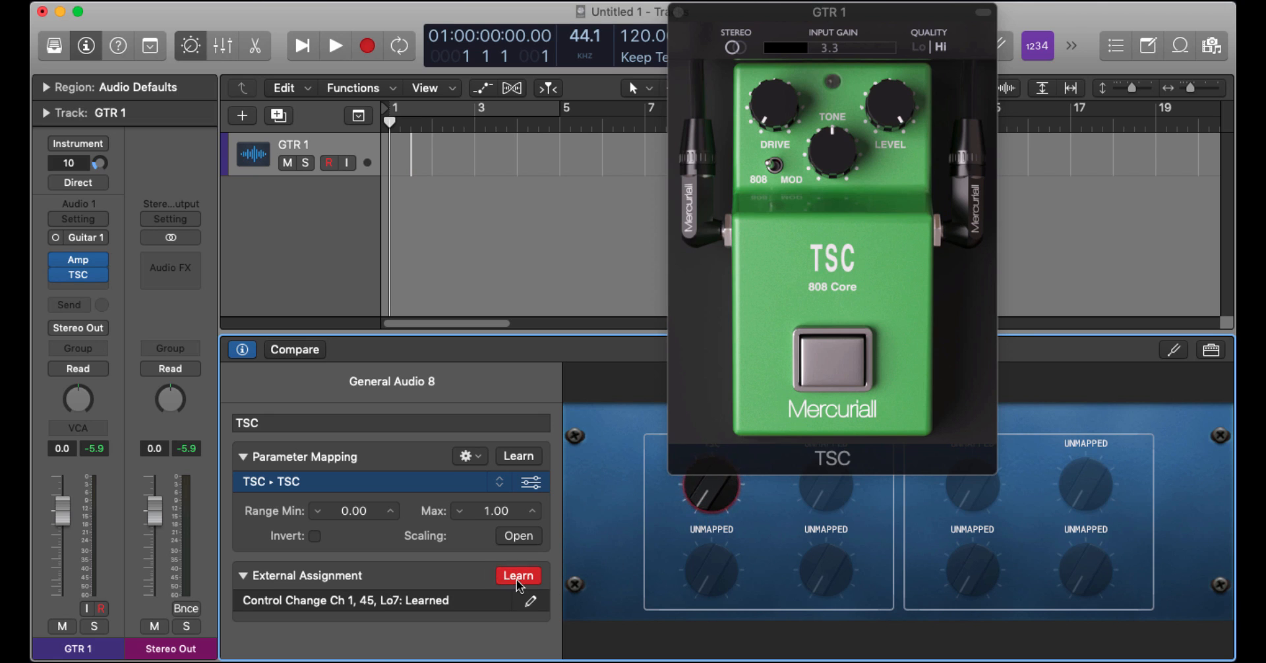
pyautogui.click(517, 575)
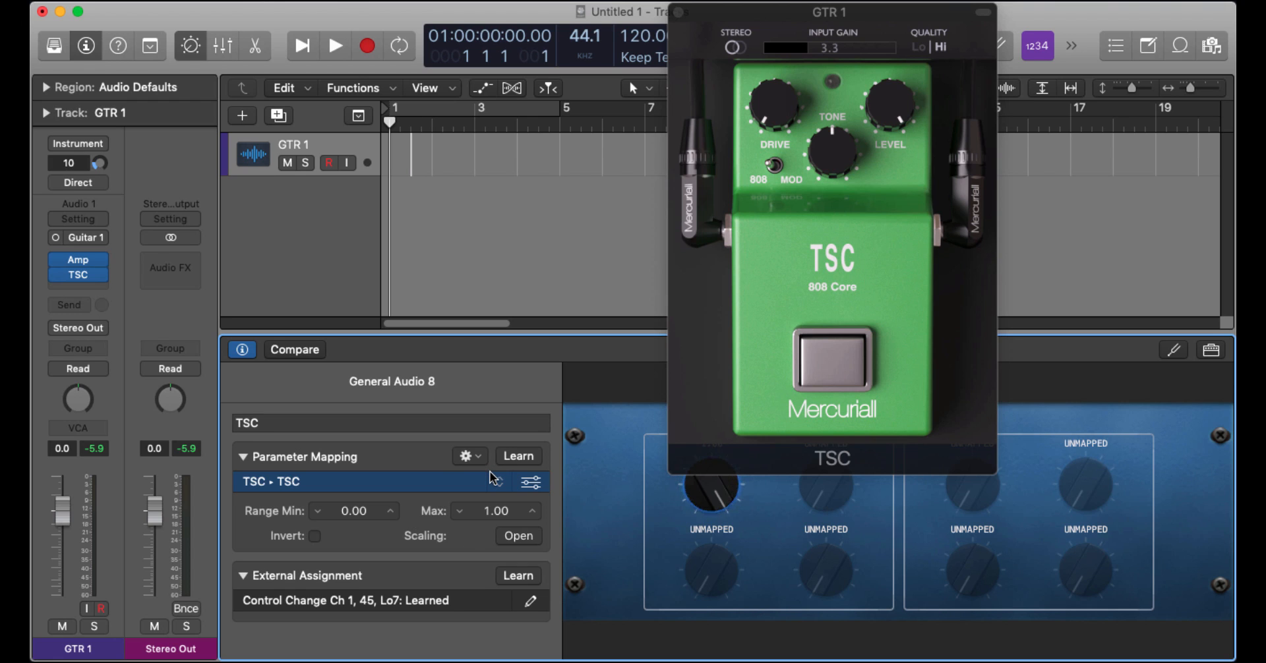
pyautogui.moveTo(562, 380)
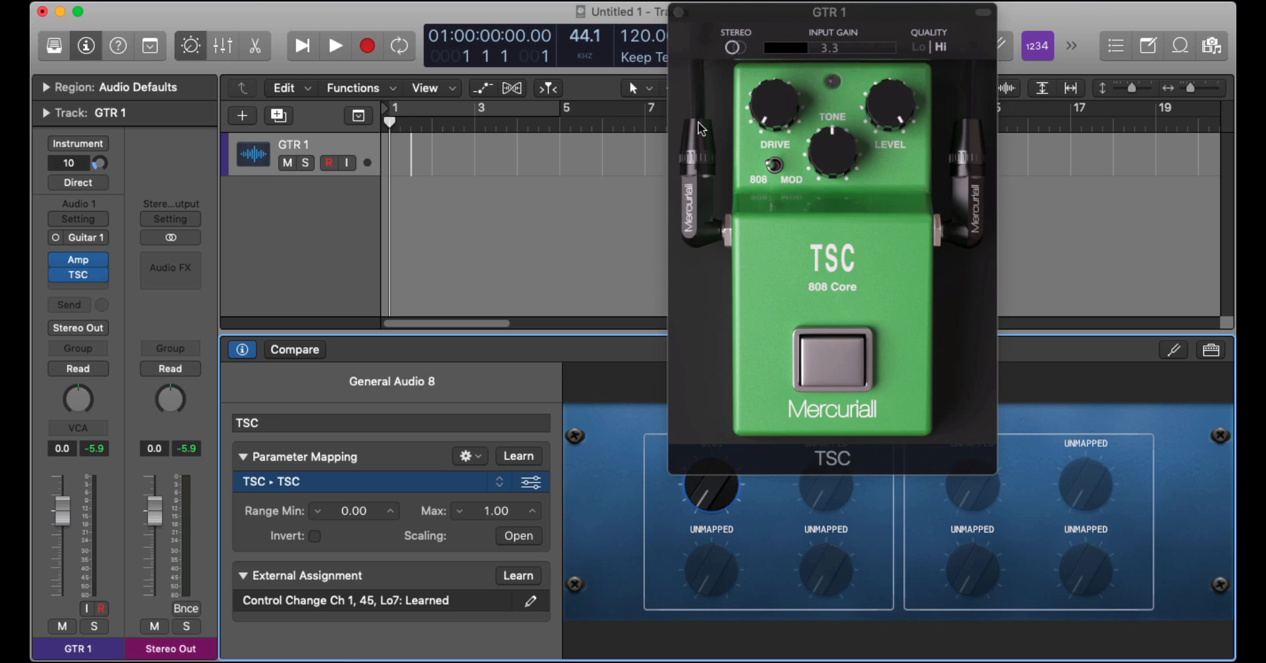
pyautogui.moveTo(744, 16)
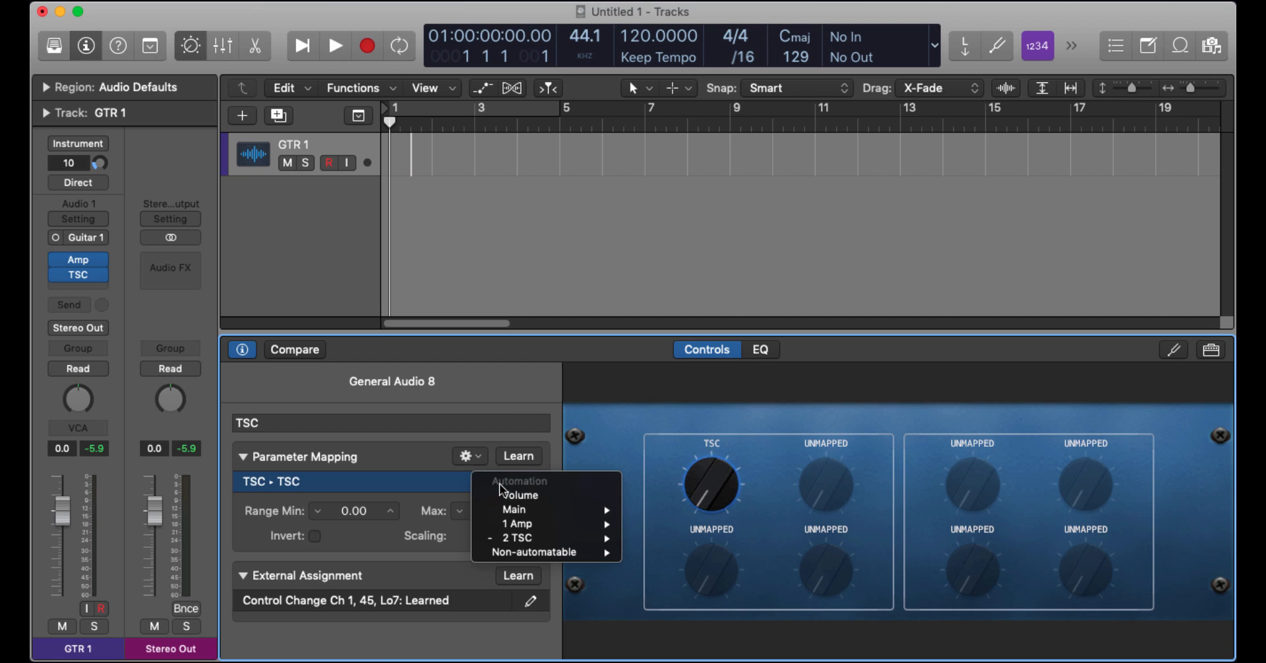
# Set the first knob to unmapped and delete its learned CC 45 controller assignment.
pyautogui.click(467, 456)
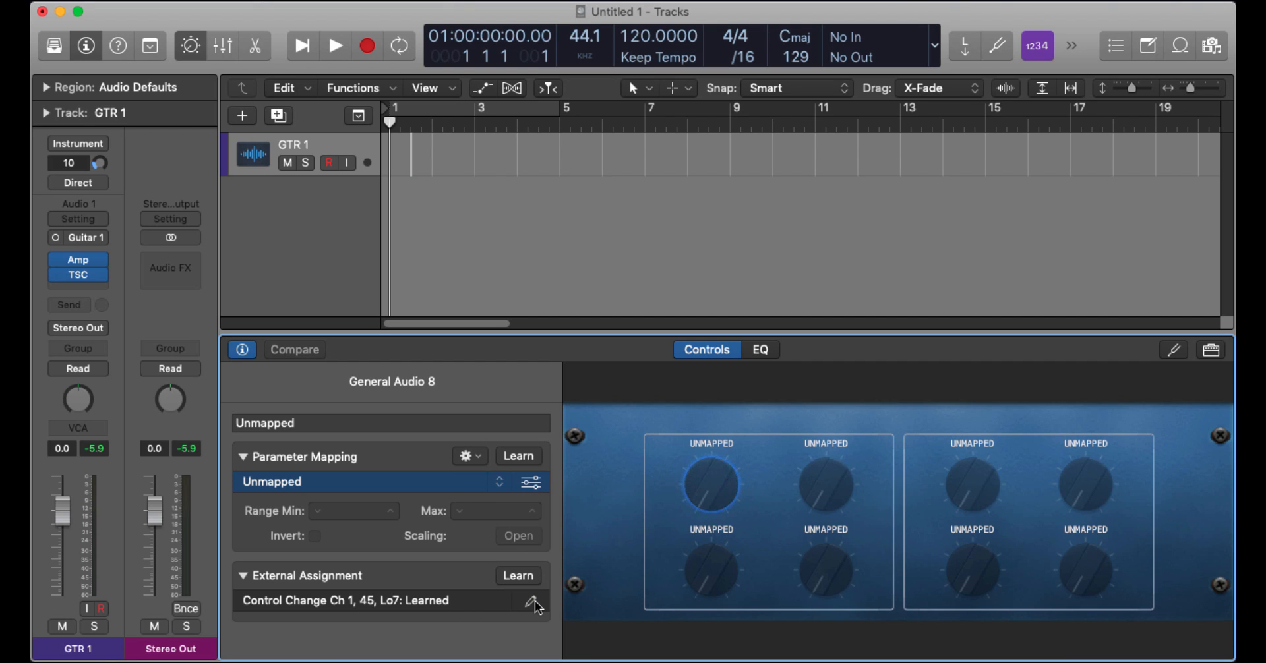
pyautogui.click(531, 604)
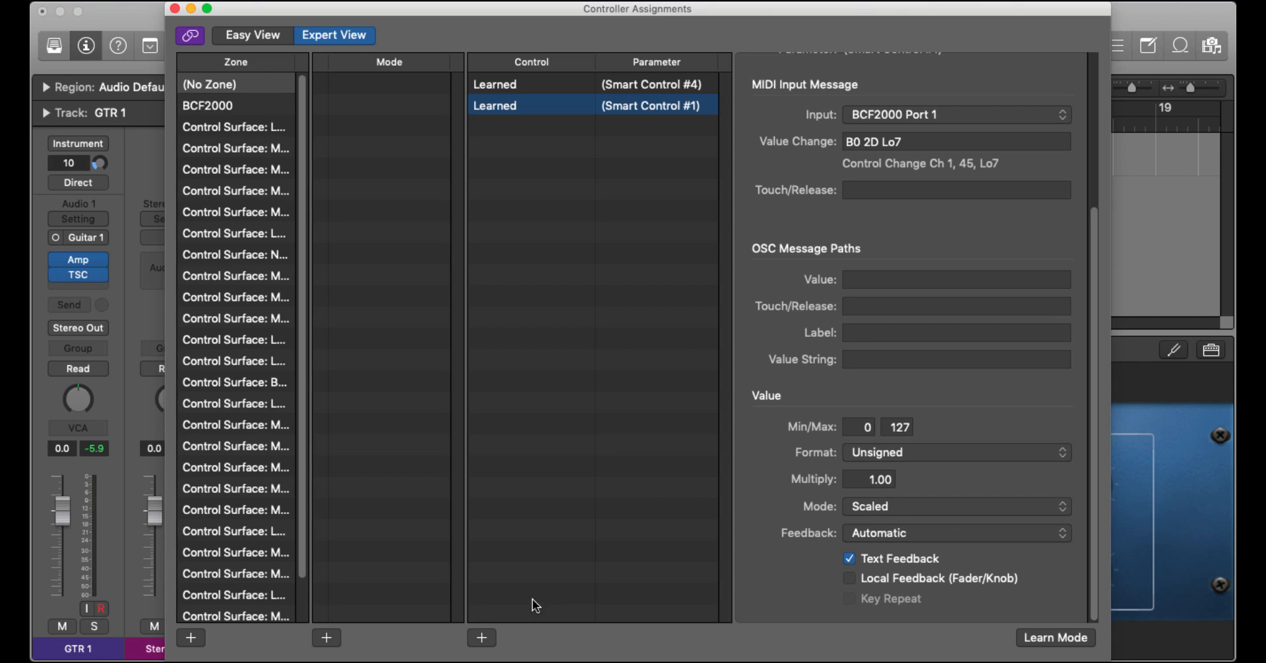
pyautogui.click(530, 85)
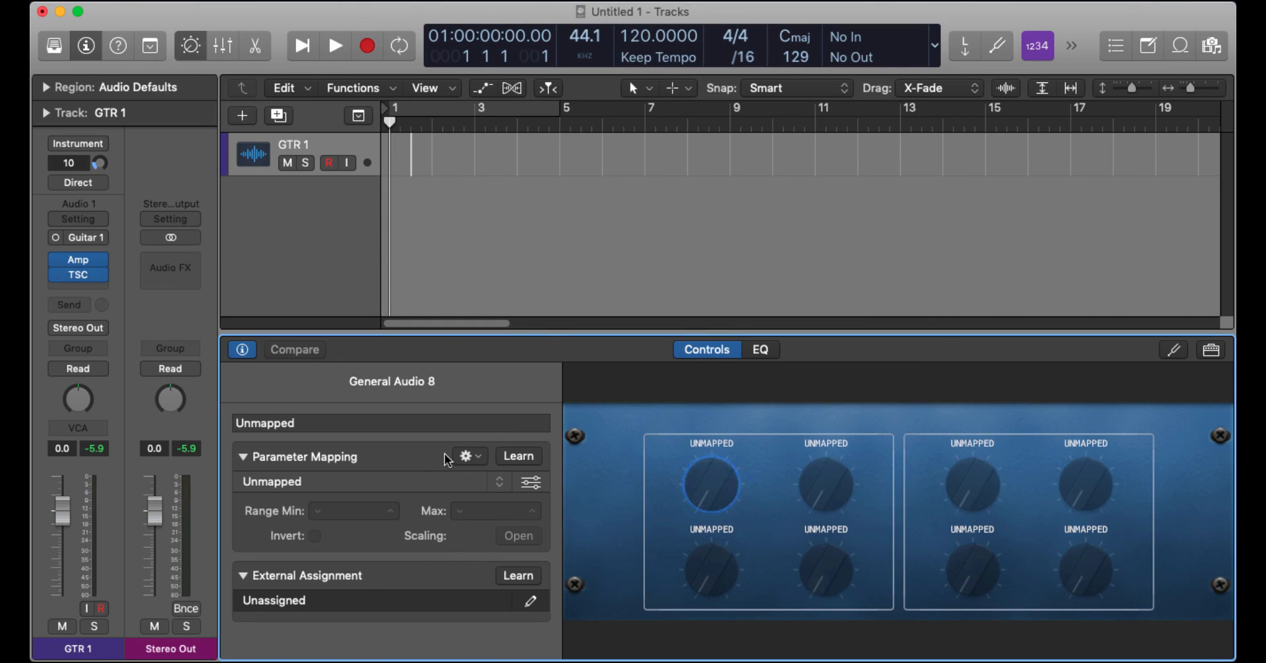
pyautogui.moveTo(730, 388)
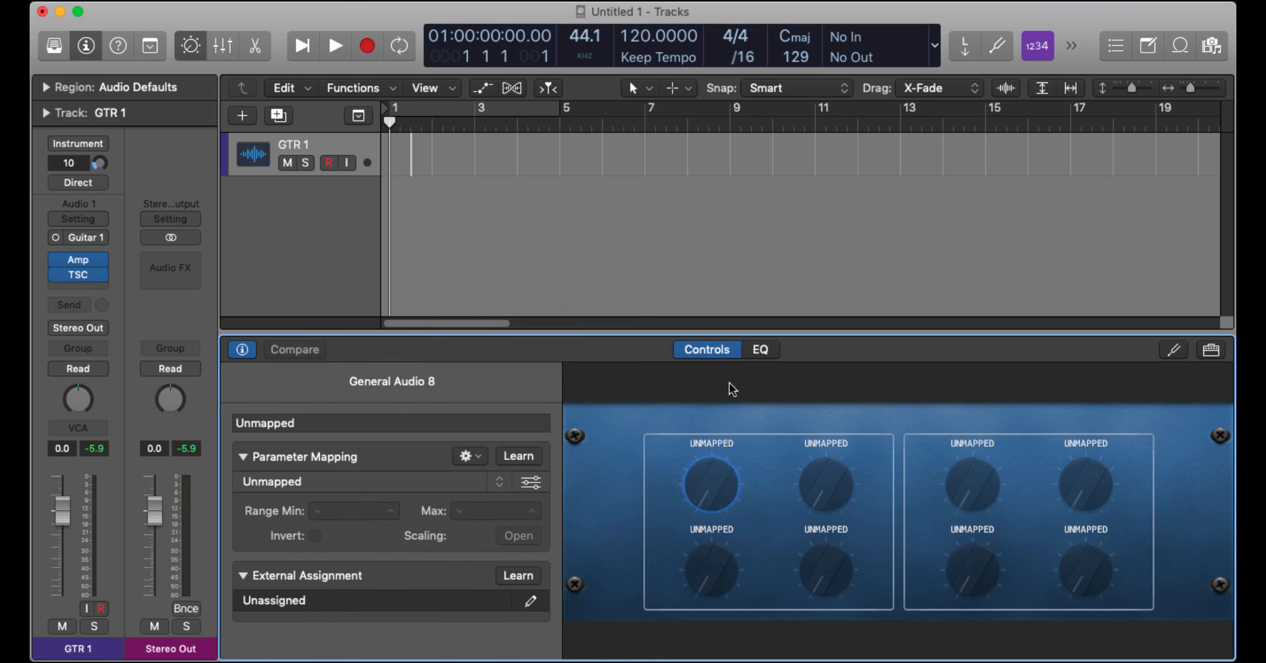
pyautogui.moveTo(490, 373)
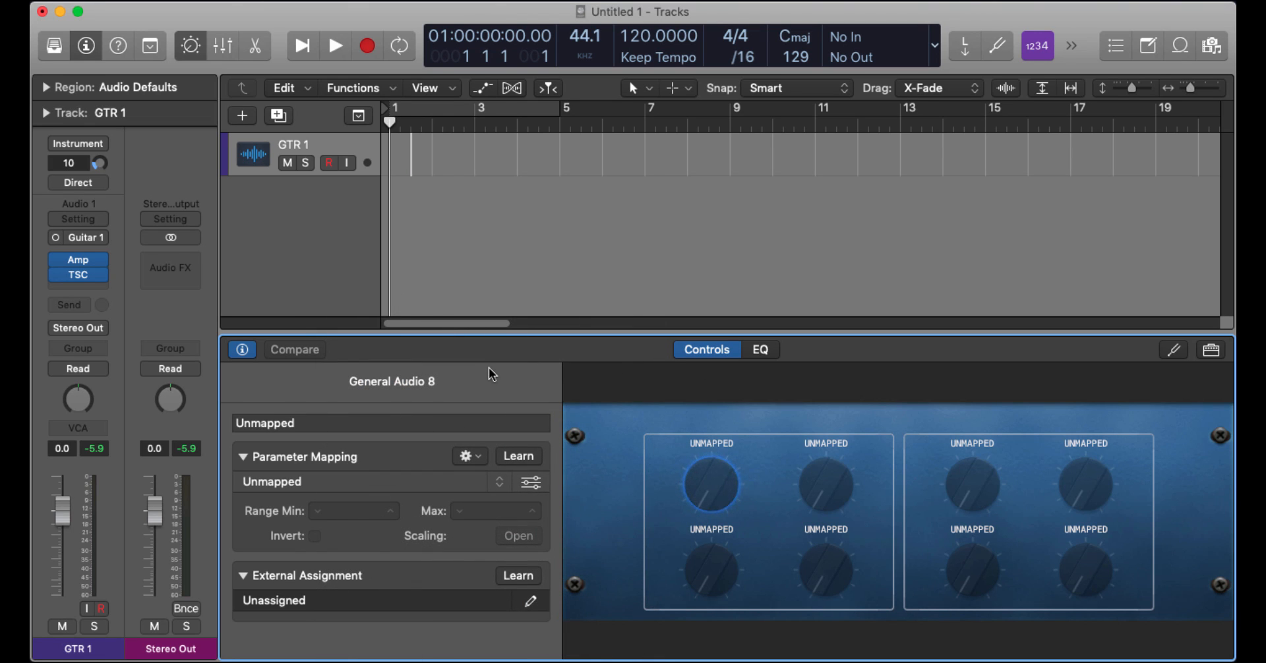
pyautogui.moveTo(430, 456)
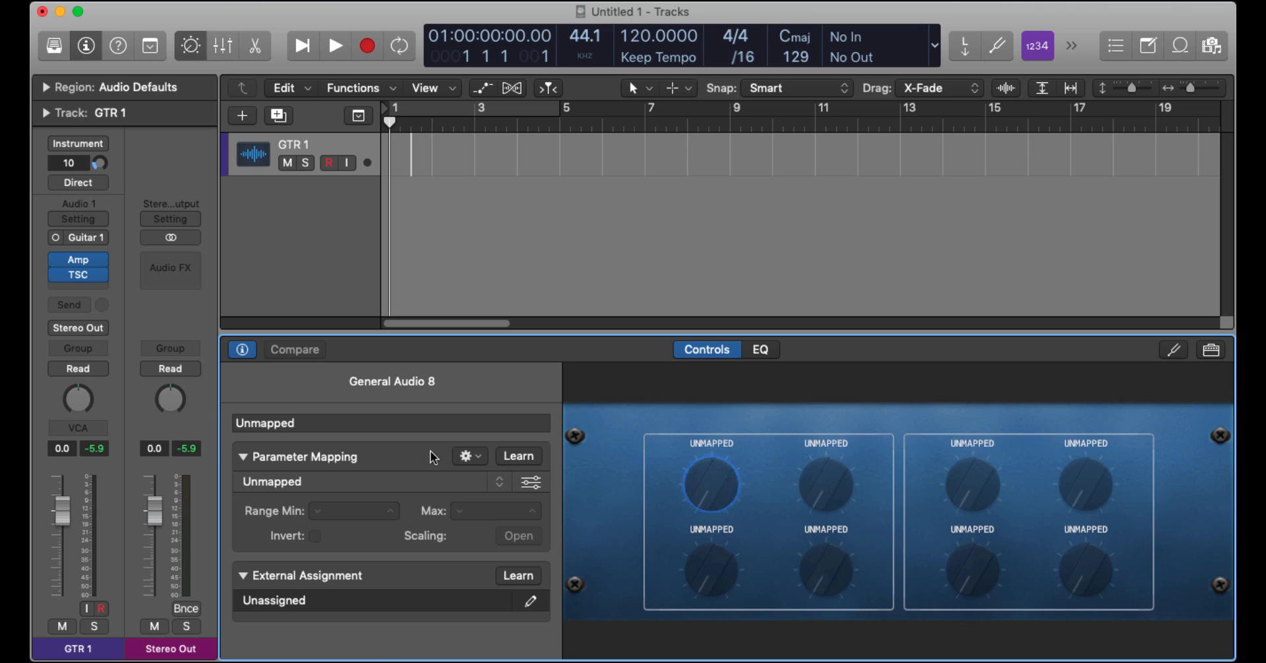
pyautogui.moveTo(501, 484)
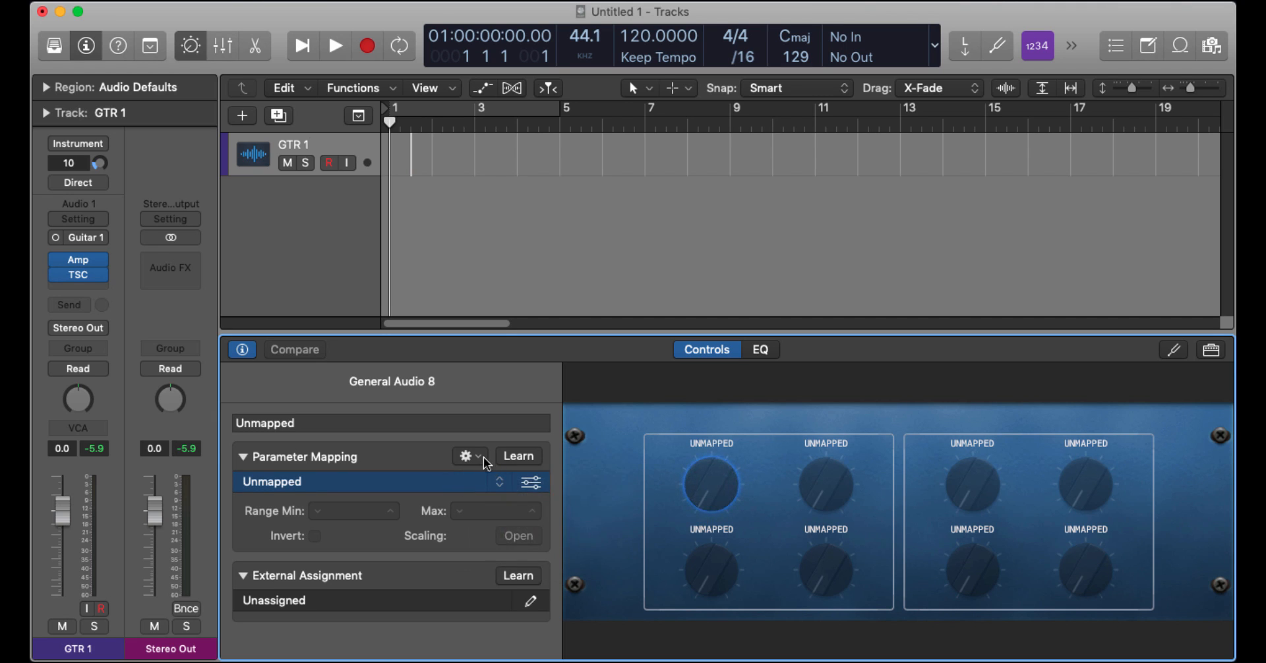
# Use Map all Controls to auto-map the eight knobs to Amp Designer and TSC parameters.
pyautogui.click(465, 456)
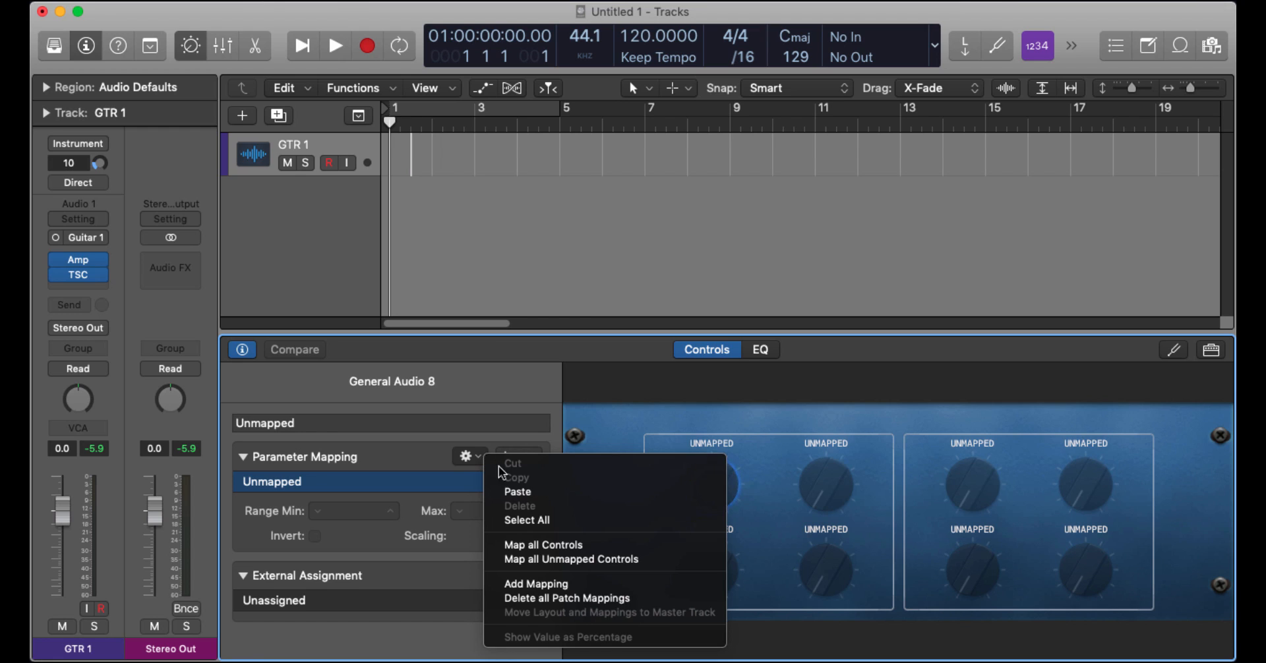
pyautogui.moveTo(534, 545)
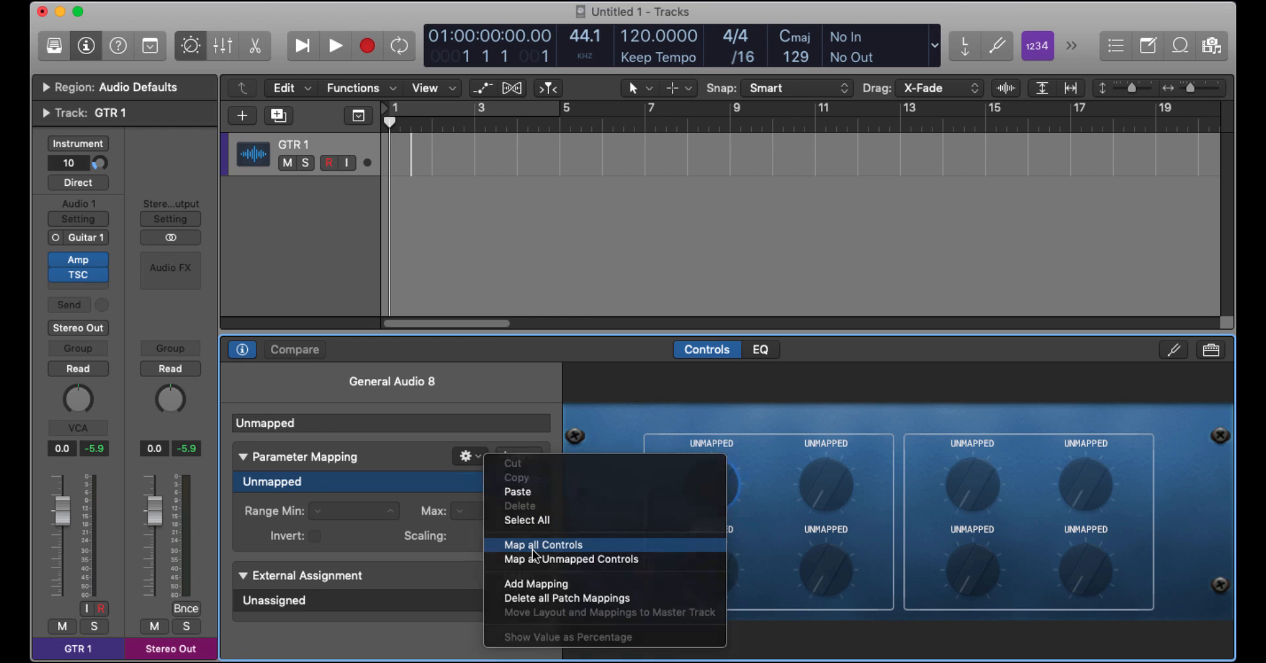
pyautogui.click(542, 545)
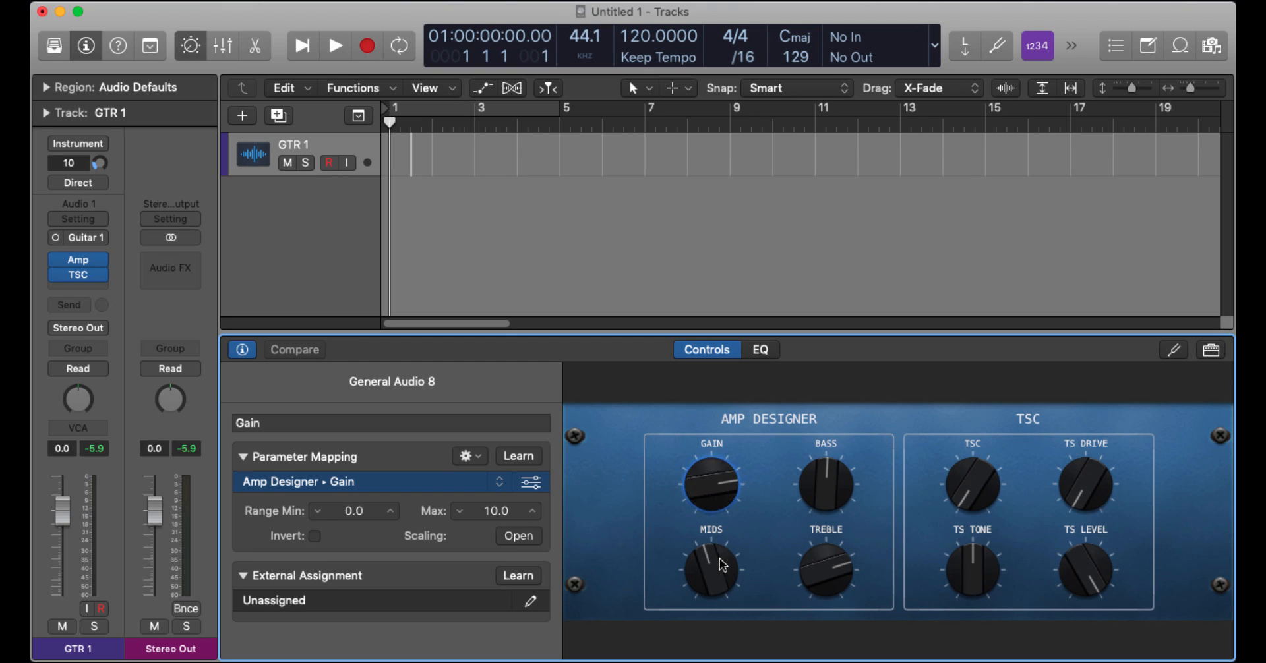
pyautogui.moveTo(794, 464)
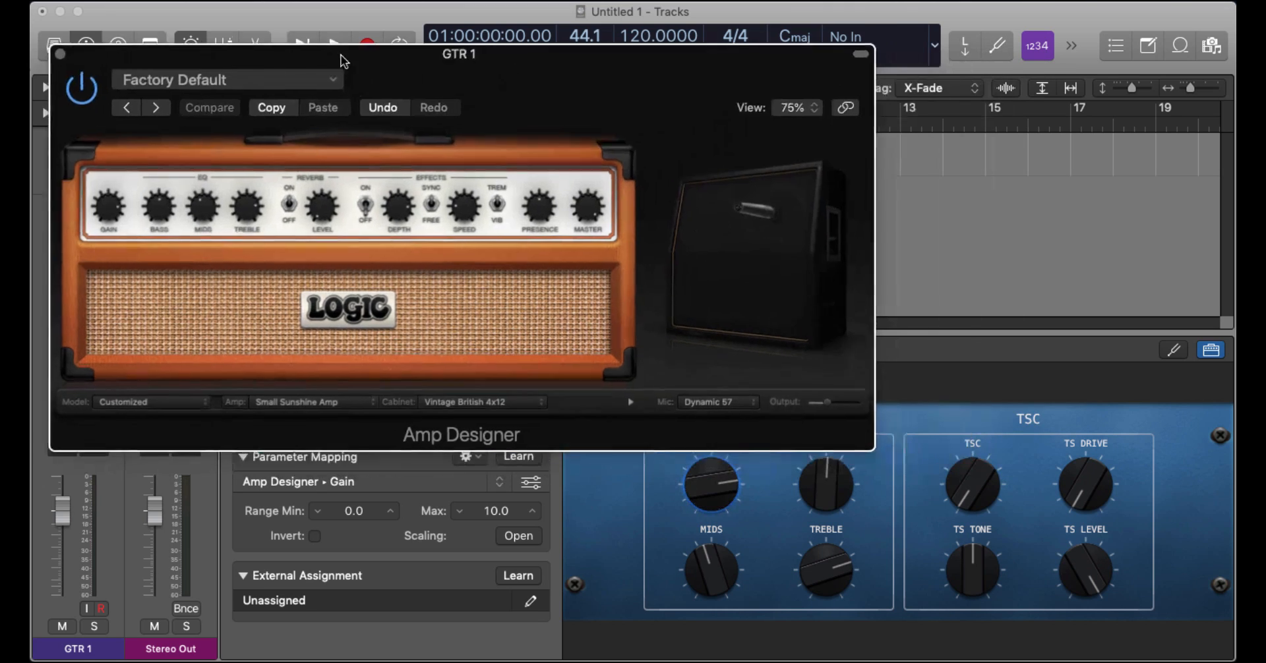
pyautogui.moveTo(459, 54); pyautogui.dragTo(445, 13)
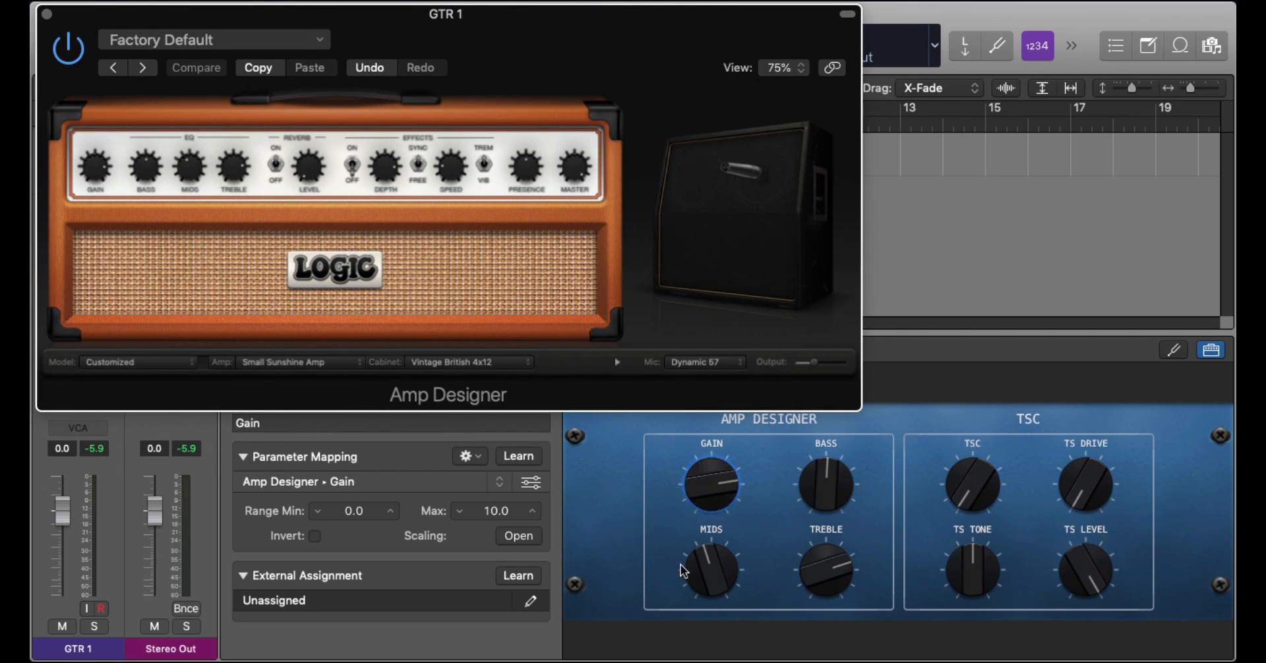
pyautogui.moveTo(68, 120)
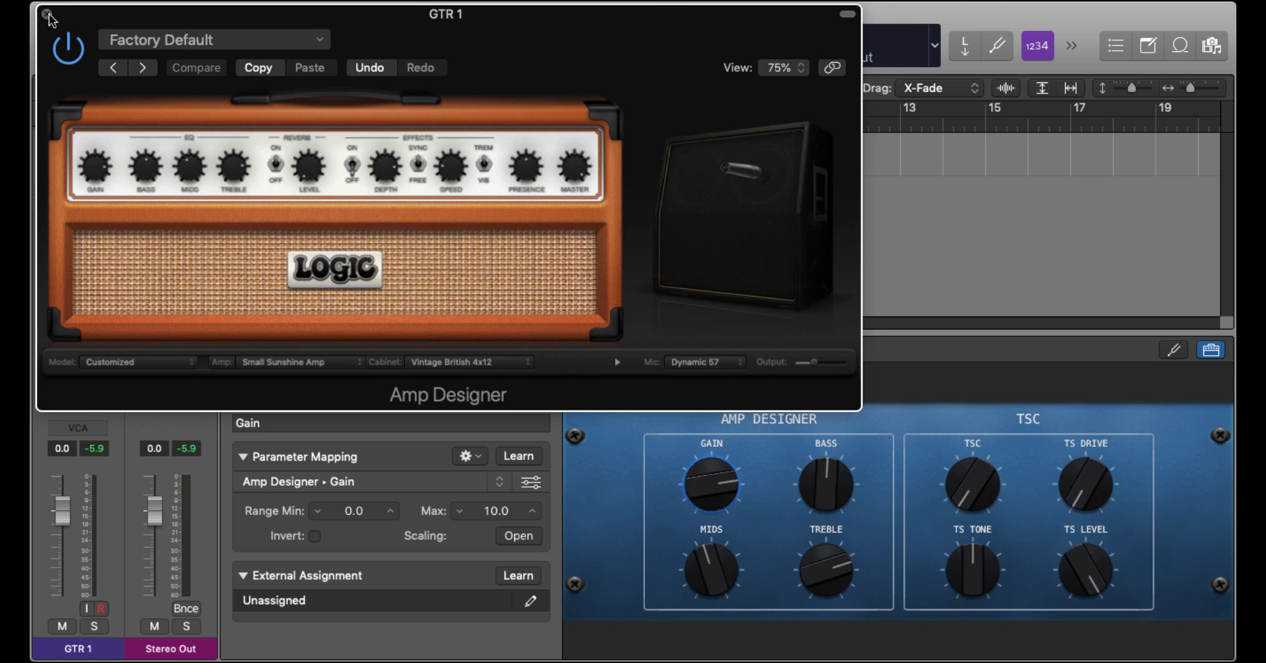
pyautogui.click(47, 18)
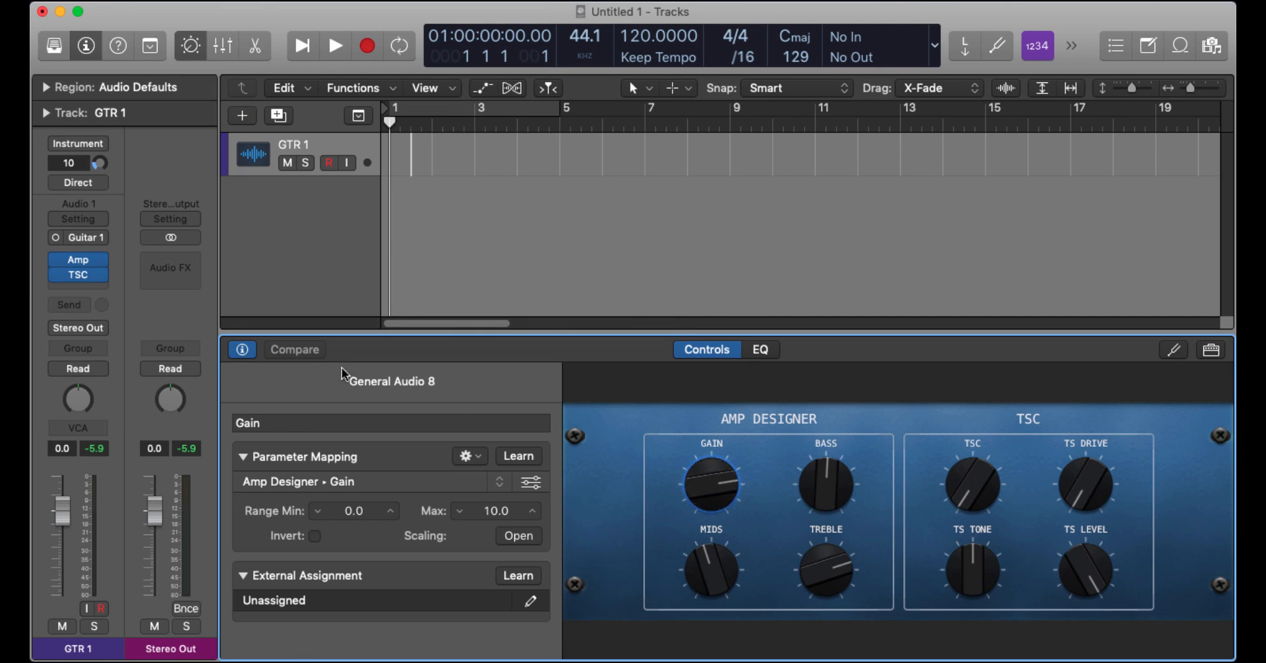
pyautogui.click(78, 273)
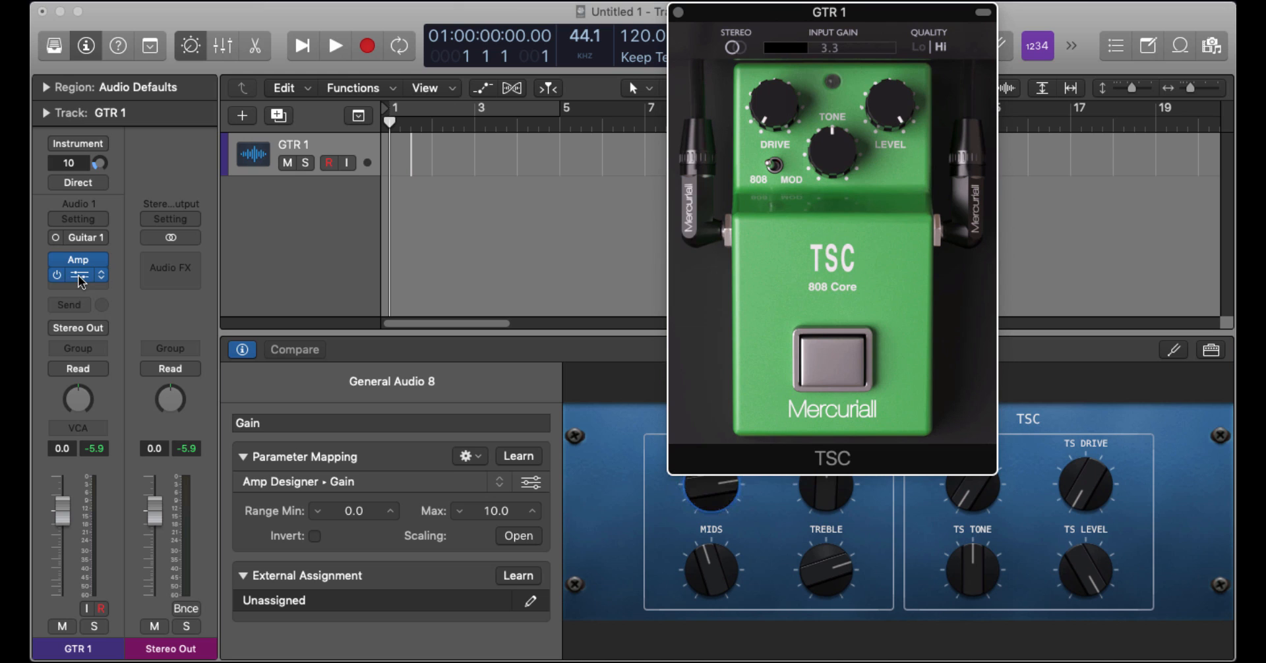
pyautogui.moveTo(833, 12); pyautogui.dragTo(556, 12)
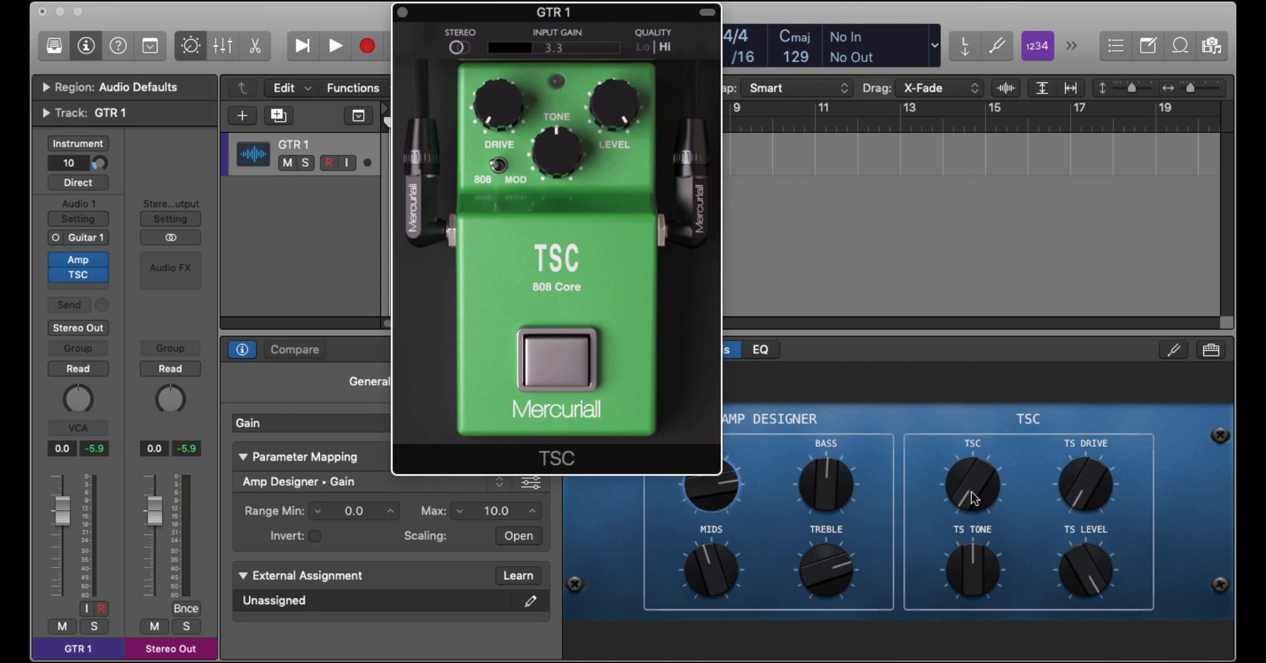
pyautogui.click(974, 485)
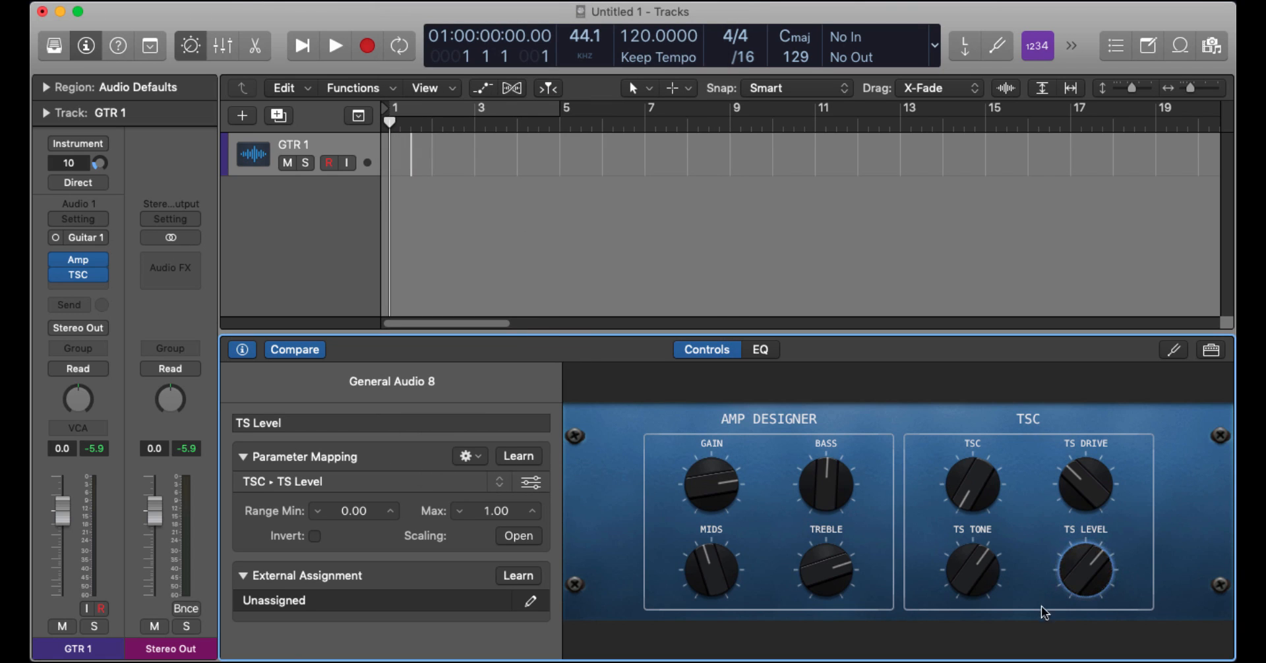
pyautogui.moveTo(1036, 612)
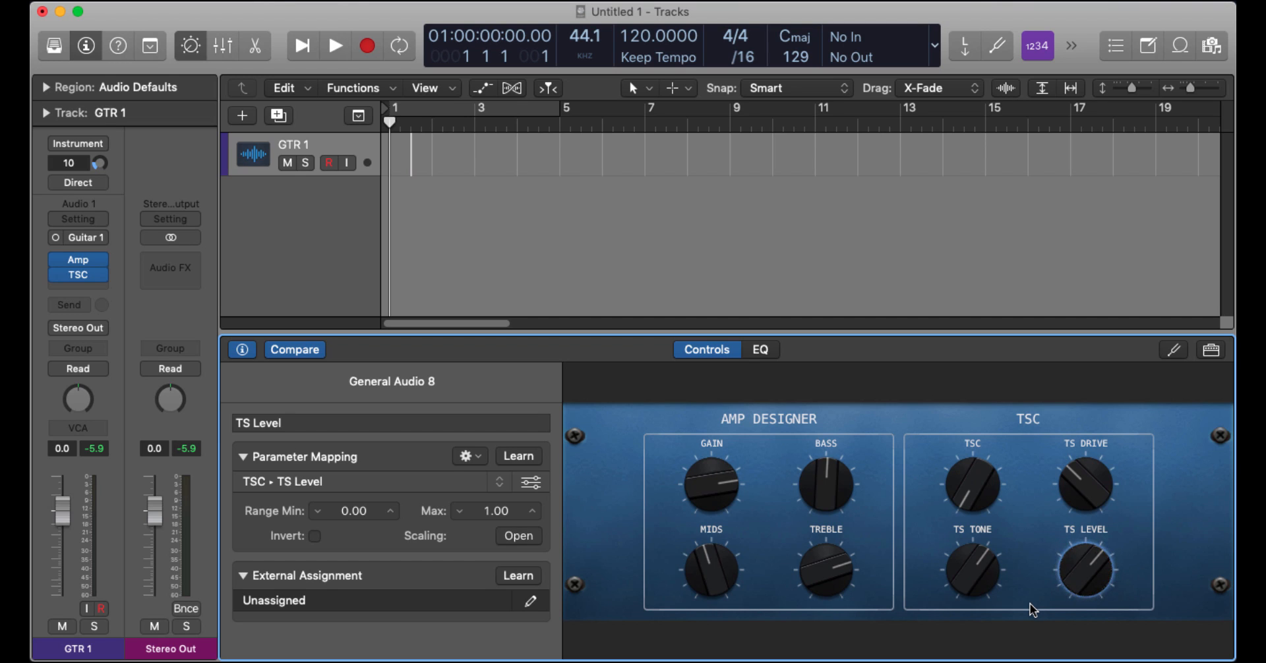
pyautogui.moveTo(699, 494)
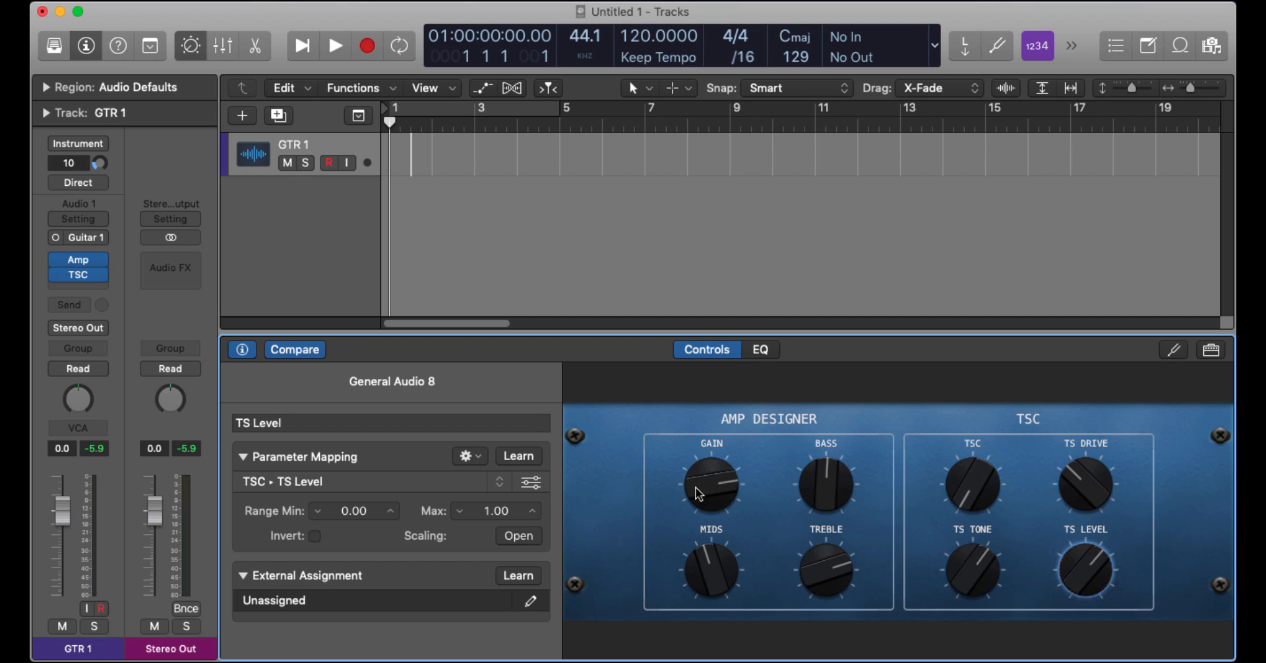
pyautogui.moveTo(720, 501)
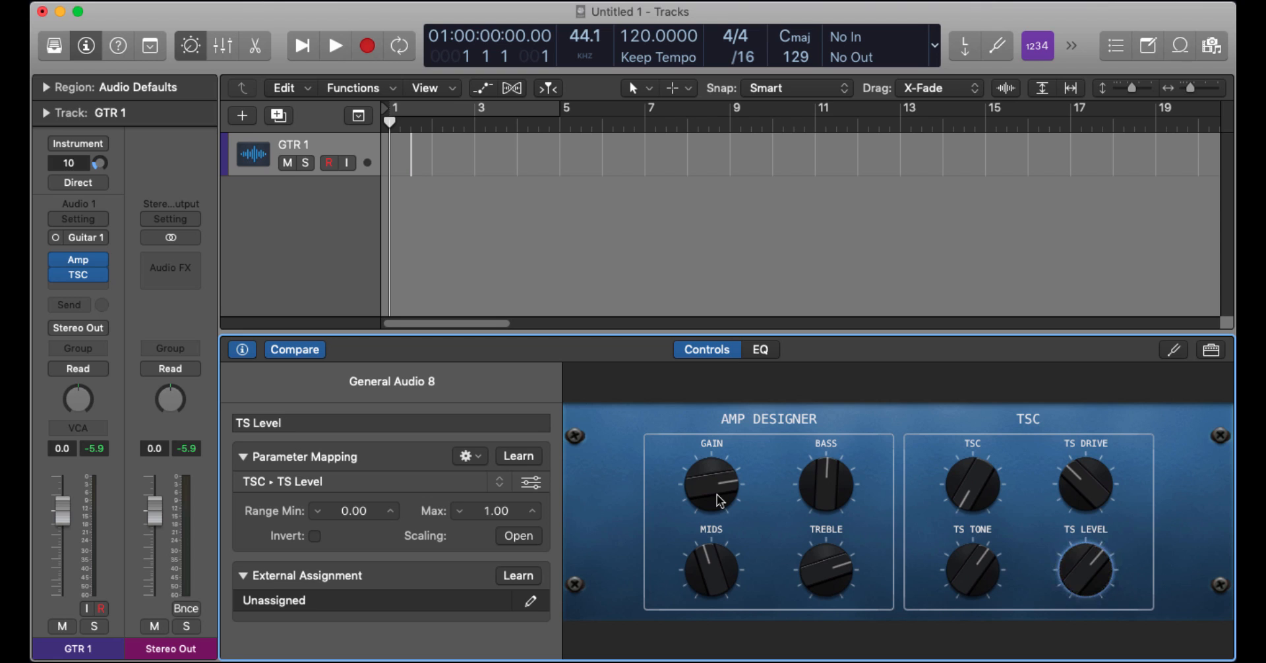
# Learn hardware knobs for Gain, Bass, Mids and Treble (Bass CC 20, Mids CC 30, Treble CC 22).
pyautogui.click(711, 484)
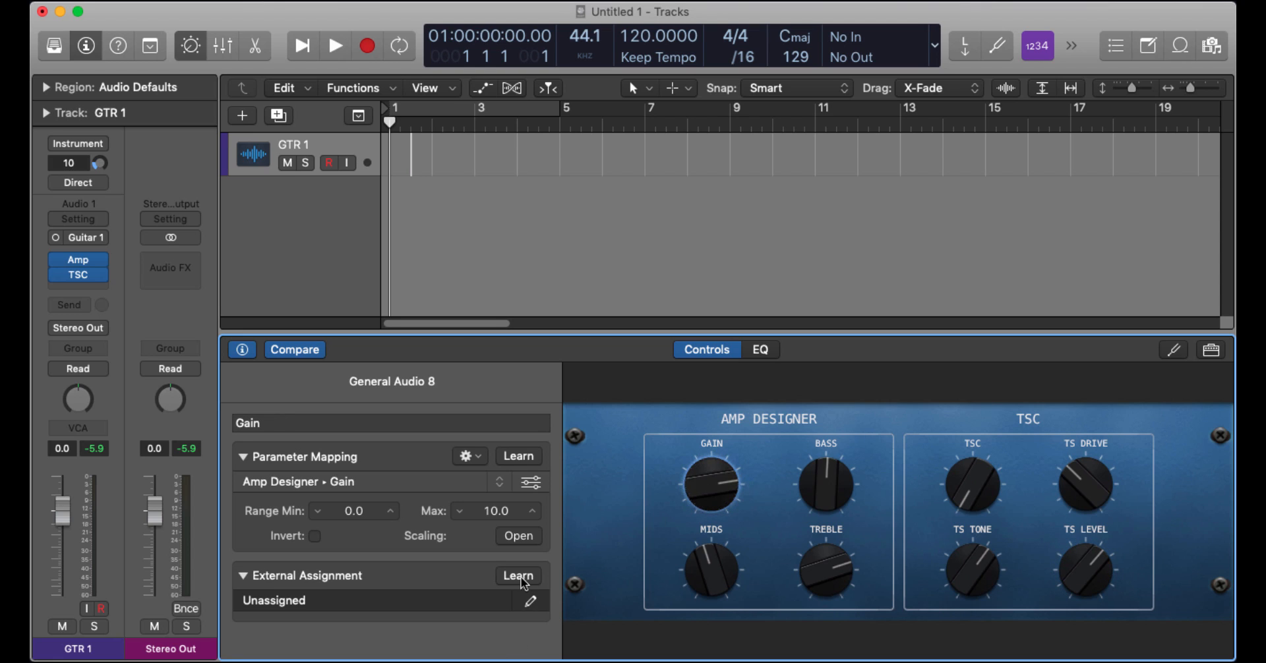
pyautogui.click(517, 575)
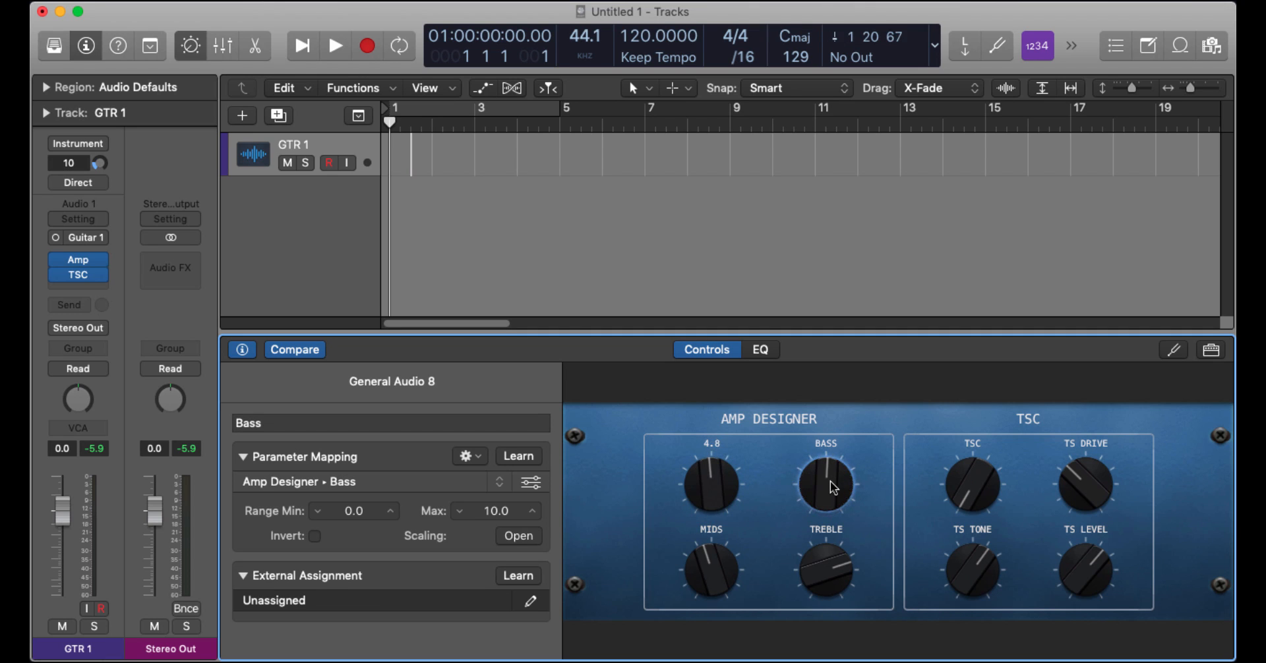
pyautogui.click(517, 575)
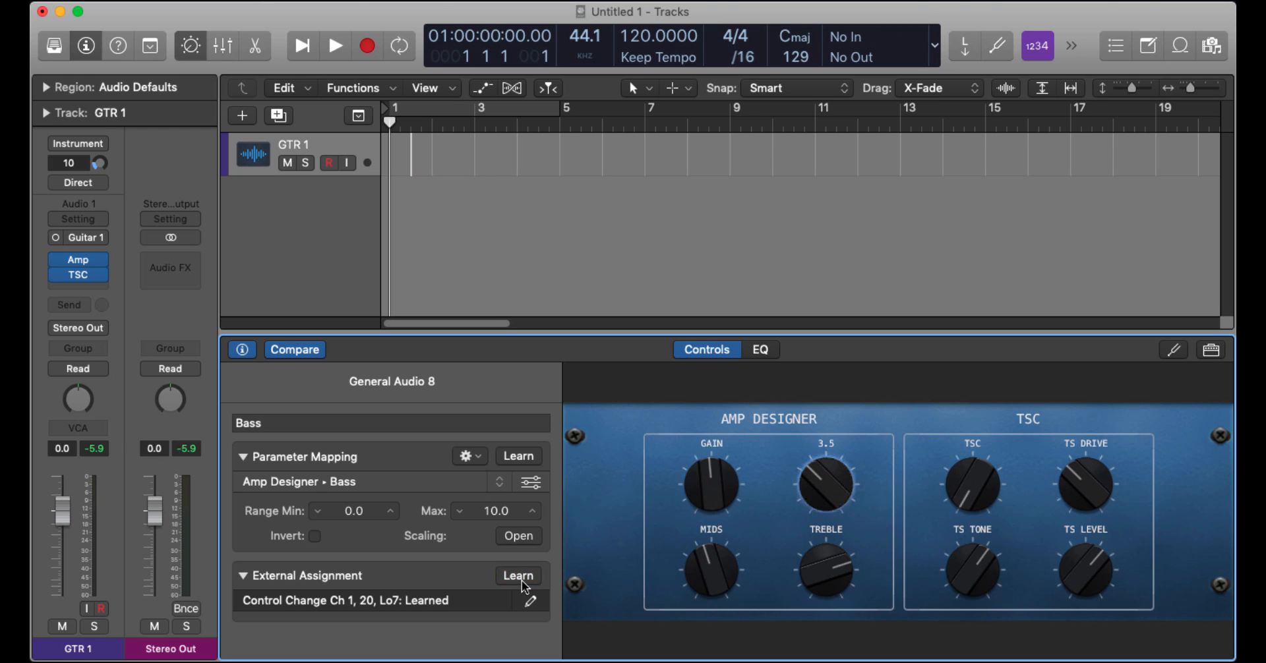
pyautogui.click(711, 569)
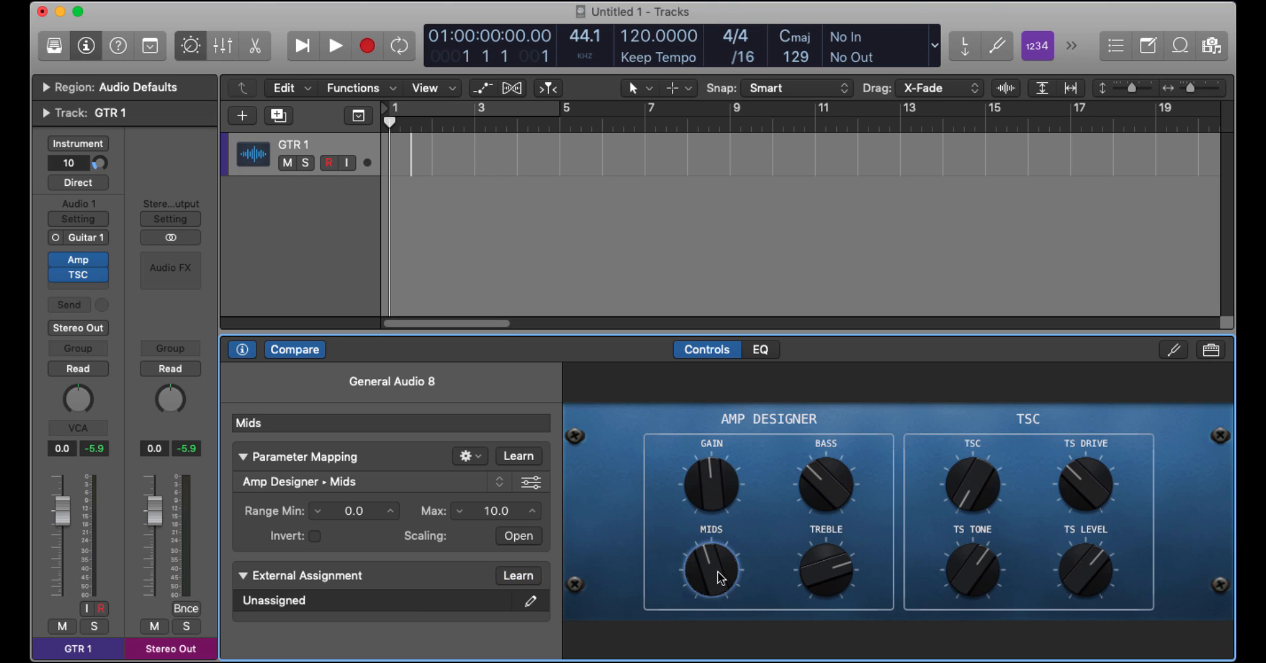
pyautogui.click(517, 575)
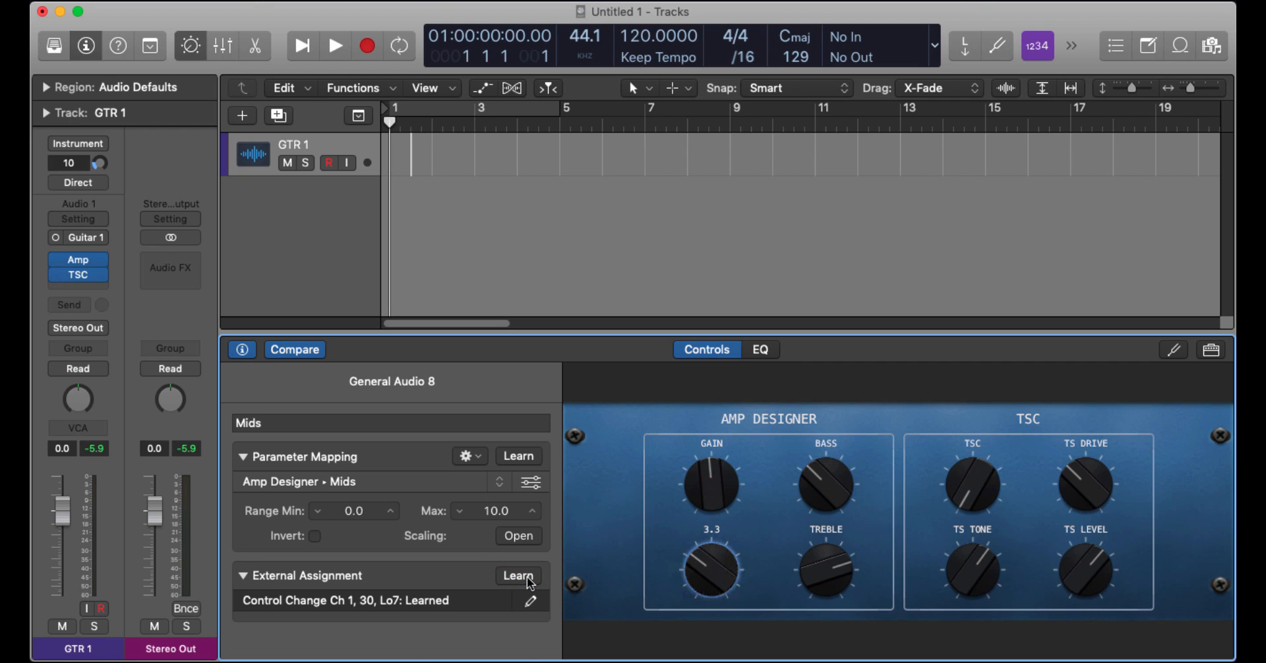
pyautogui.click(825, 569)
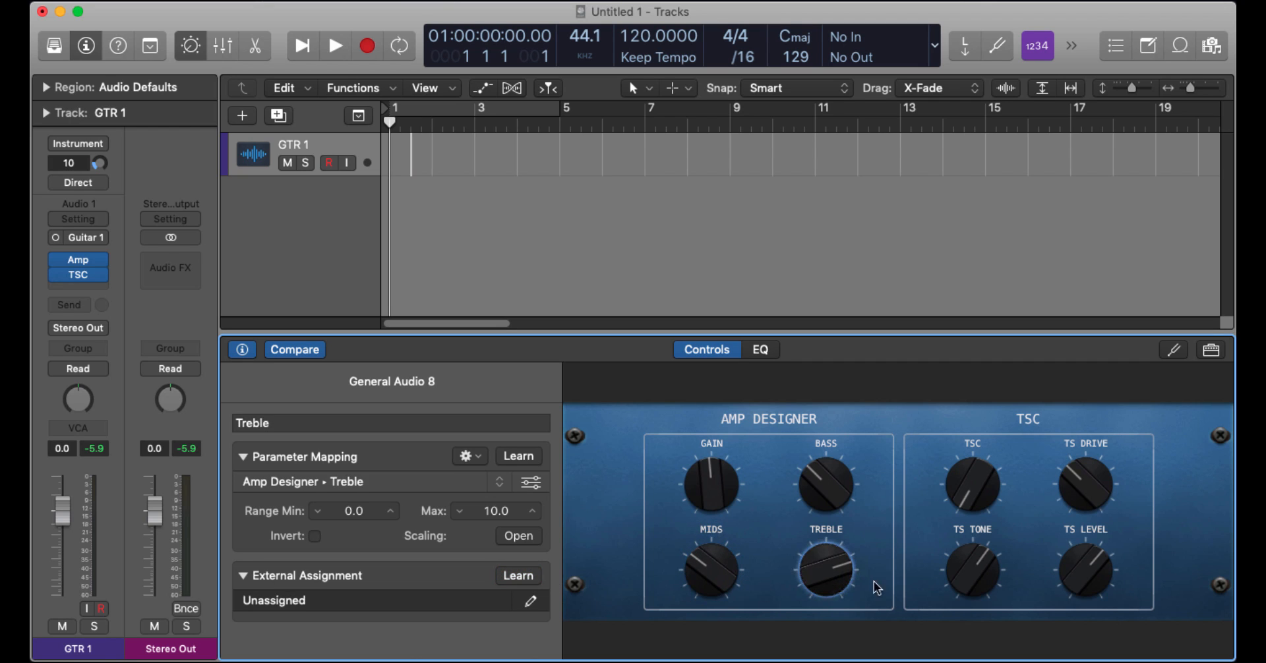
pyautogui.click(517, 575)
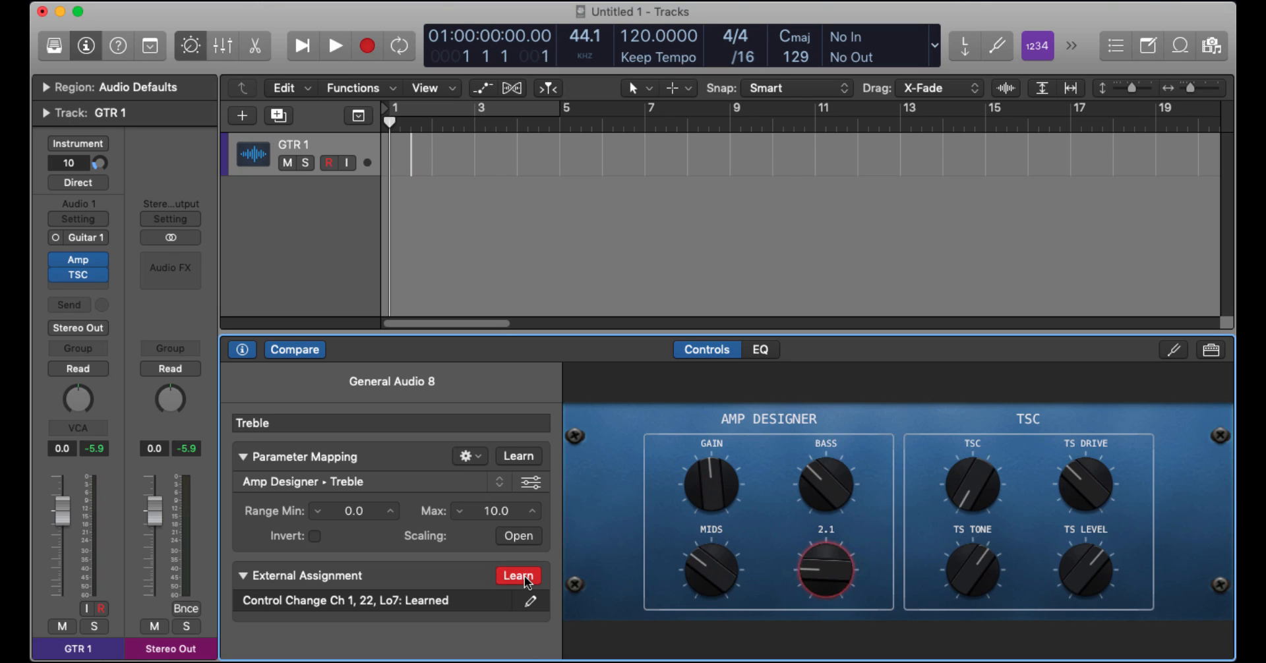
pyautogui.click(517, 576)
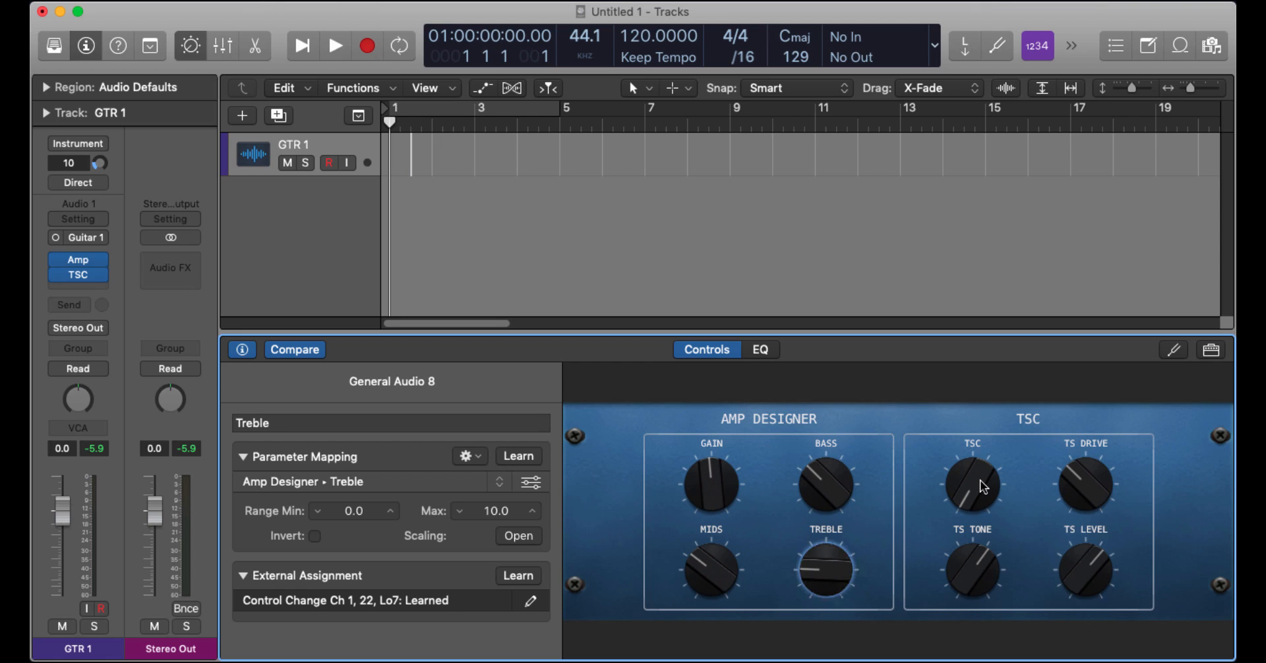
# Learn a hardware knob for the TSC Smart Control, assigning CC 45.
pyautogui.click(972, 484)
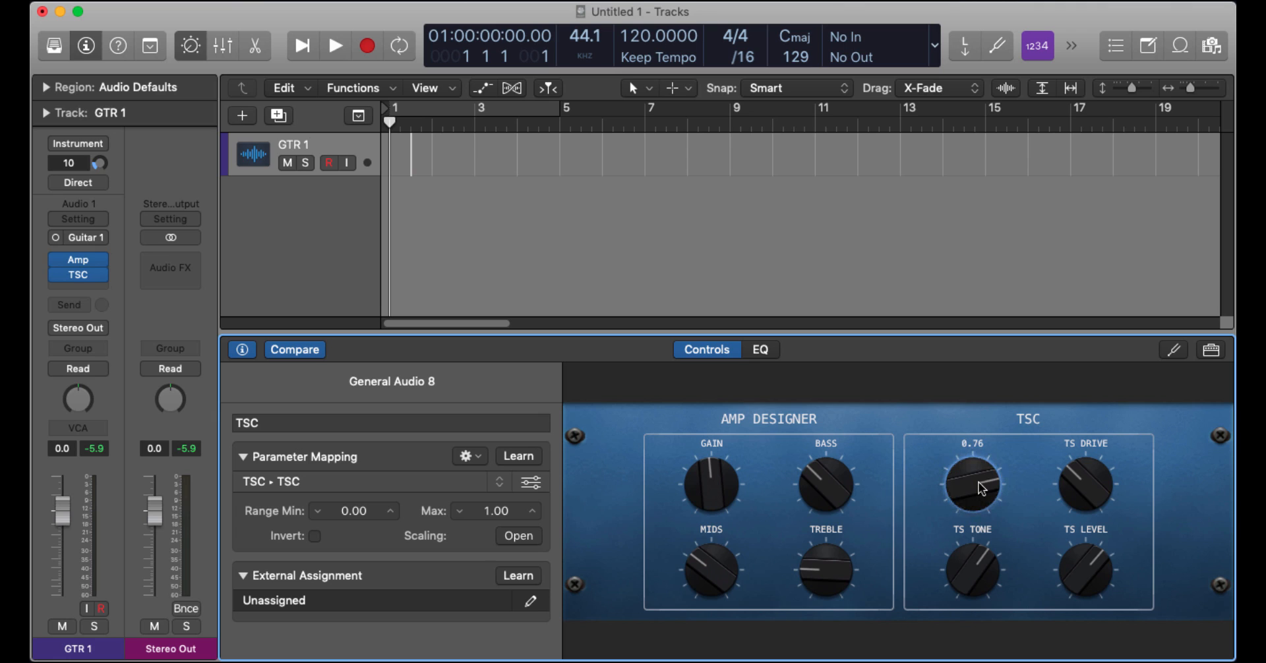
pyautogui.moveTo(974, 484); pyautogui.dragTo(969, 492)
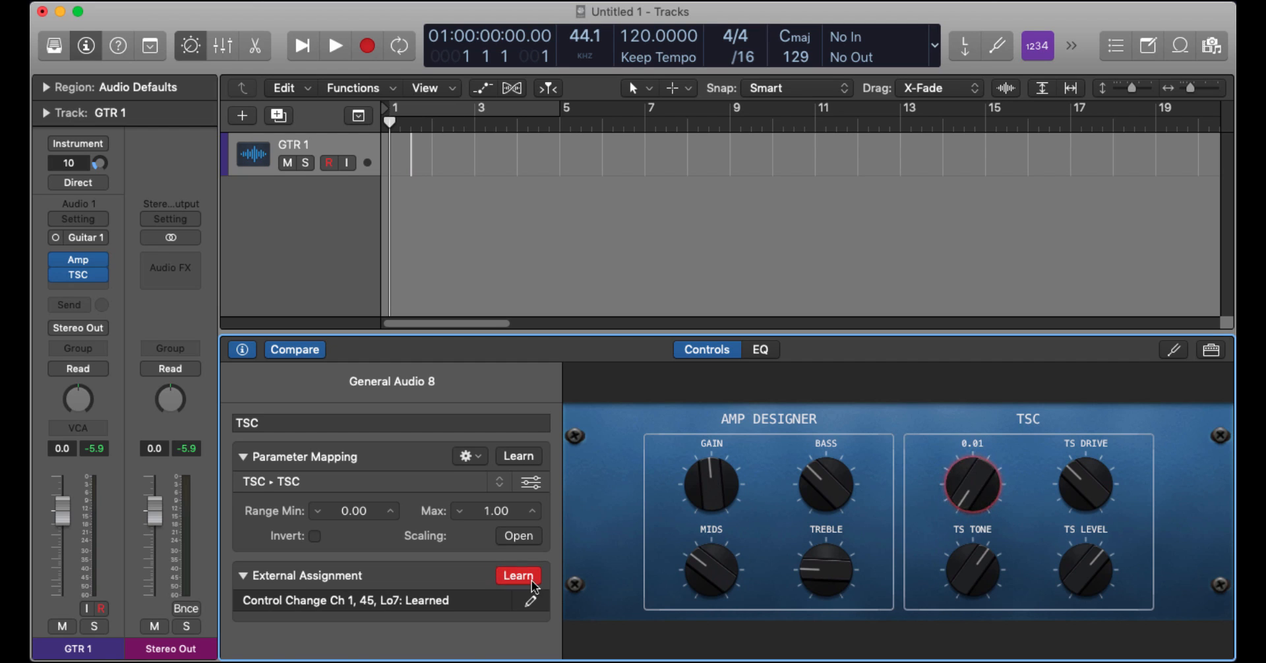
pyautogui.click(517, 575)
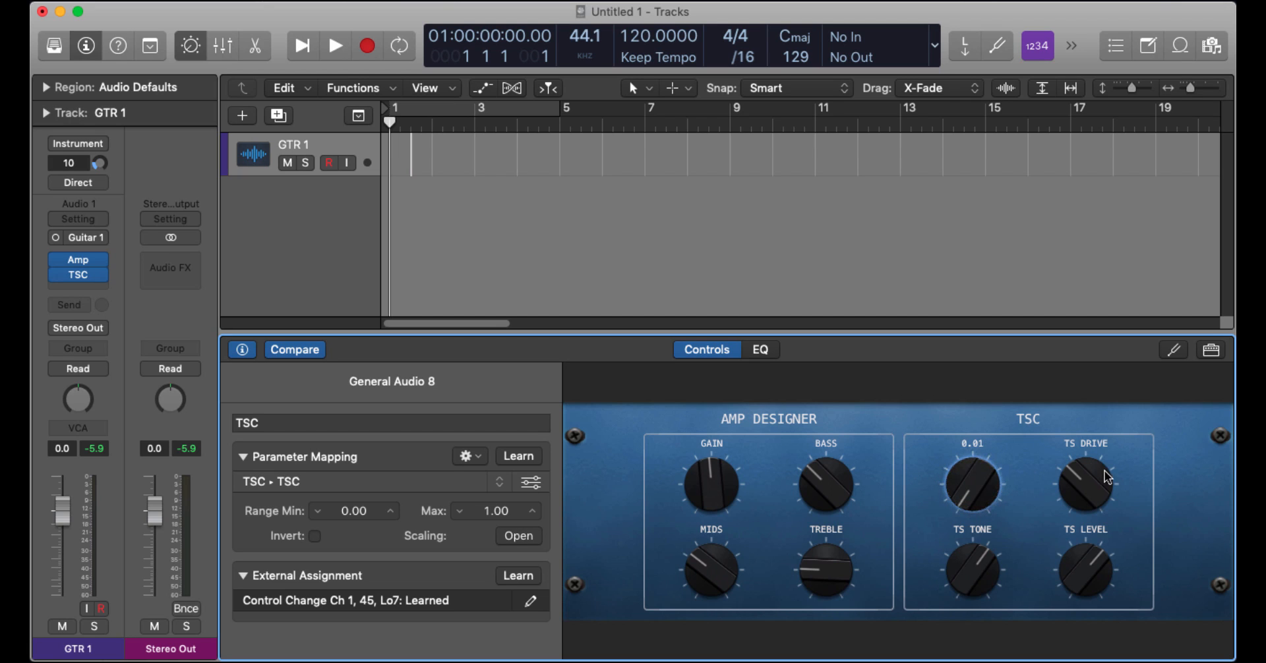
# Learn a hardware knob for TS Drive (CC 23), then begin learning TS Tone and TS Level.
pyautogui.click(1086, 484)
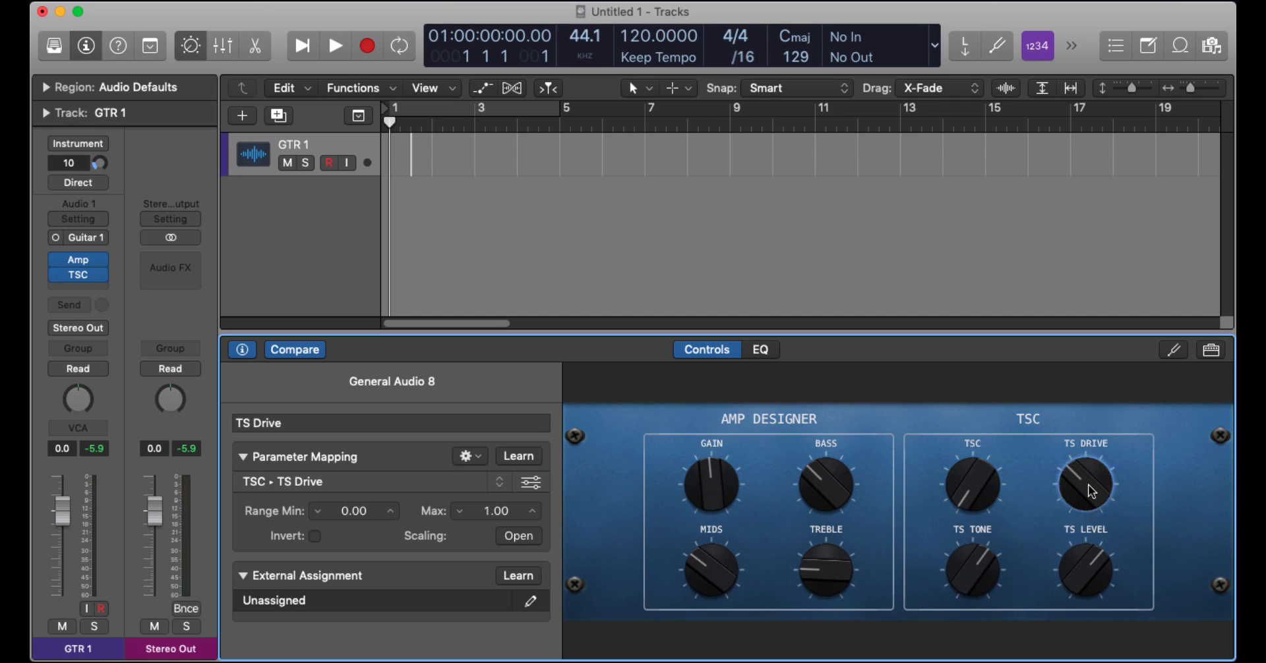
pyautogui.click(517, 575)
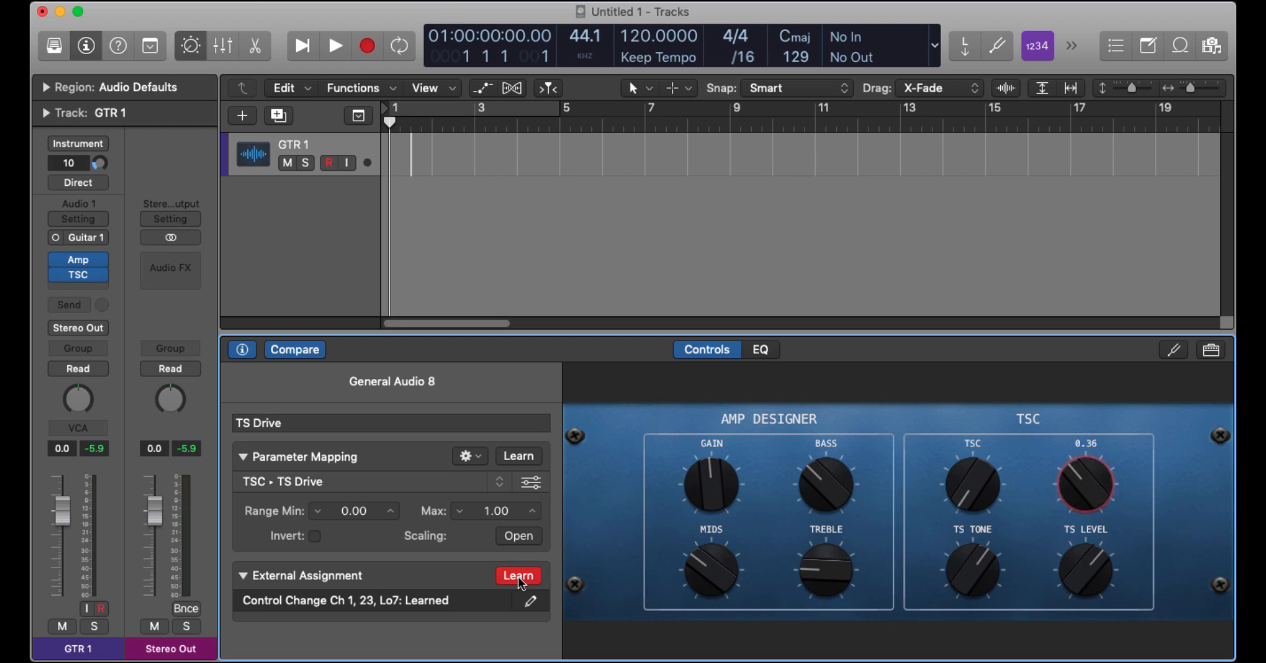
pyautogui.click(517, 575)
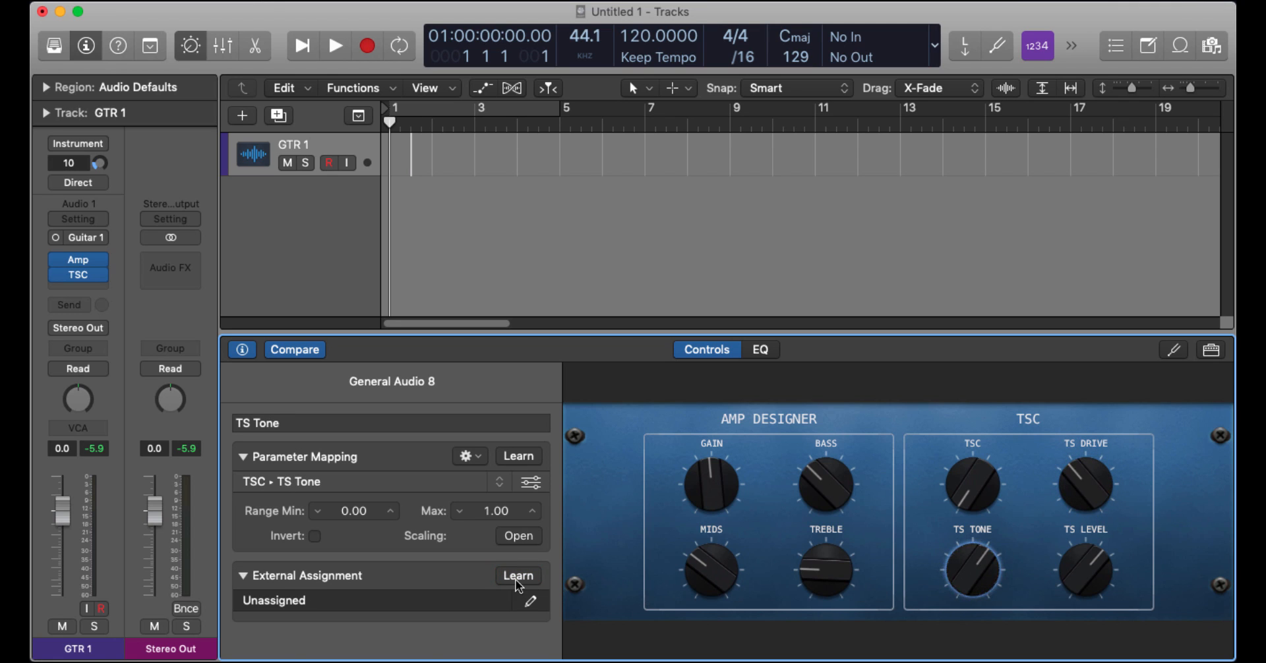
pyautogui.click(517, 575)
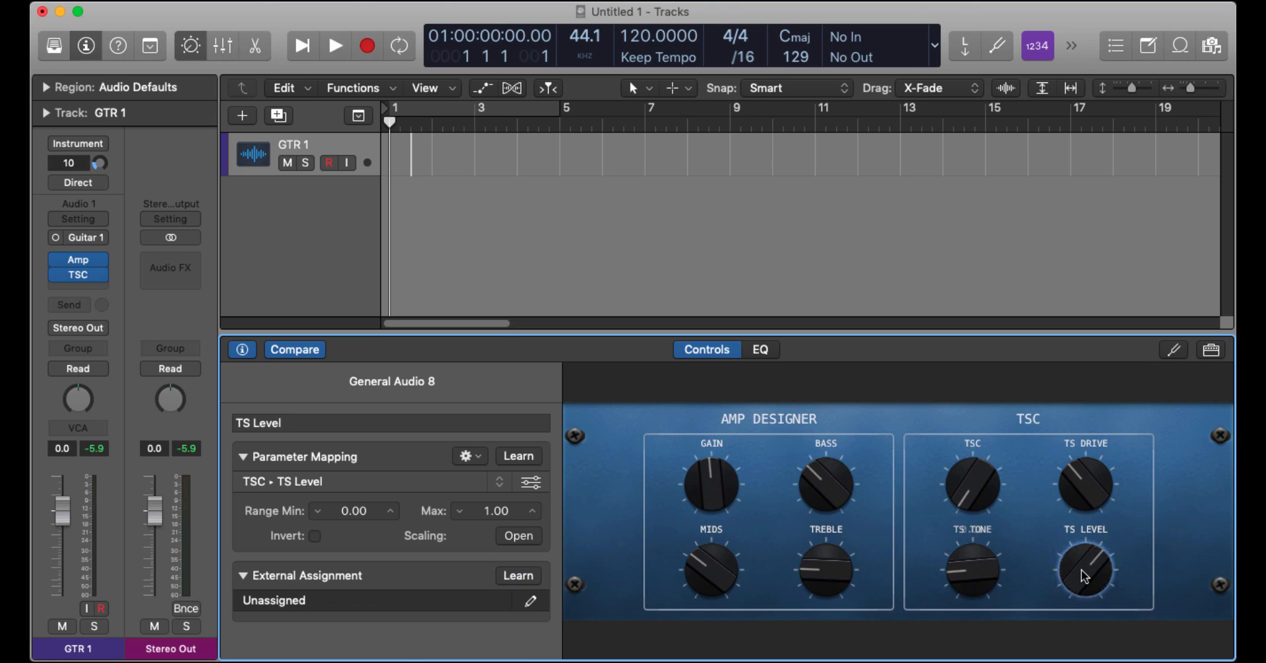
pyautogui.click(517, 575)
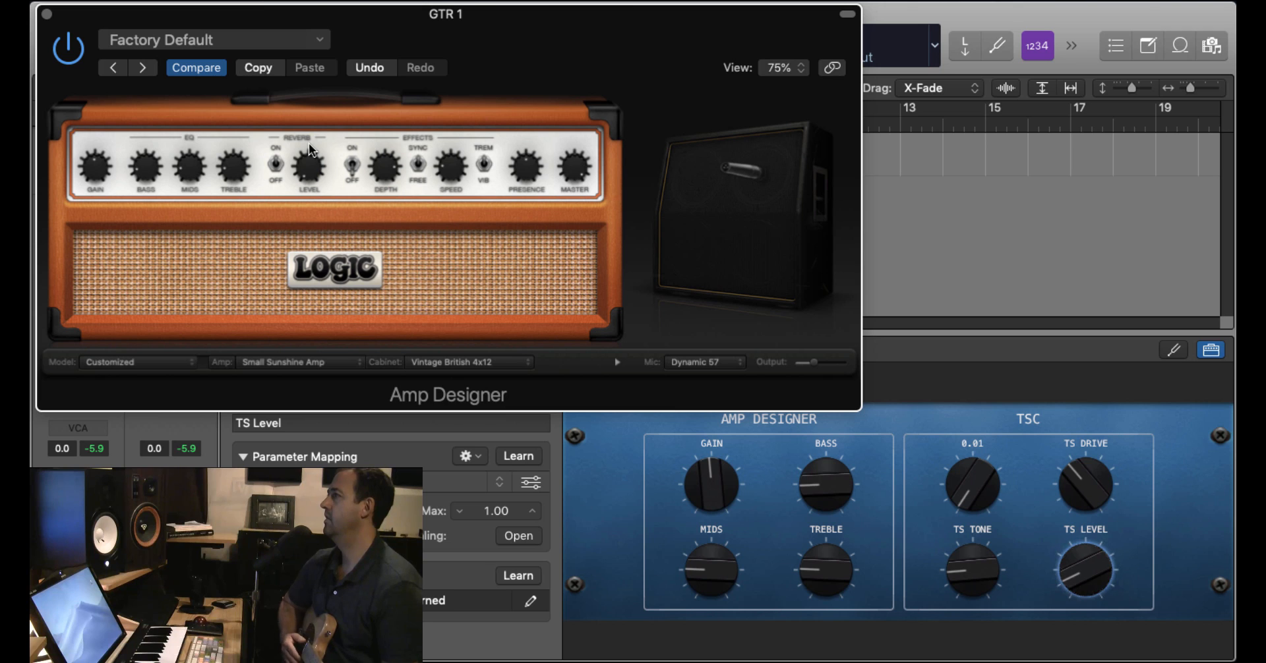
# Move the Amp Designer window aside and shrink it to 50% view.
pyautogui.moveTo(447, 13); pyautogui.dragTo(751, 21)
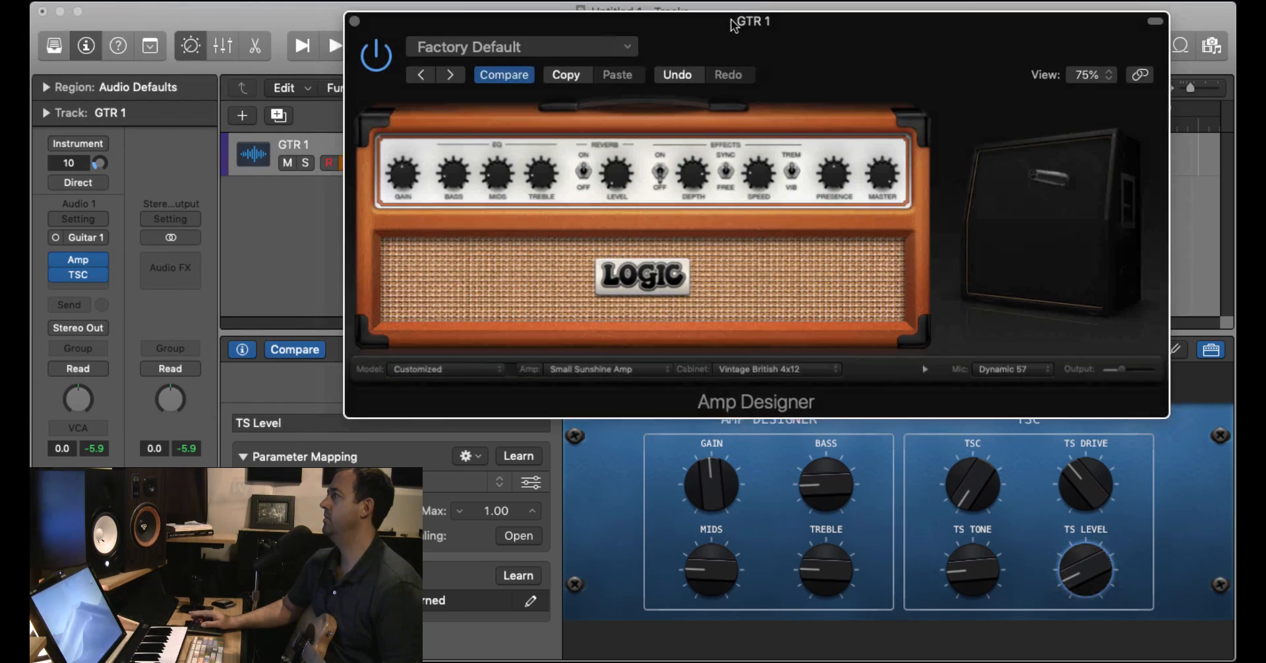
pyautogui.moveTo(750, 22); pyautogui.dragTo(831, 31)
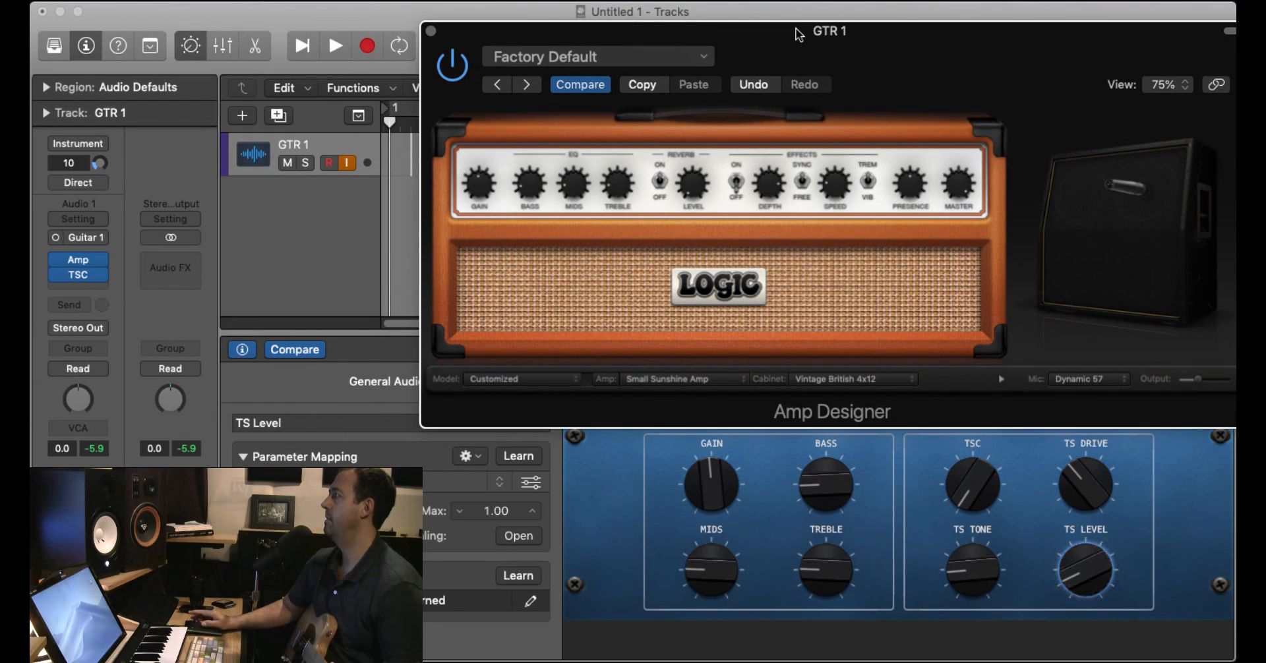
pyautogui.click(1166, 85)
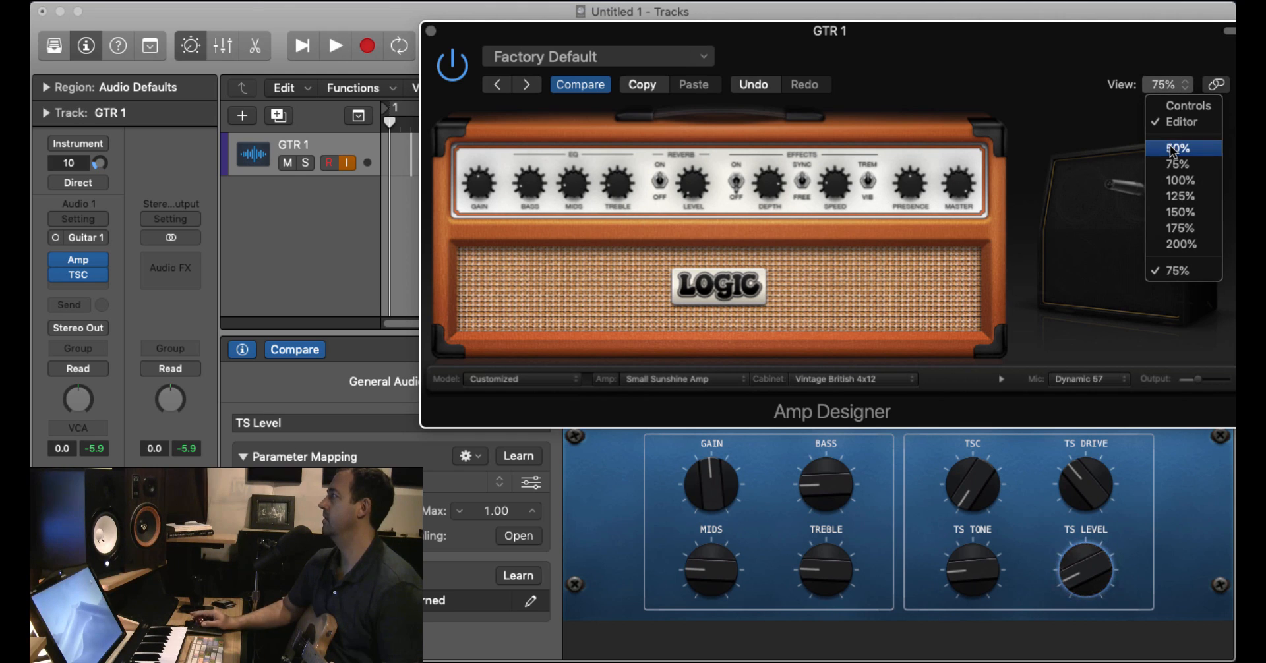
pyautogui.click(1179, 149)
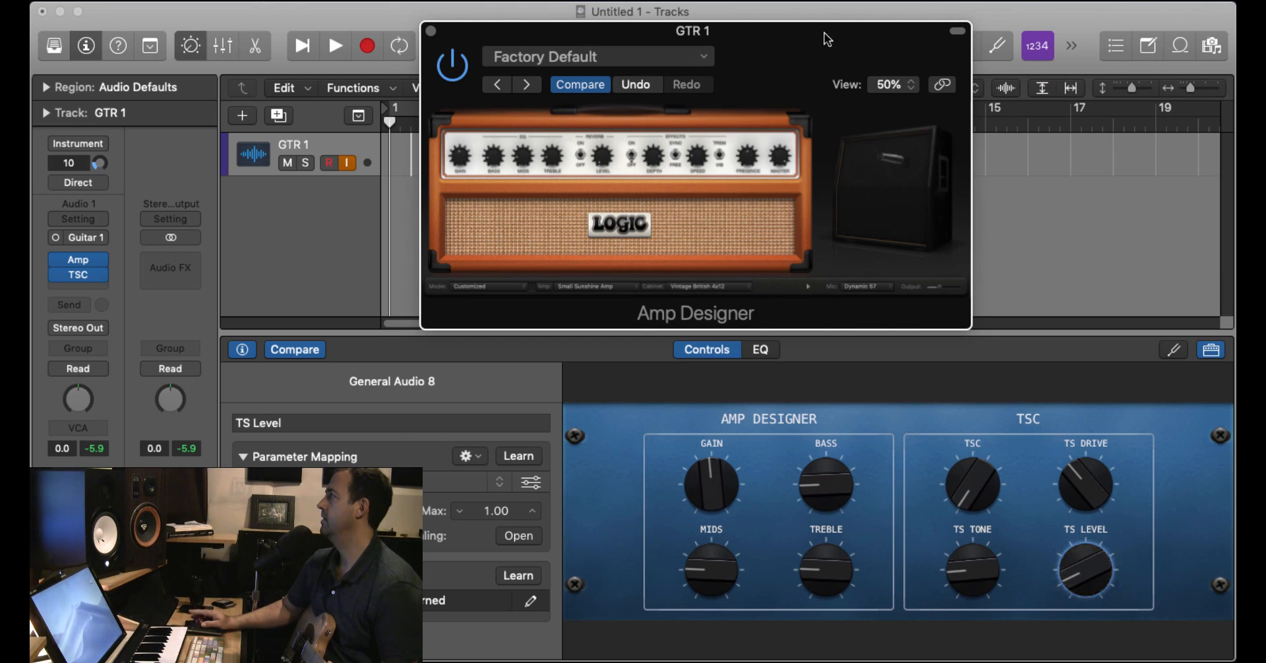
# Reposition the smaller Amp Designer and bring up the TSC pedal plug-in window alongside it.
pyautogui.moveTo(693, 31); pyautogui.dragTo(906, 117)
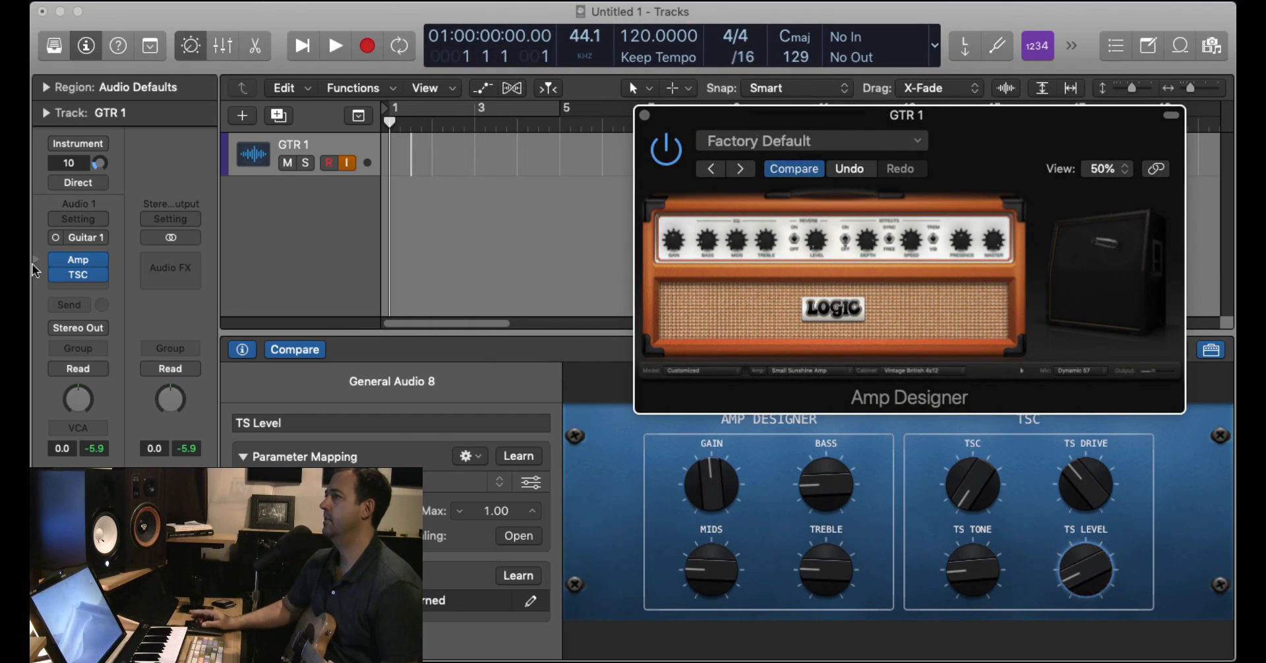
pyautogui.click(78, 275)
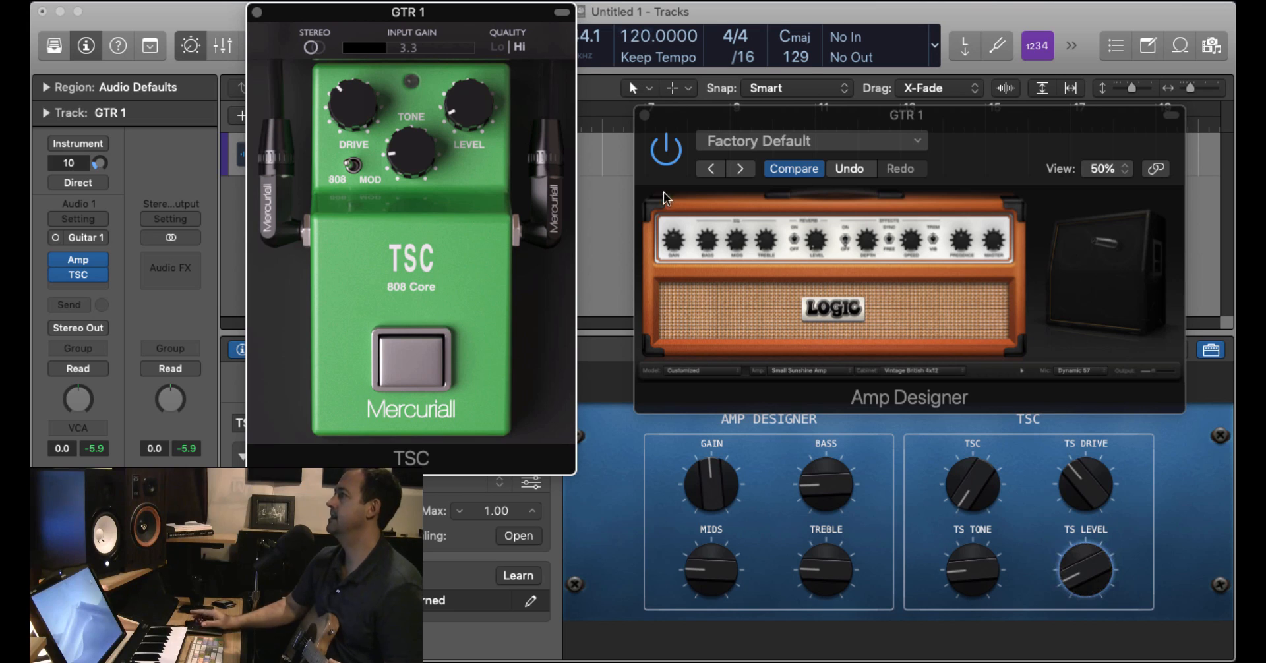
pyautogui.moveTo(764, 384)
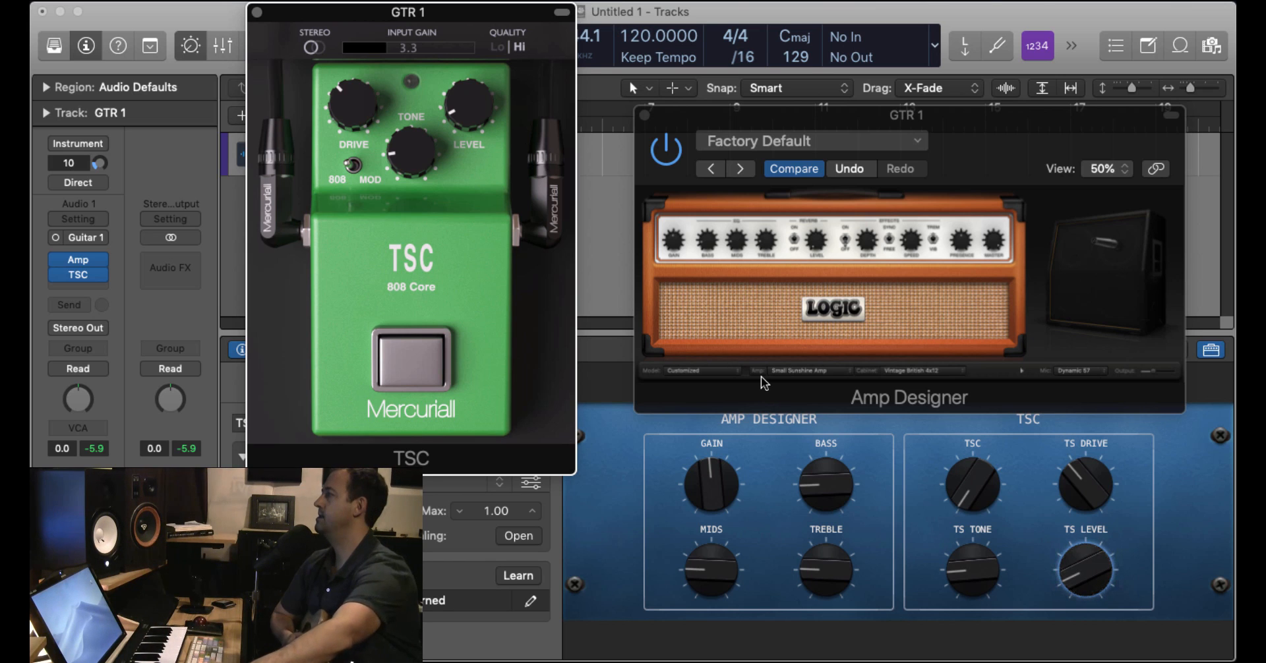